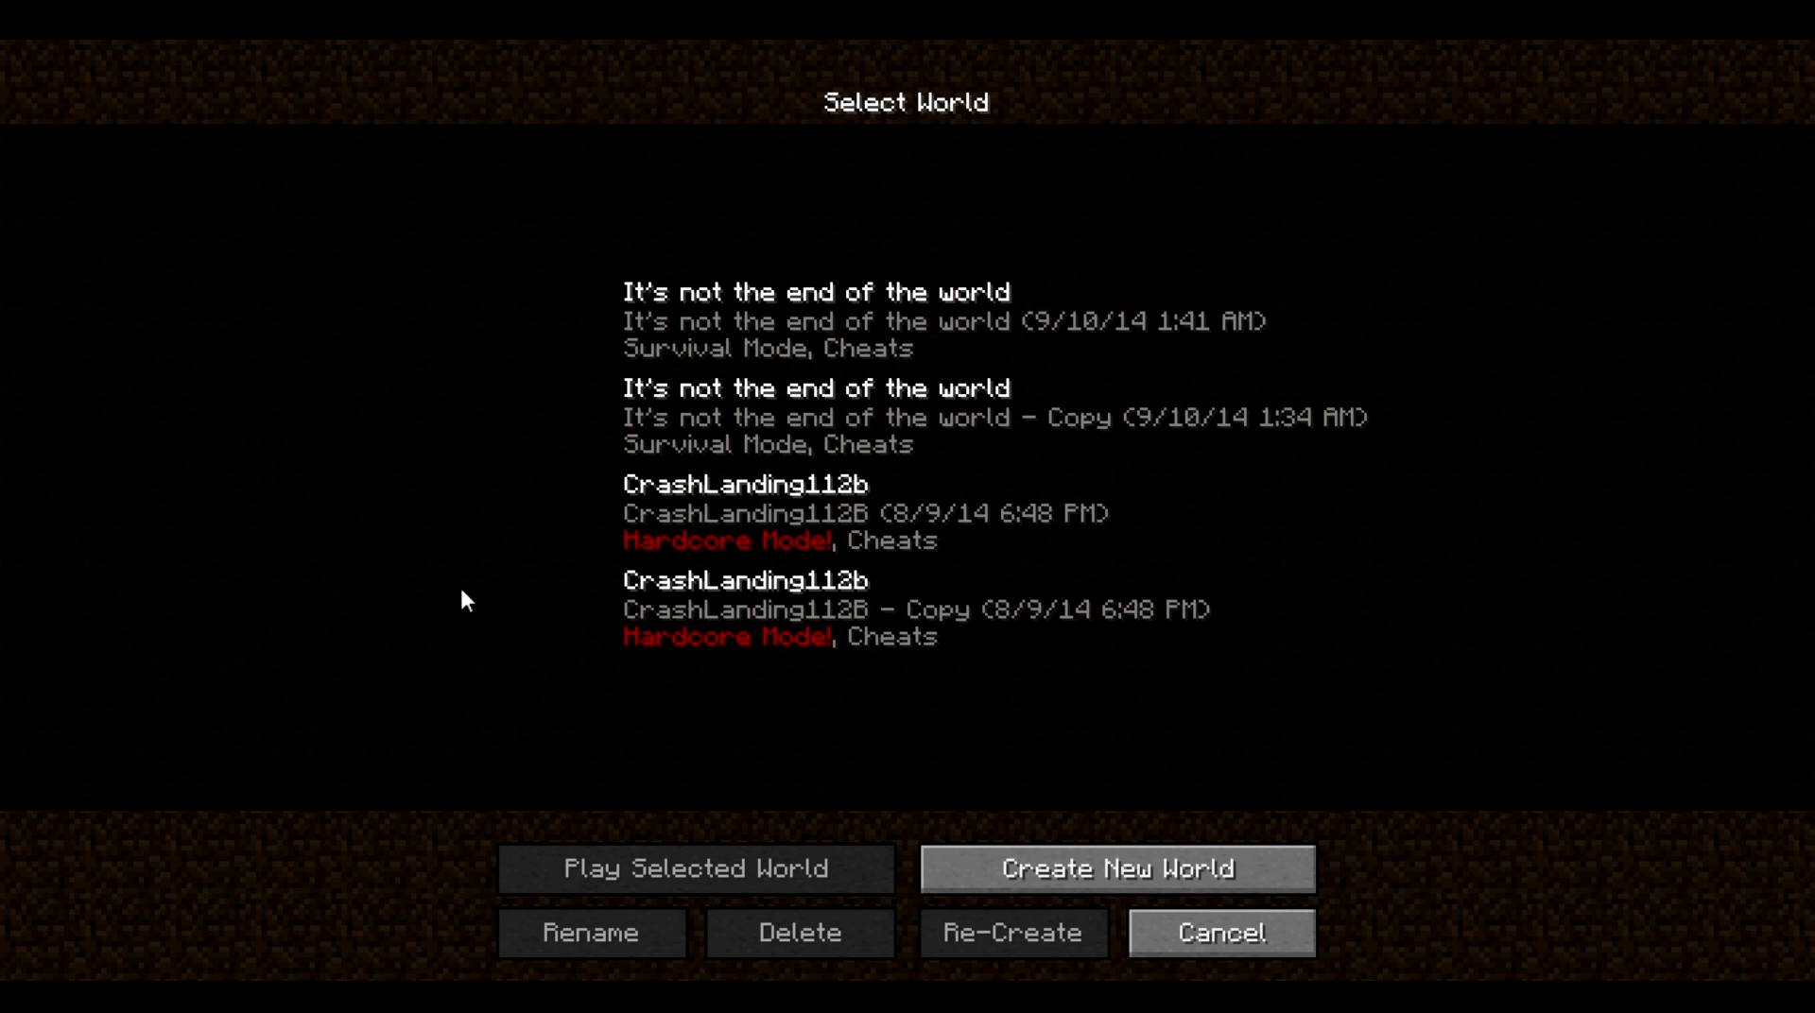
pyautogui.moveTo(507, 665)
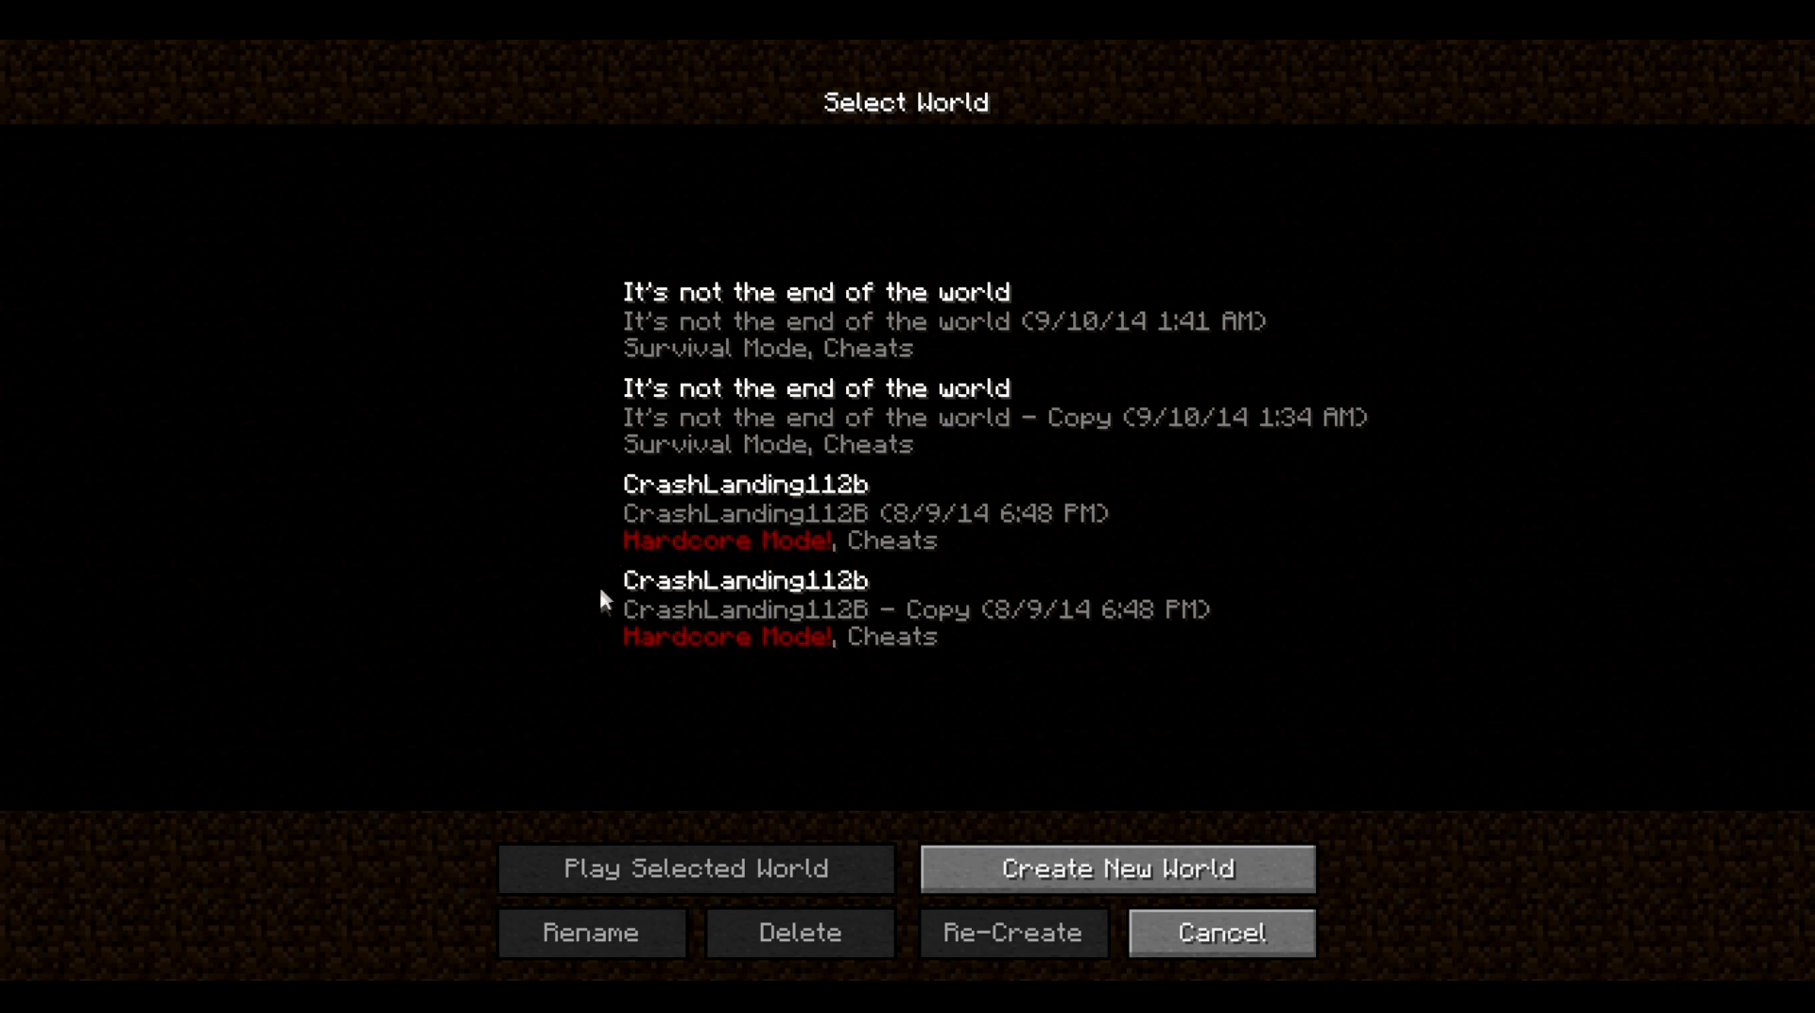
pyautogui.moveTo(464, 268)
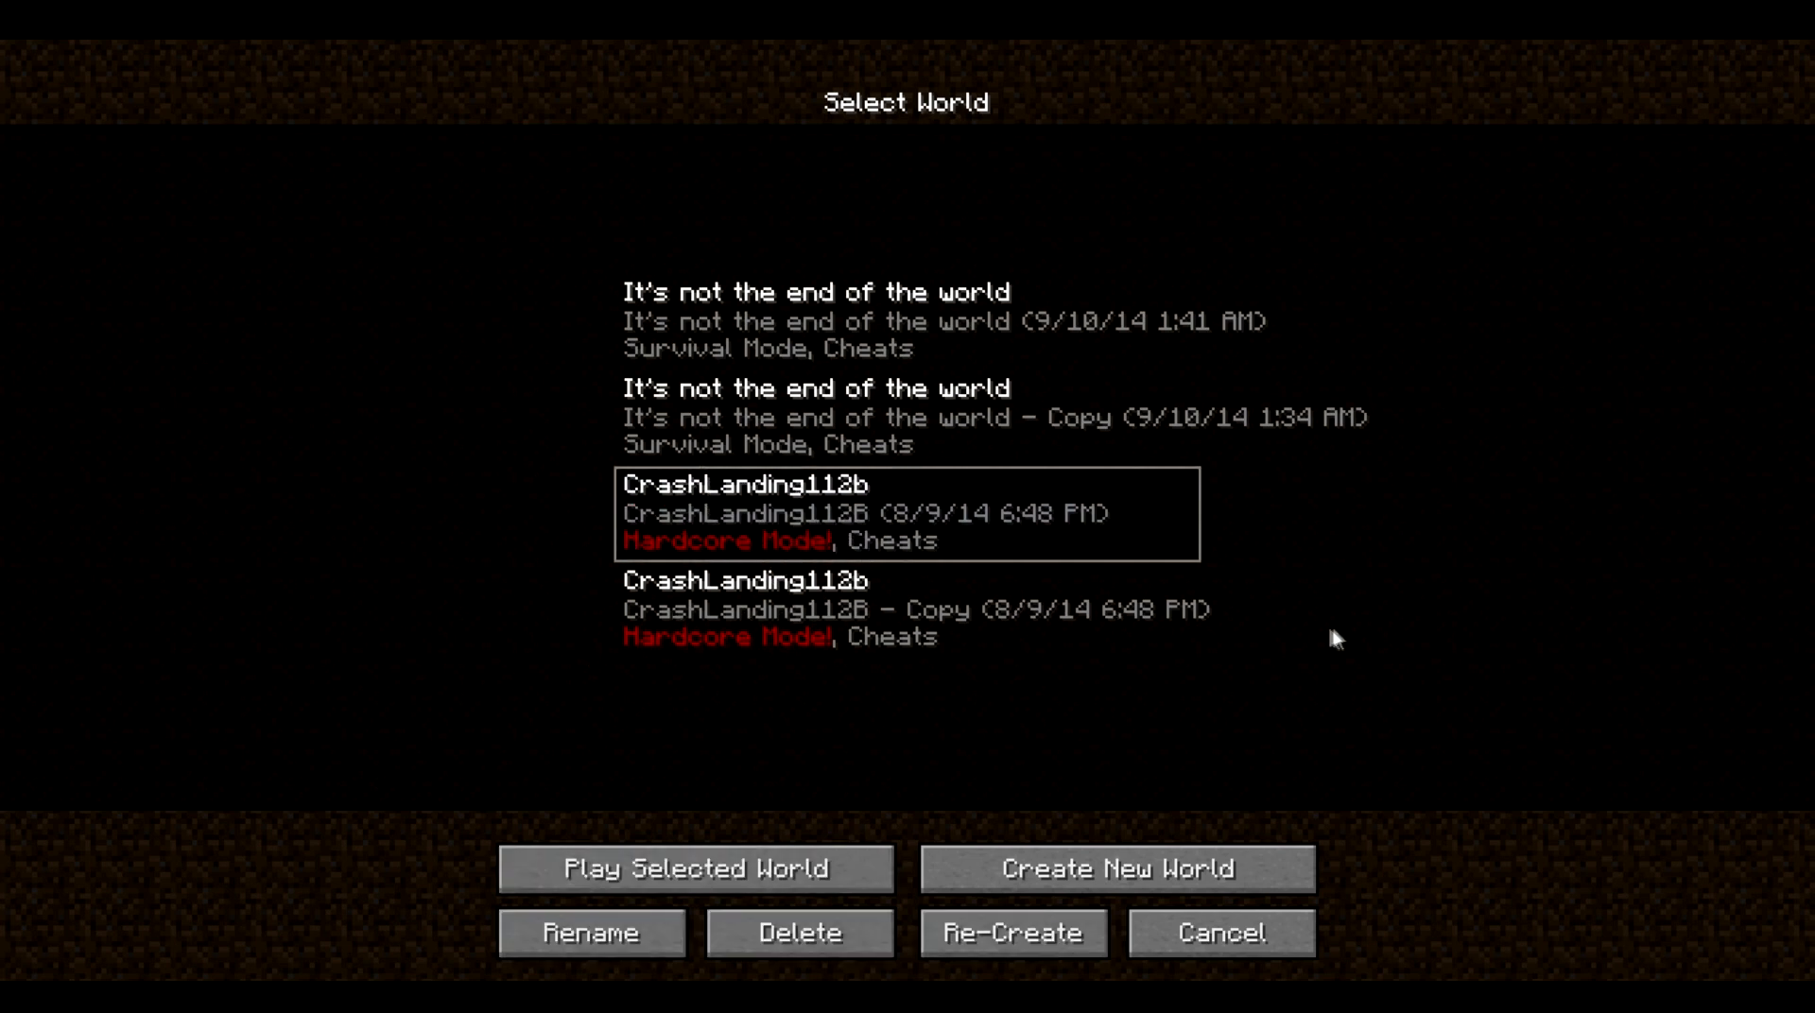
pyautogui.moveTo(1065, 837)
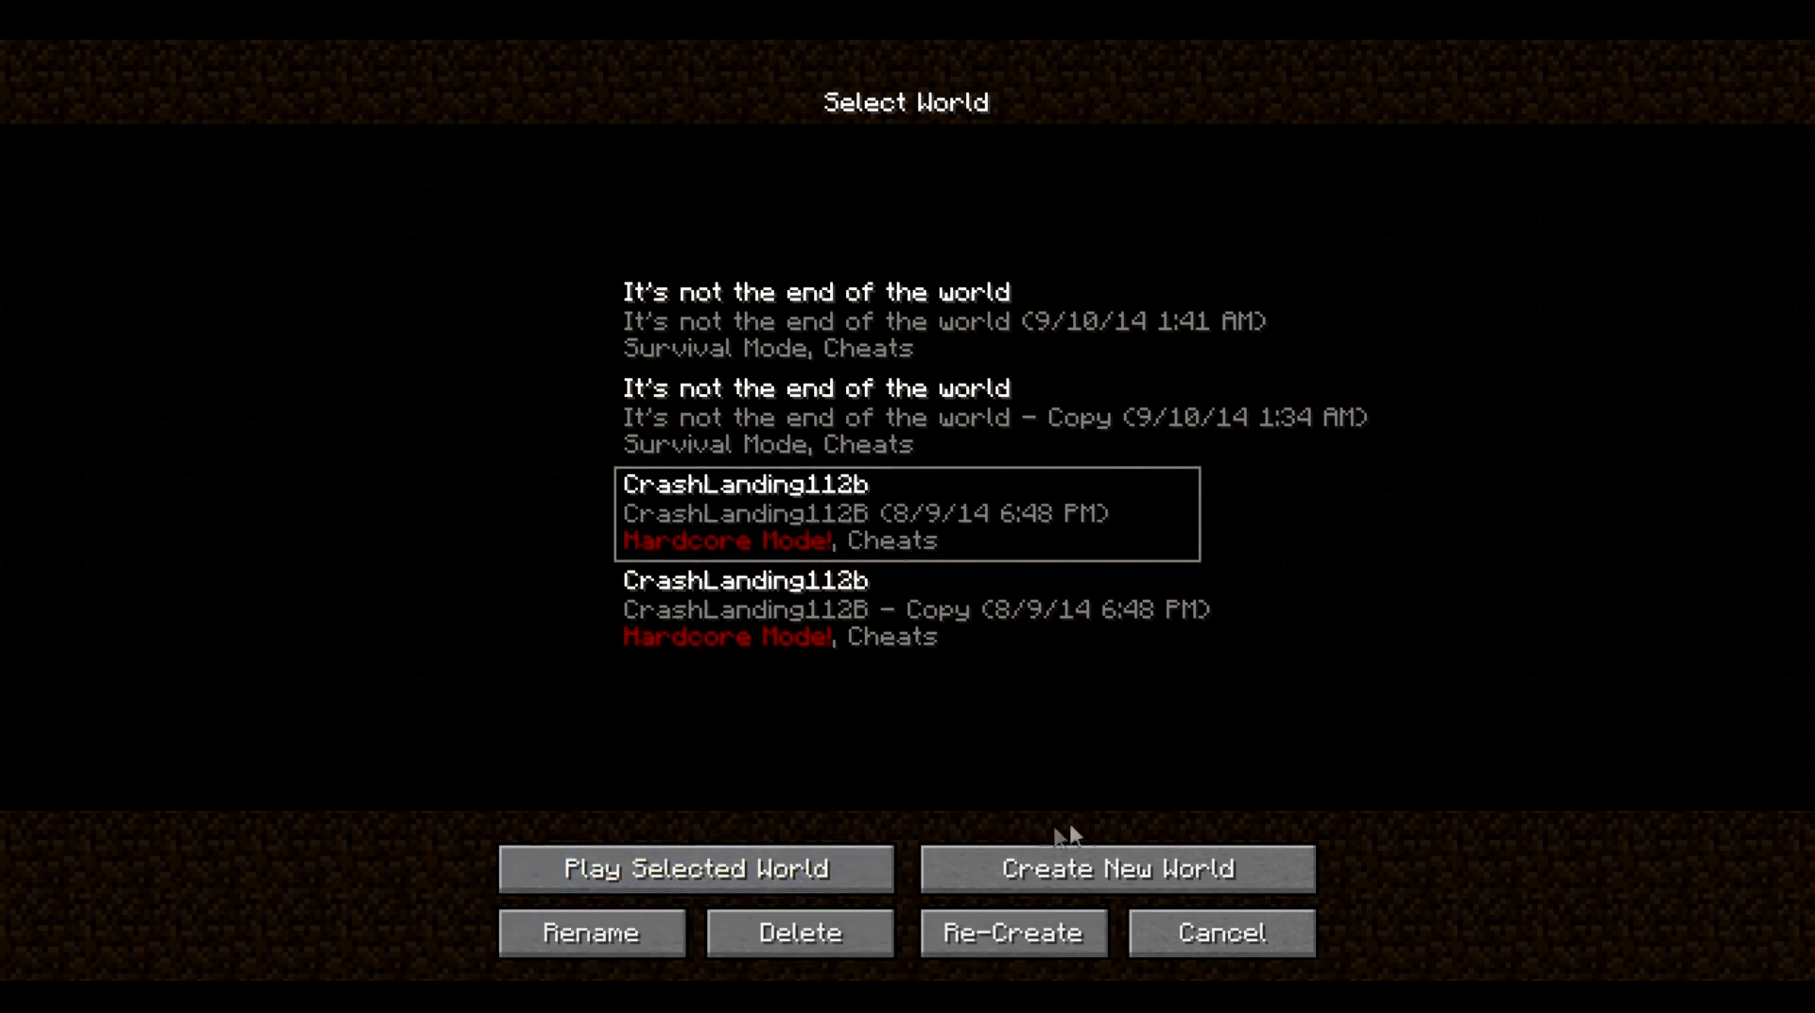
pyautogui.moveTo(775, 684)
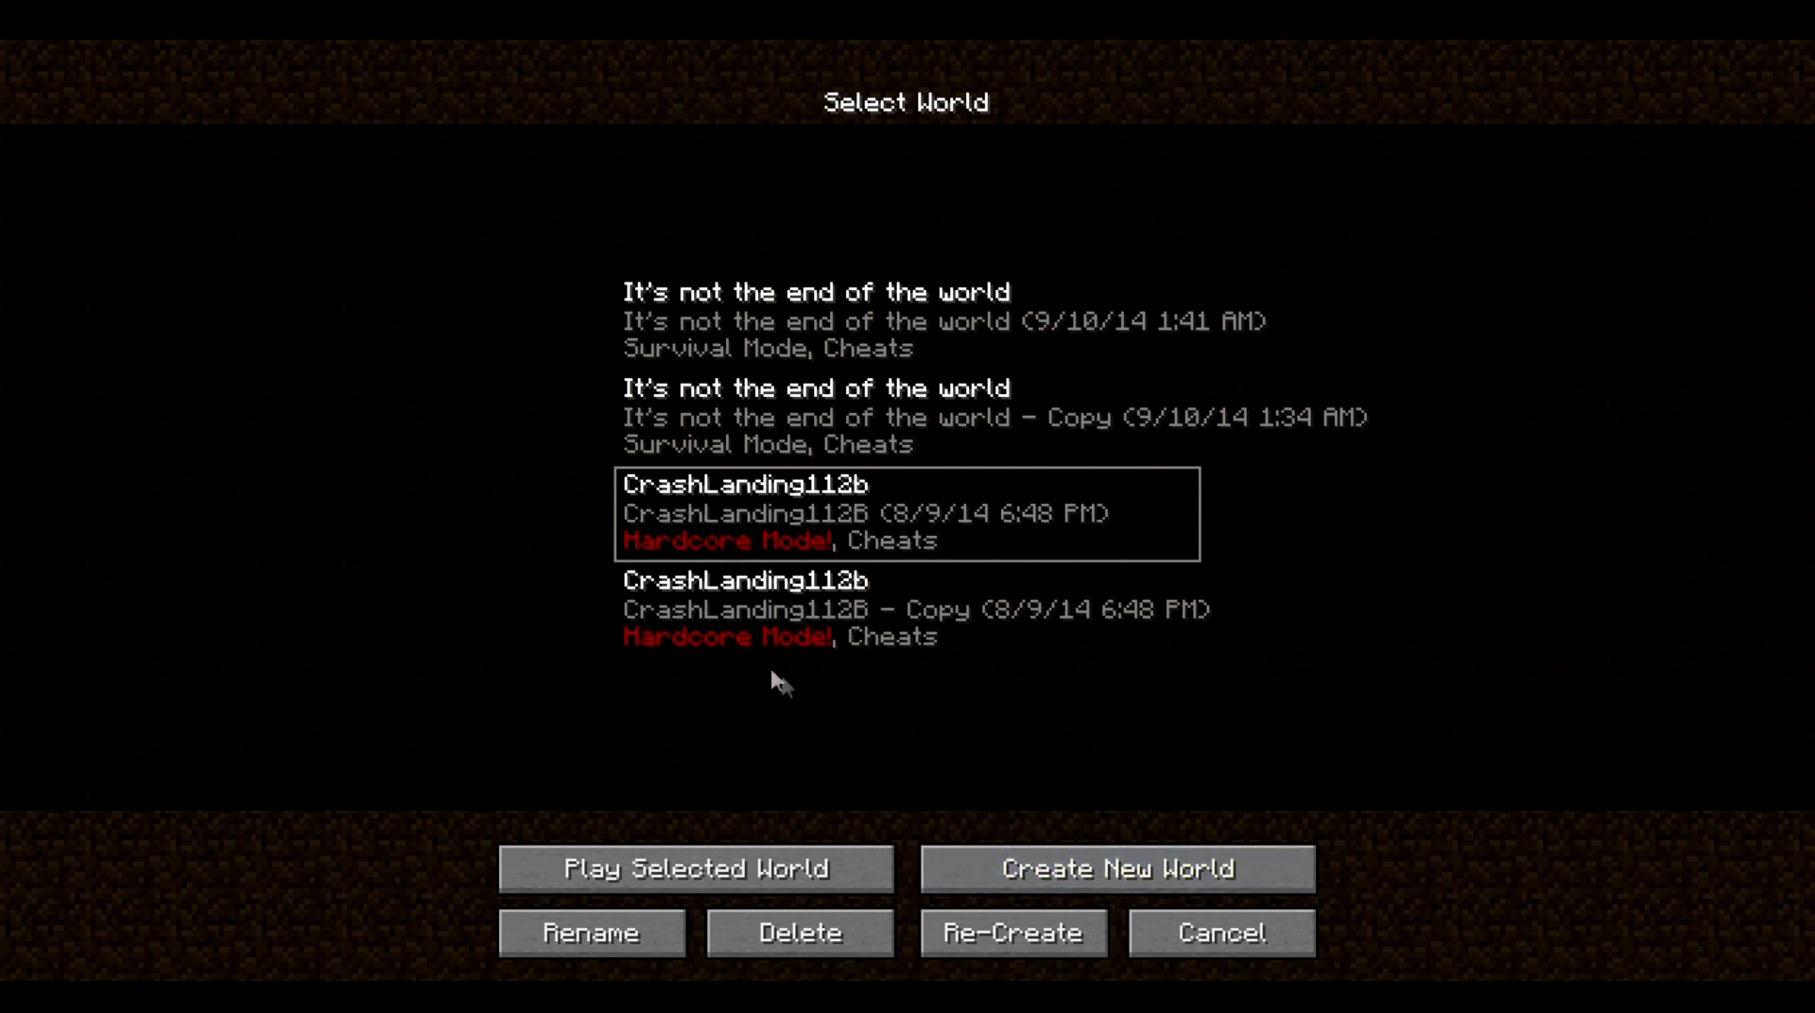
pyautogui.moveTo(666, 561)
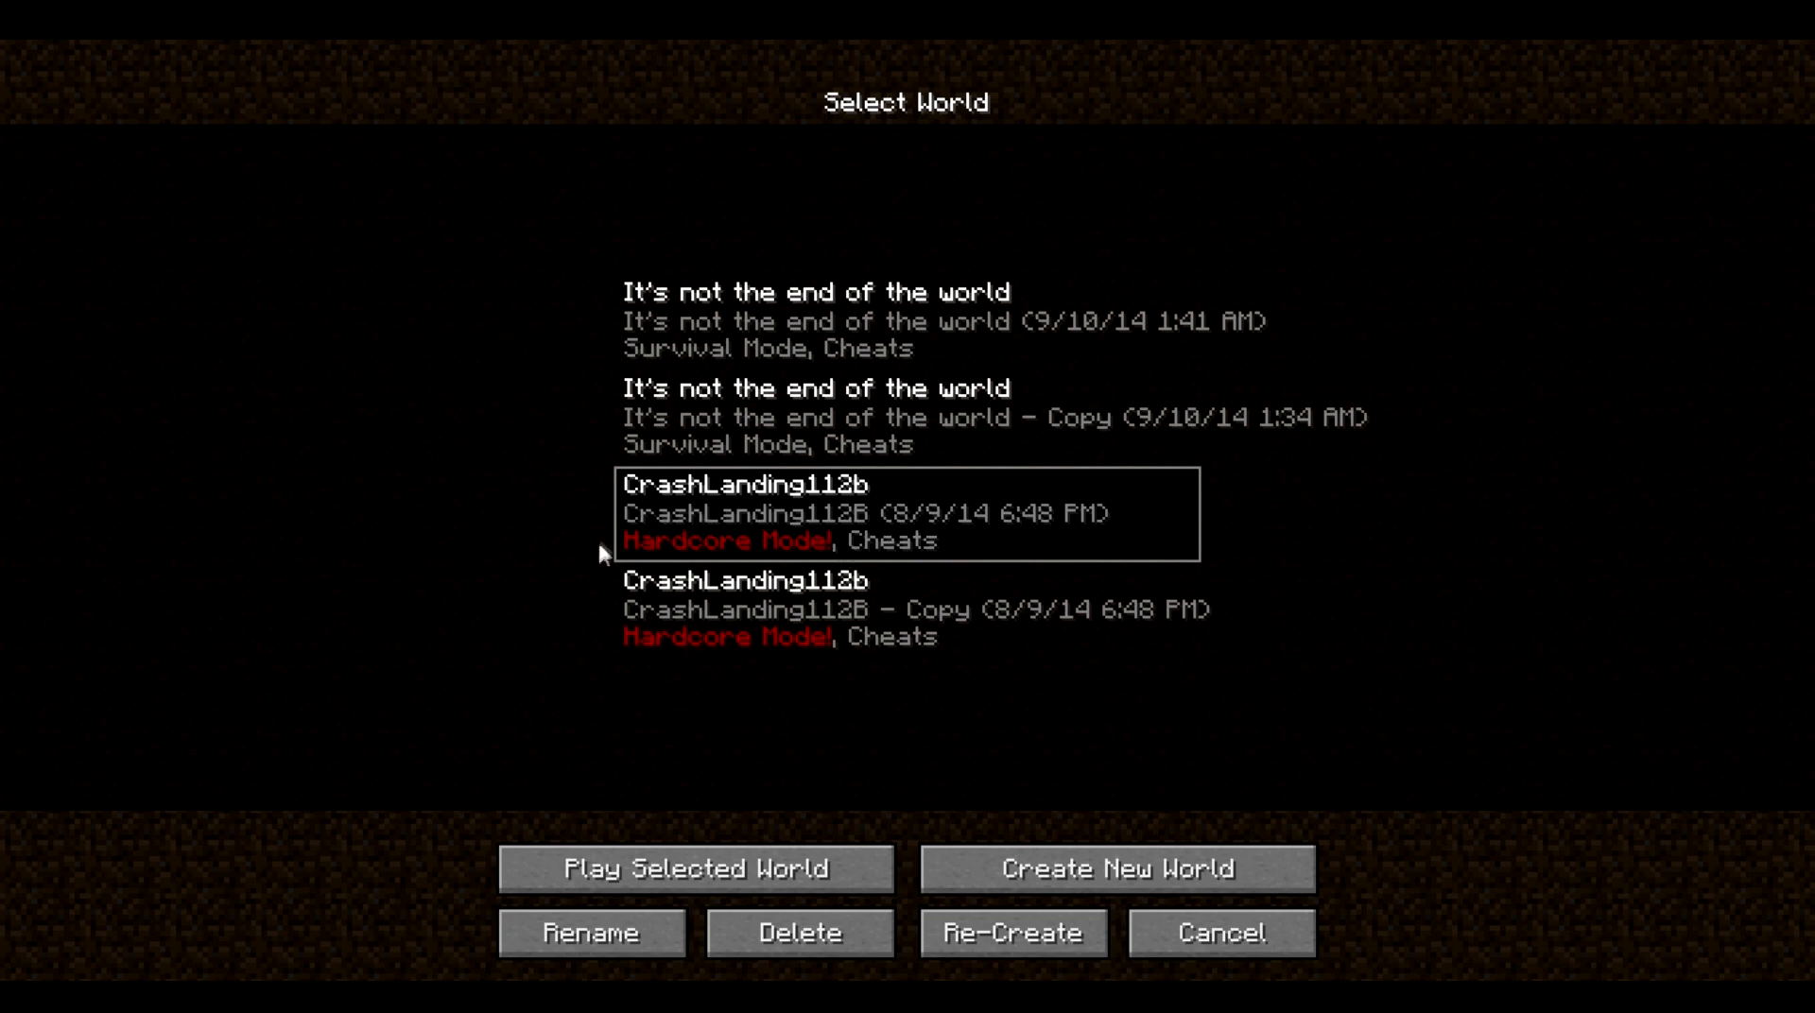
# - In Minecraft, start creating a new world twice and back out to the world list each time
pyautogui.click(1114, 869)
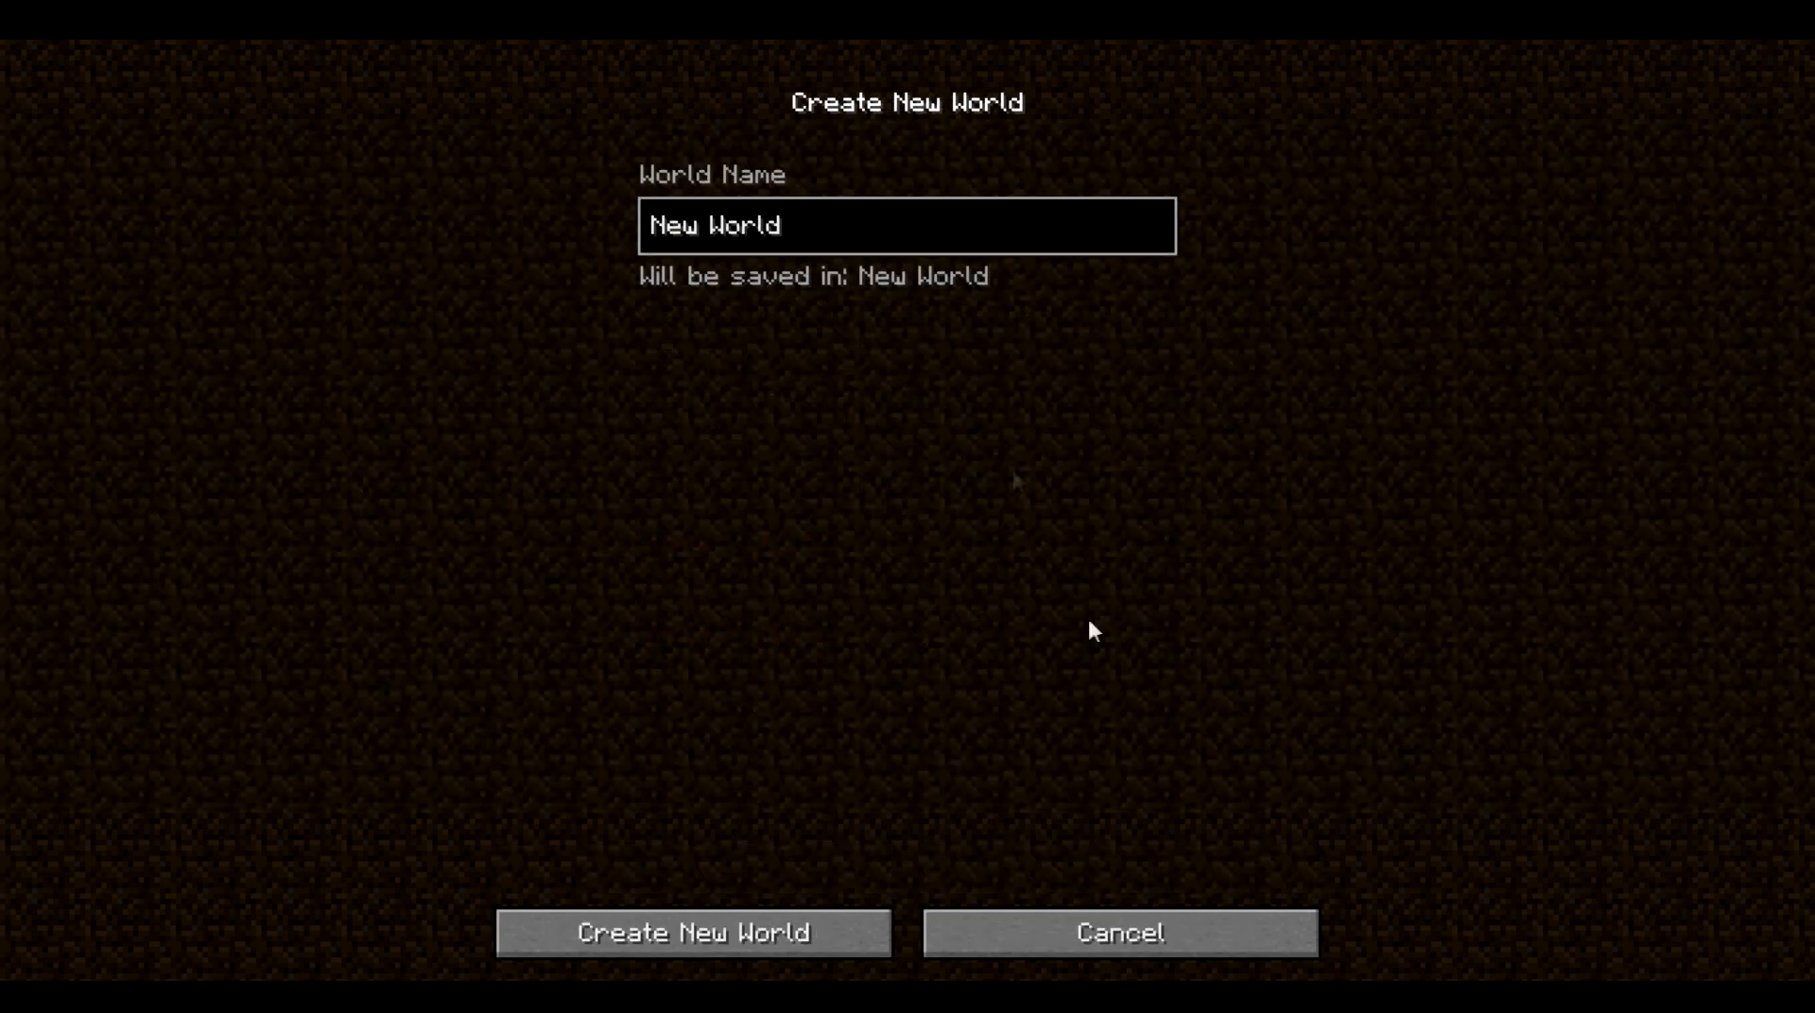
pyautogui.click(1119, 933)
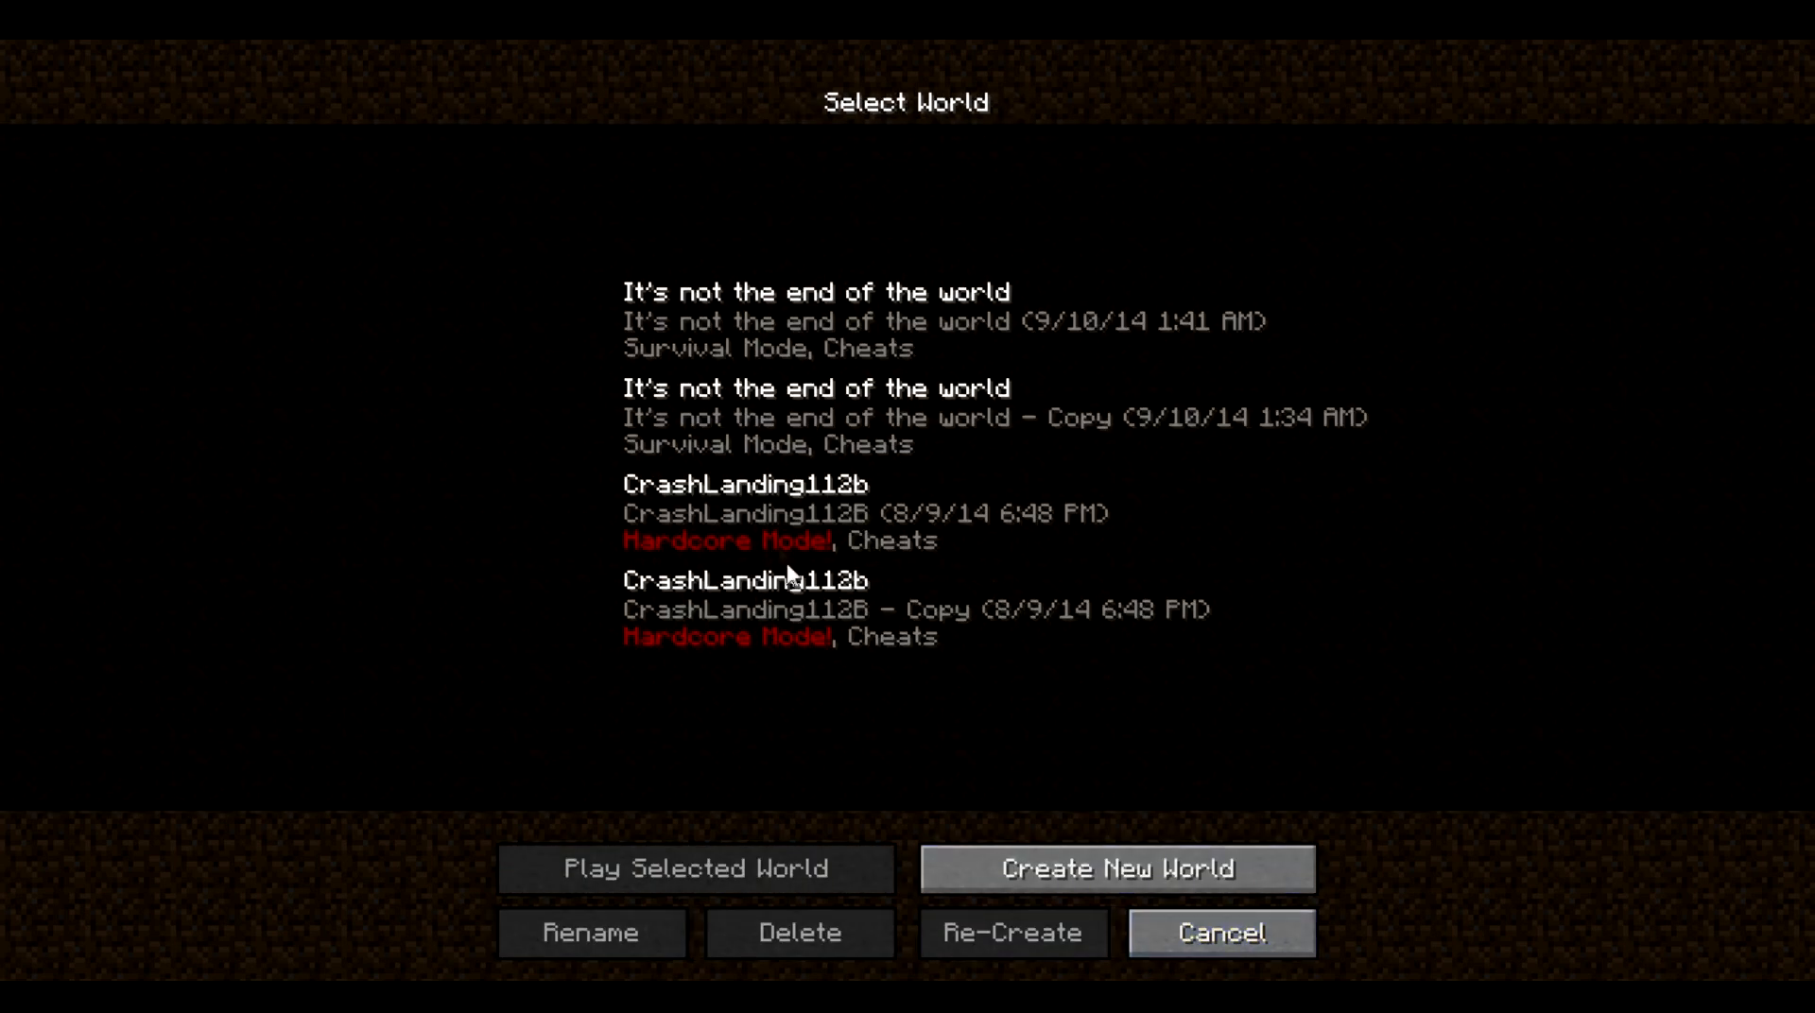
pyautogui.moveTo(630, 554)
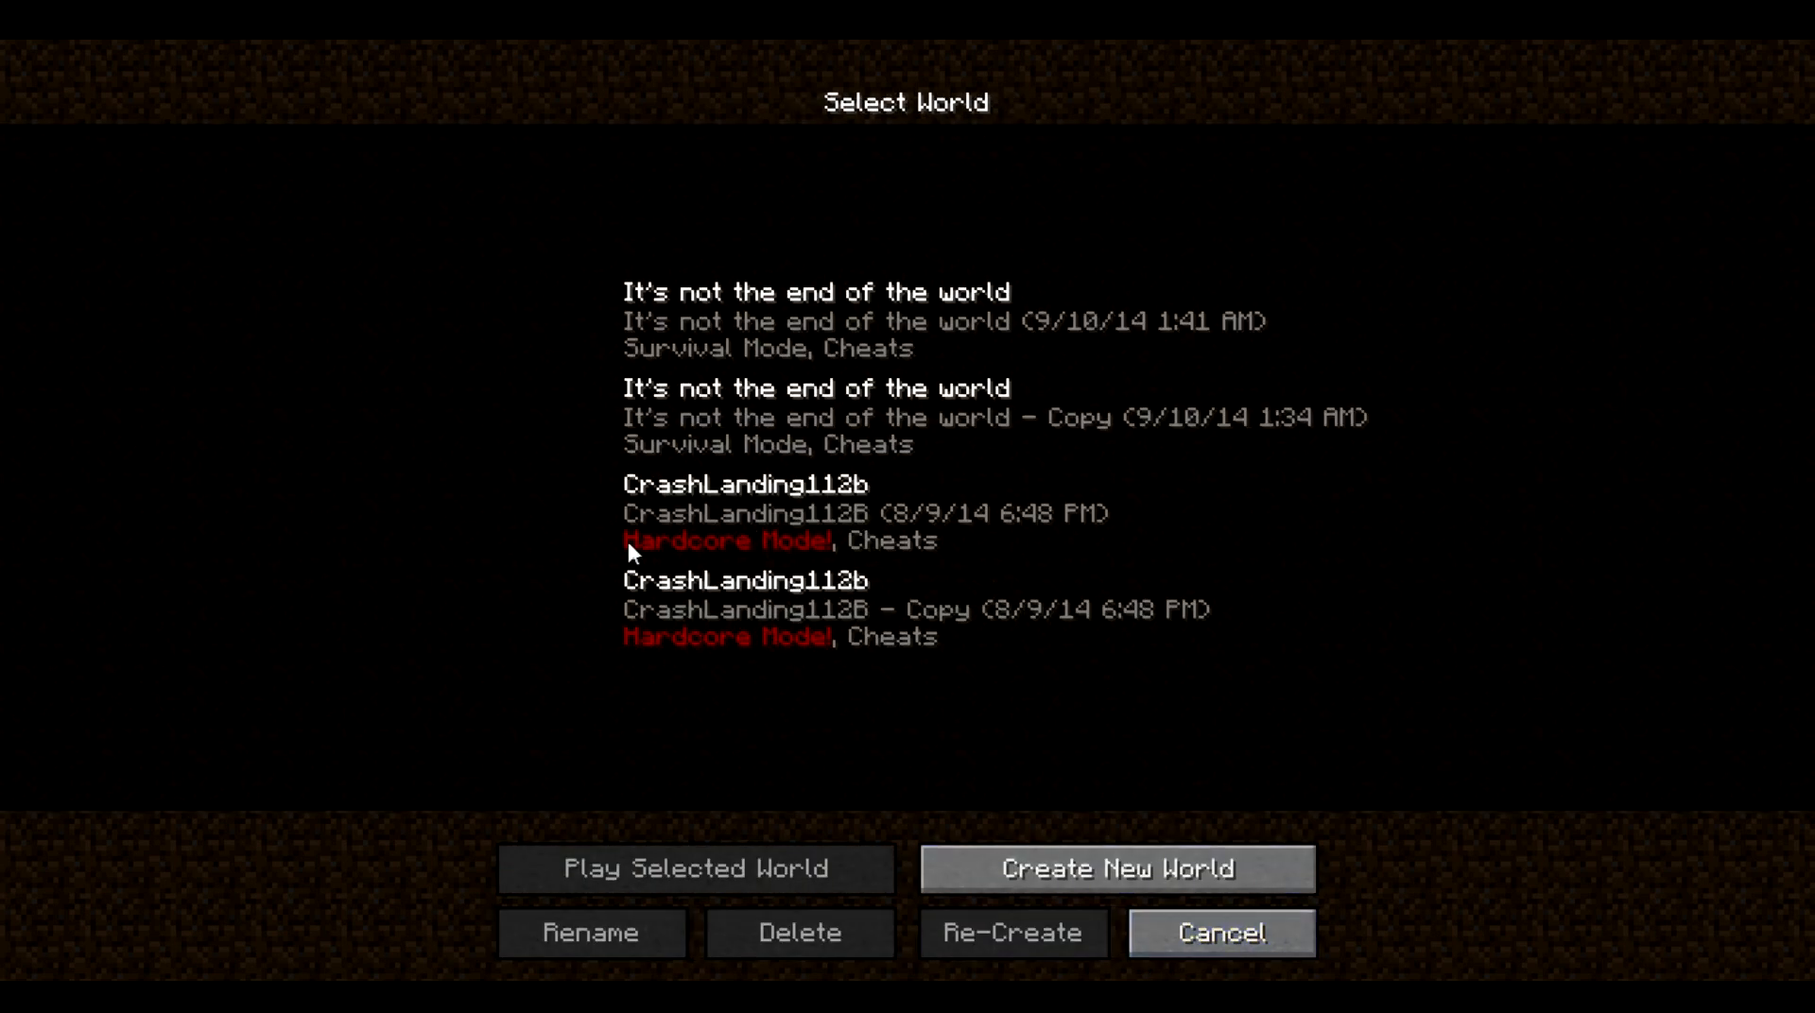
pyautogui.moveTo(1140, 530)
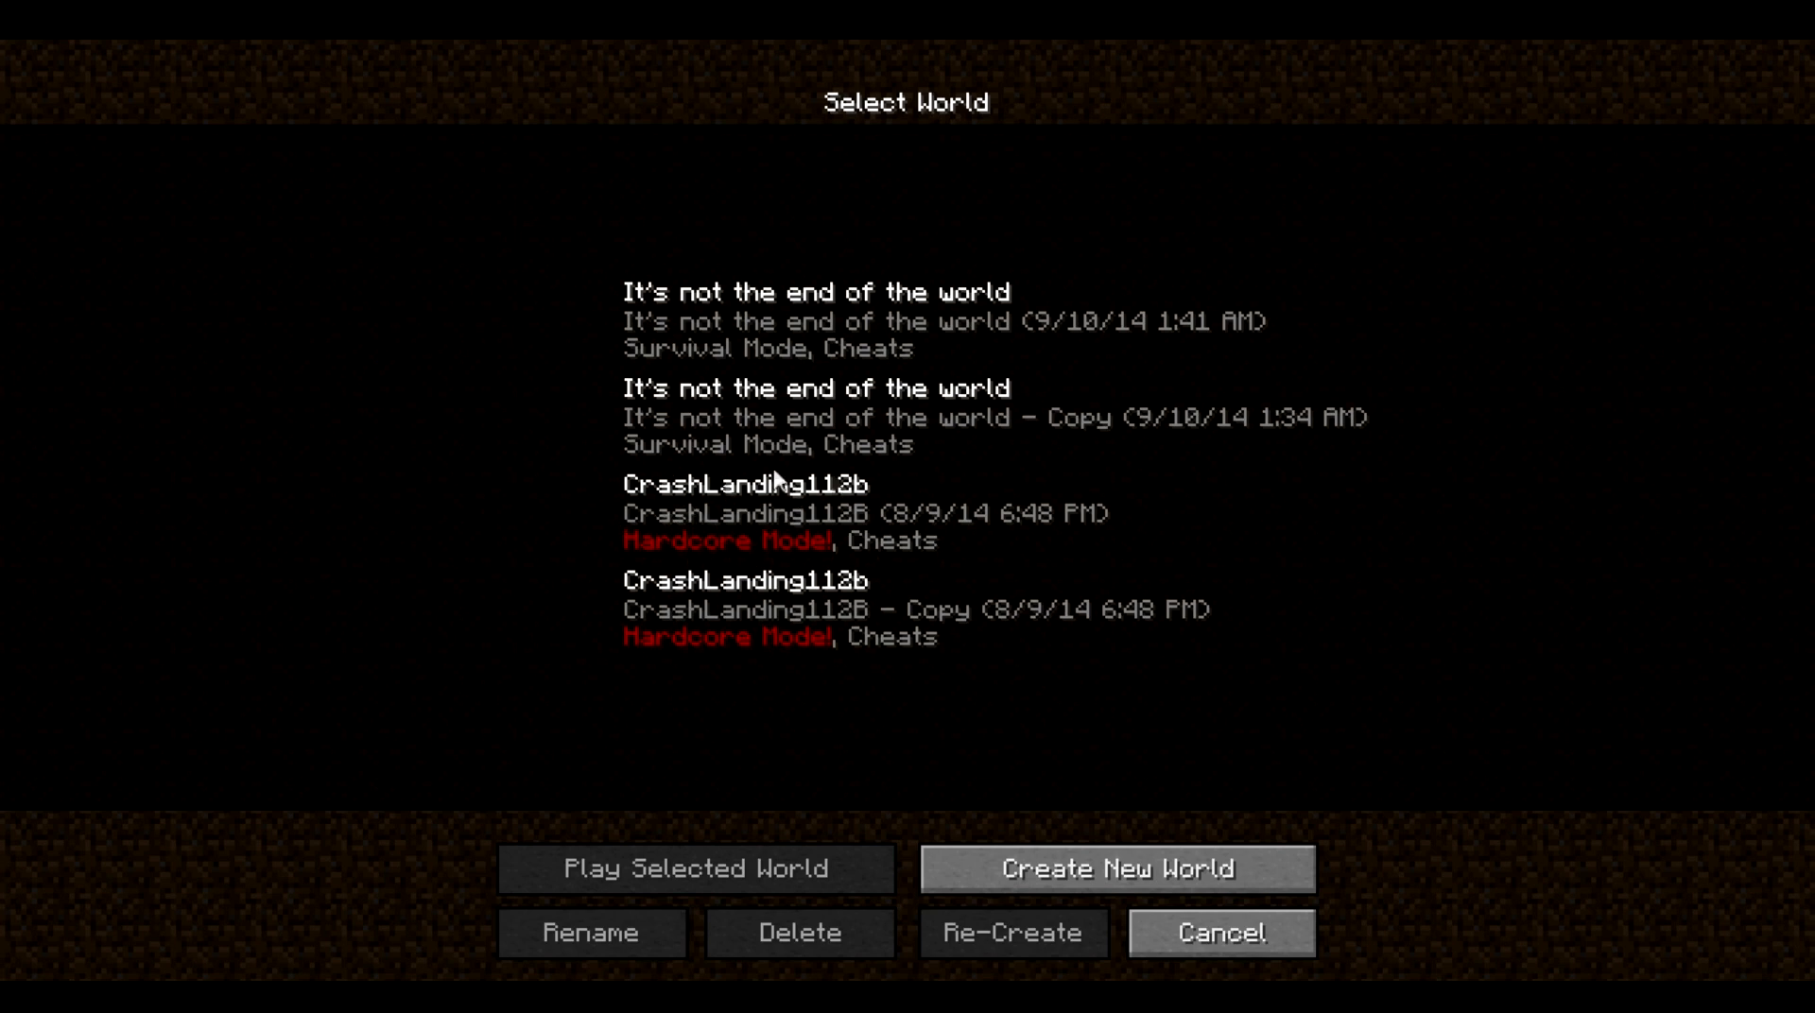
pyautogui.moveTo(525, 523)
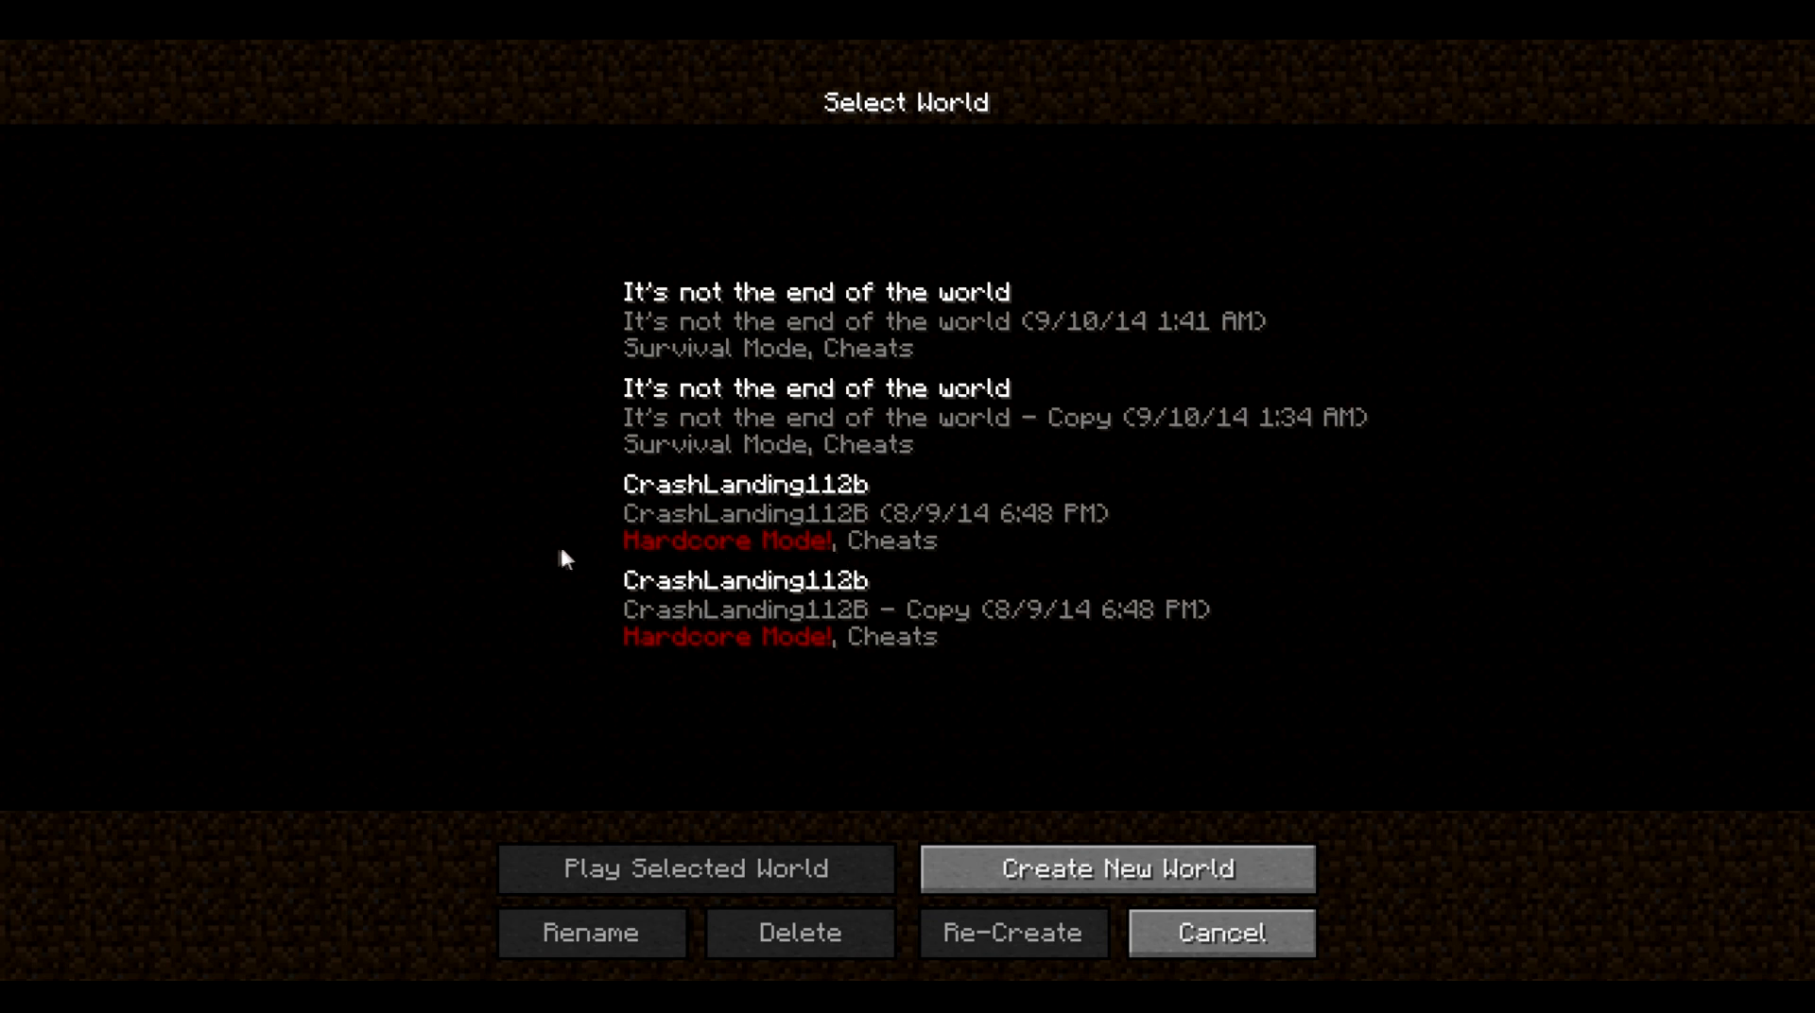
pyautogui.moveTo(1296, 550)
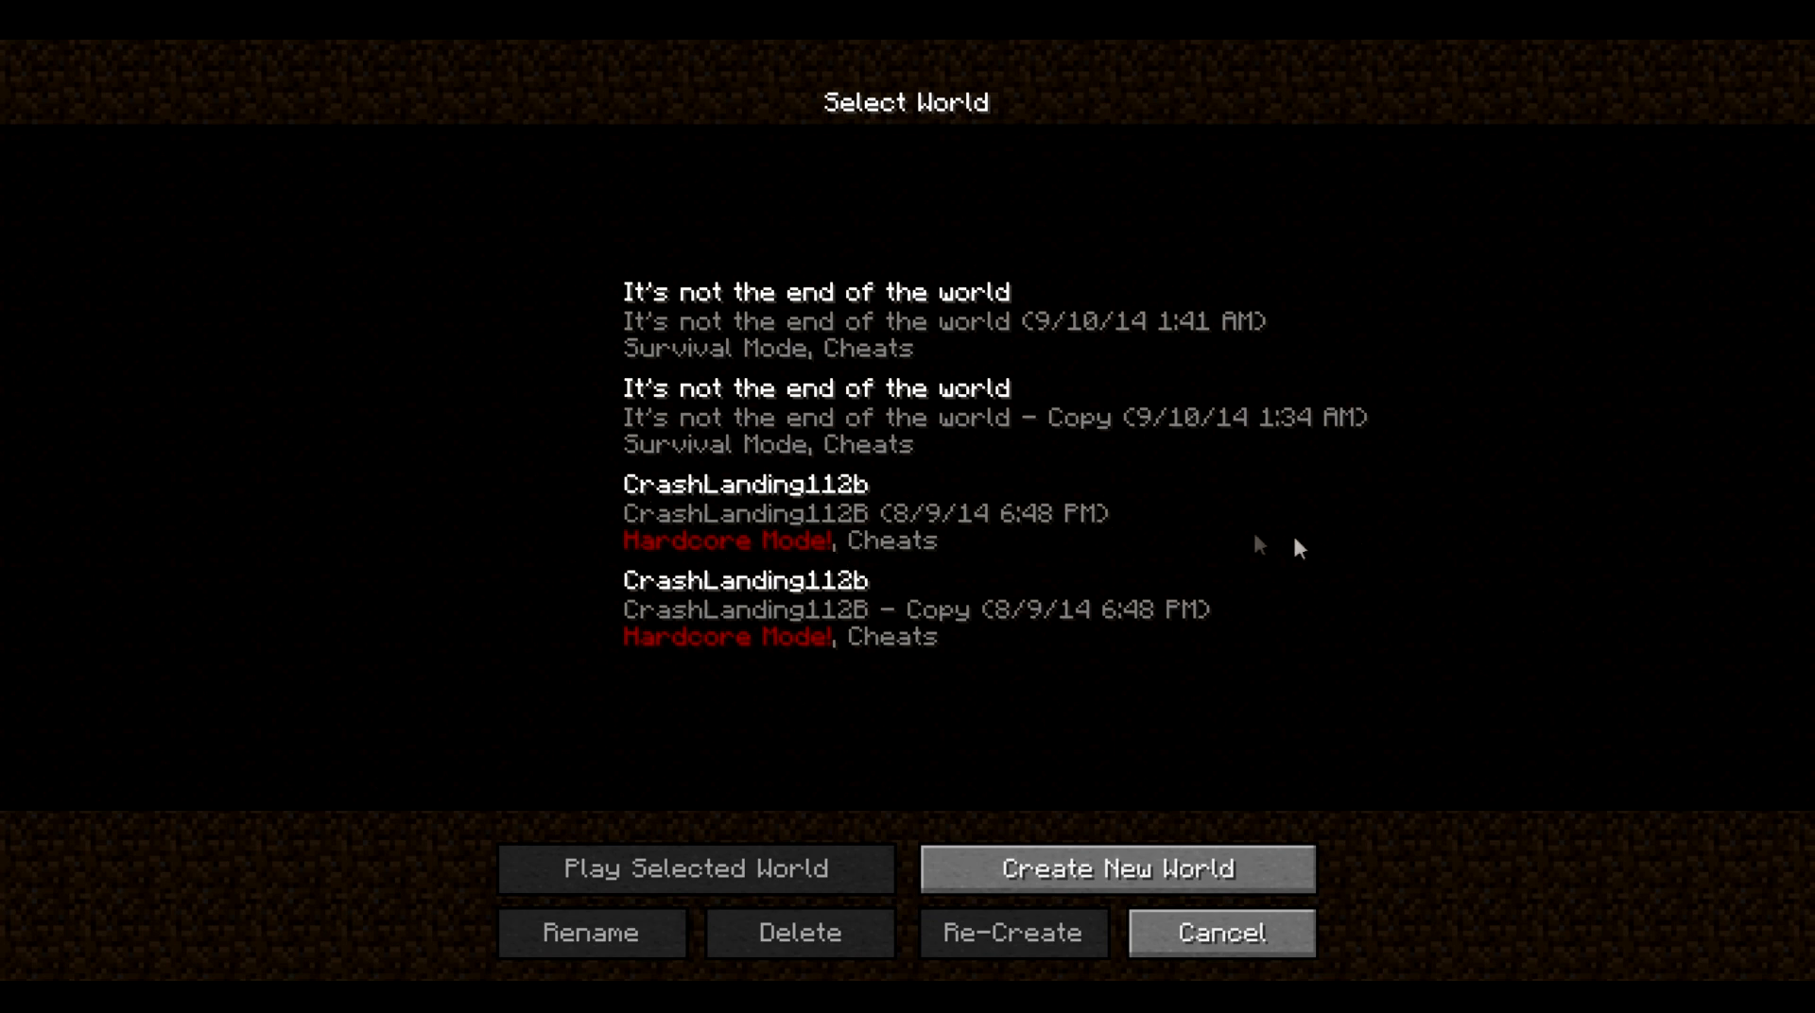
pyautogui.moveTo(548, 520)
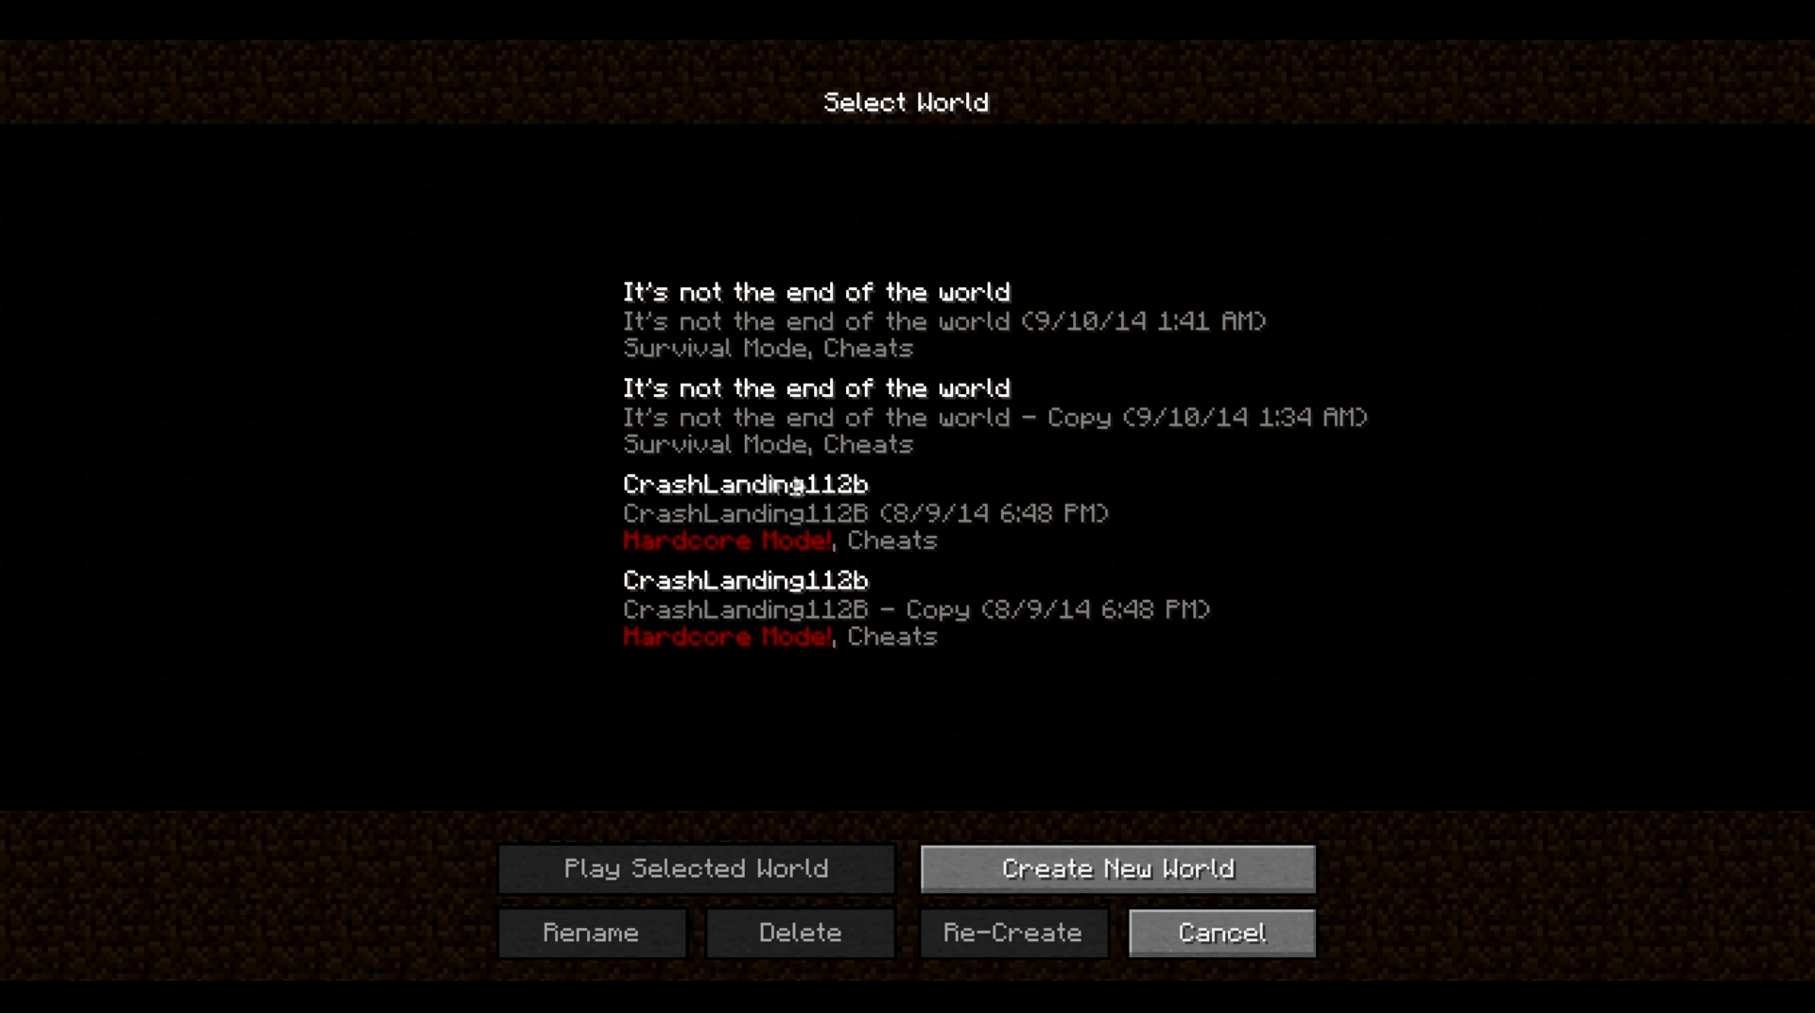
pyautogui.moveTo(1201, 606)
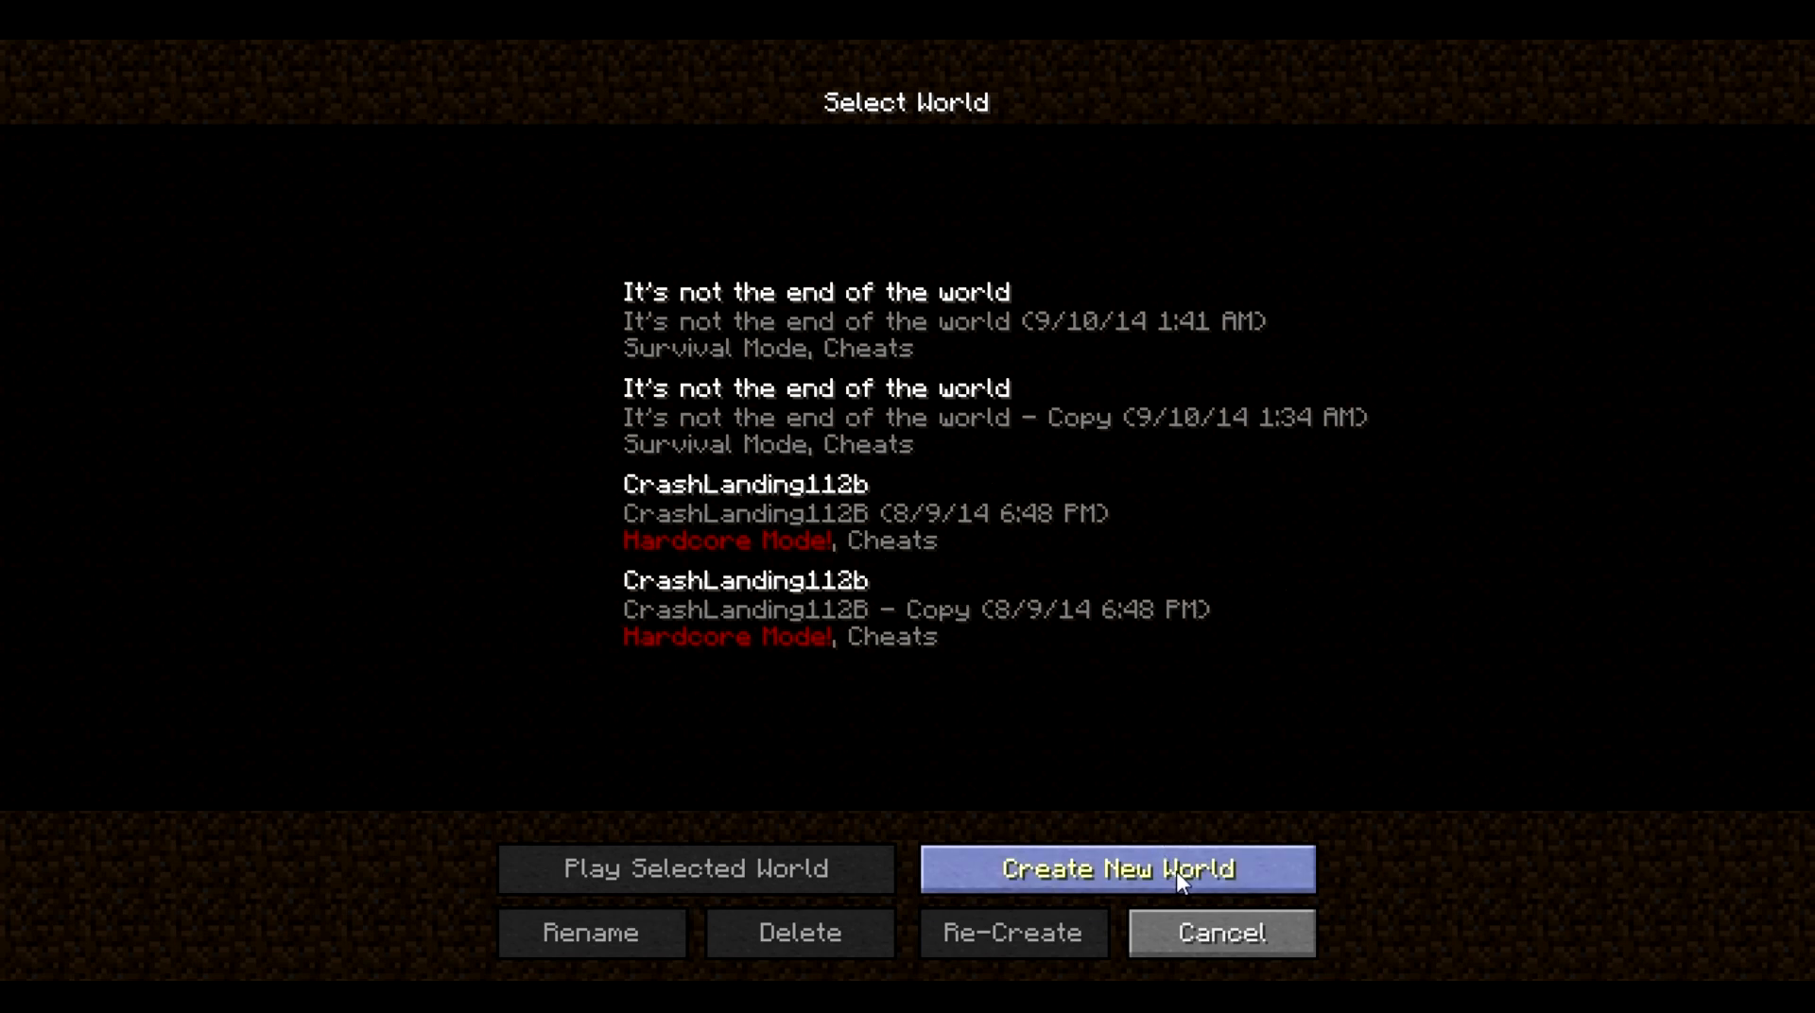
pyautogui.click(1115, 869)
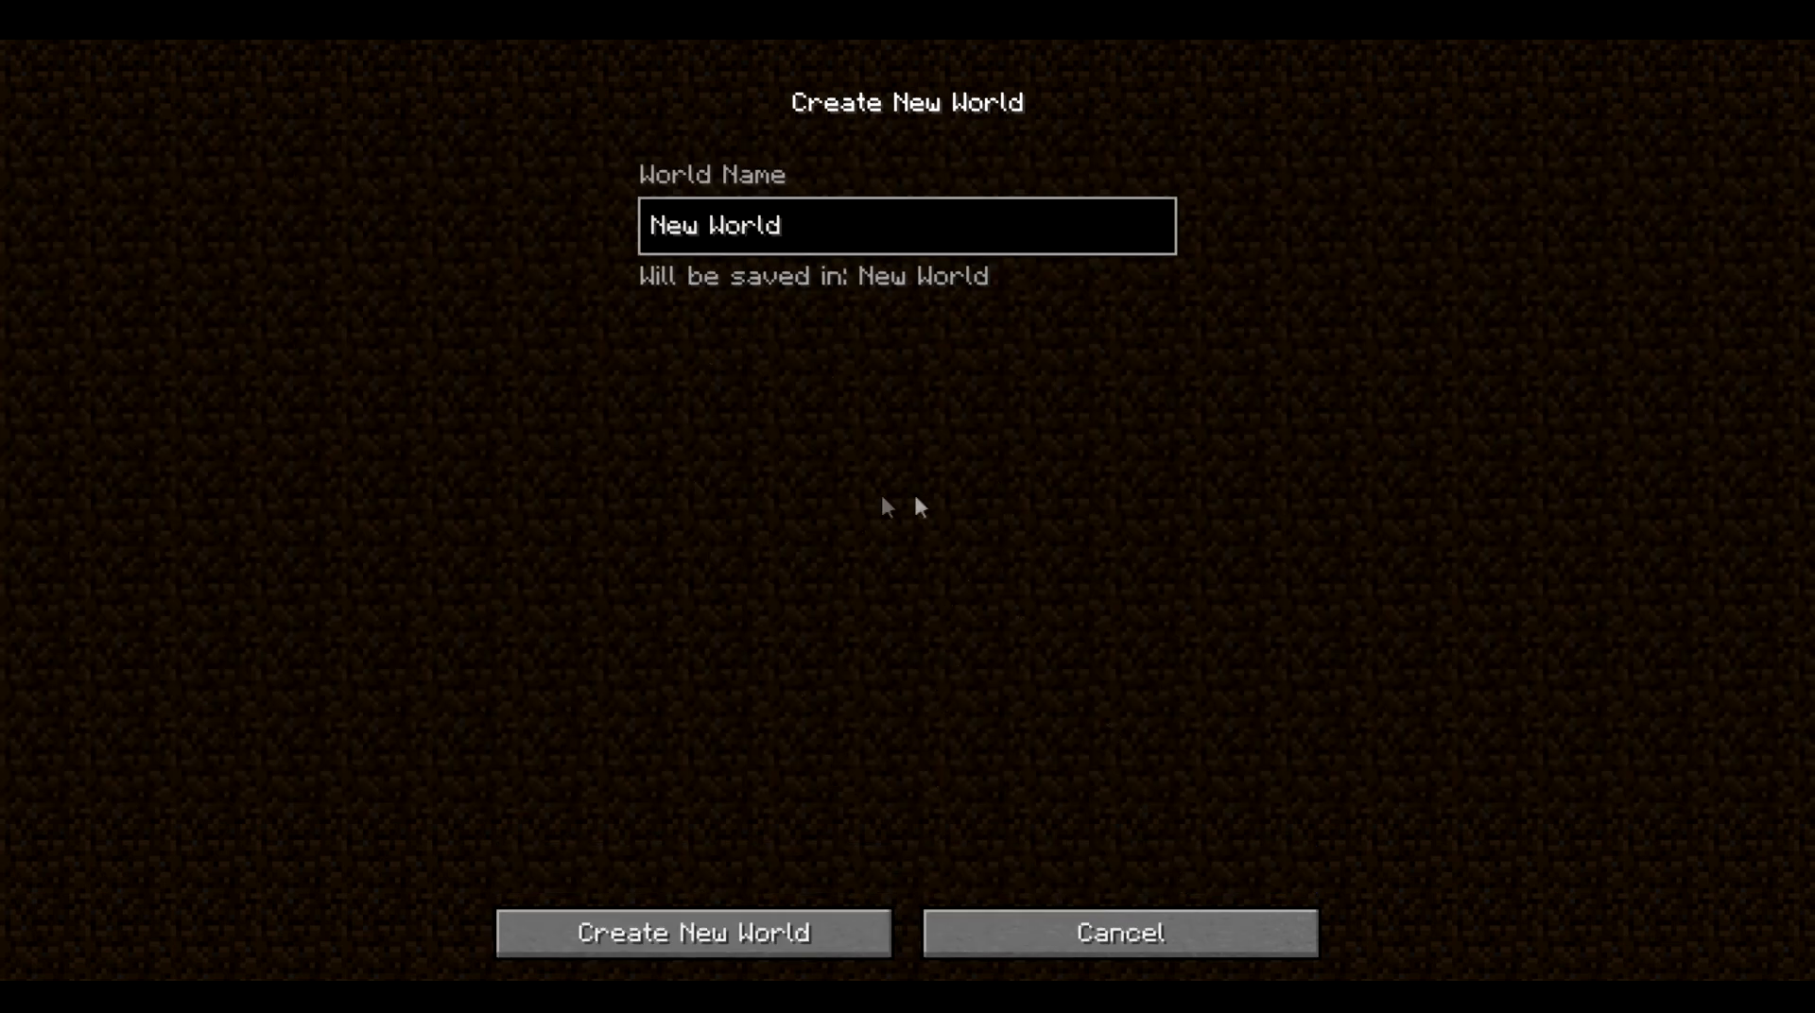
pyautogui.click(906, 225)
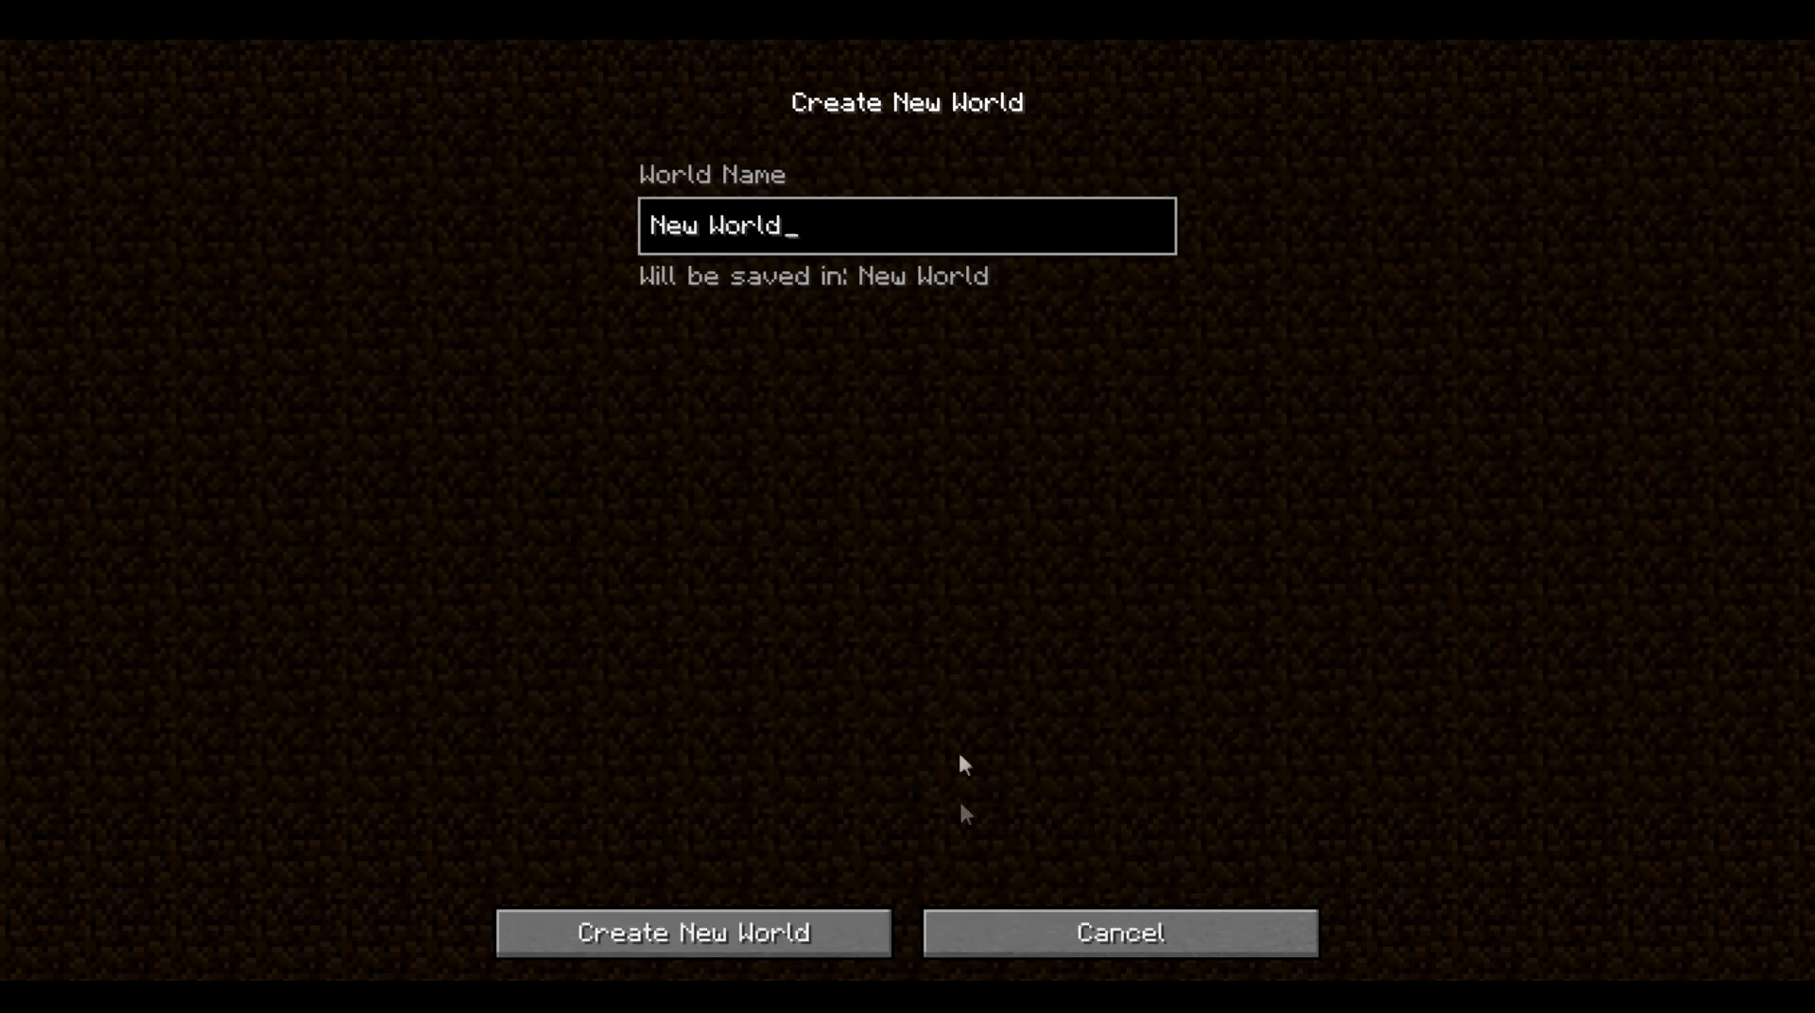
pyautogui.click(1114, 932)
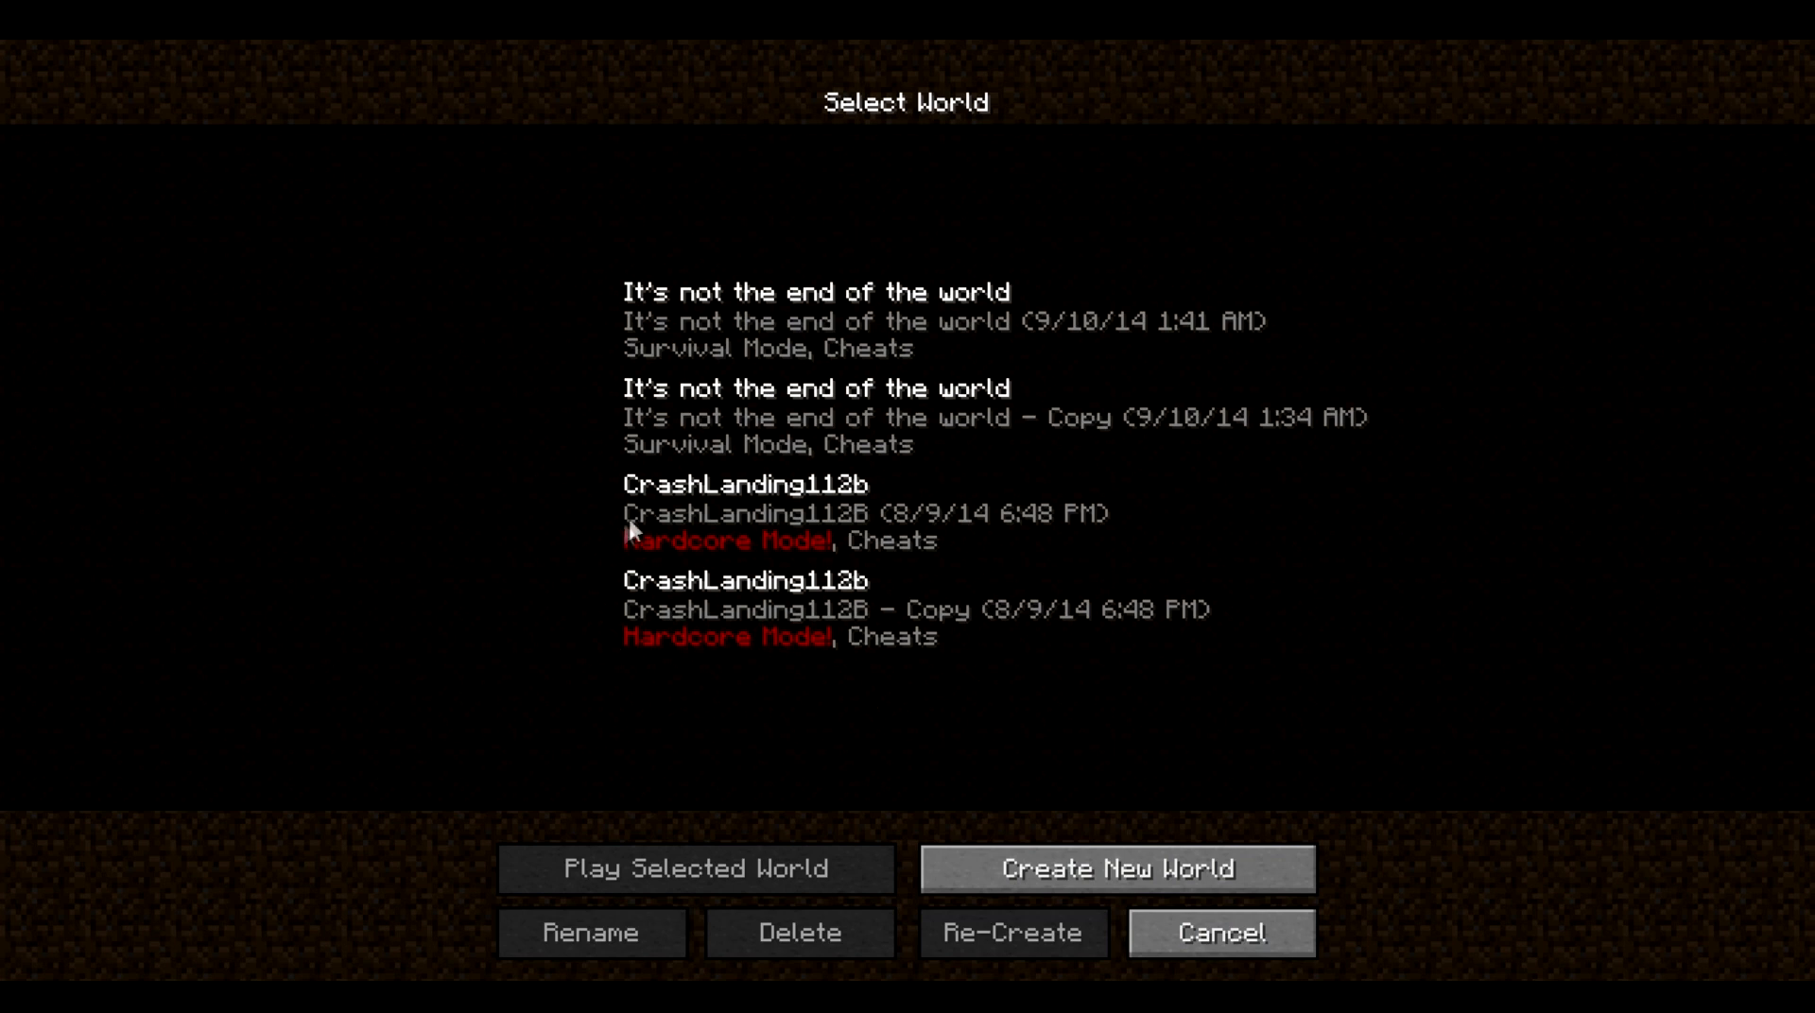
pyautogui.moveTo(747, 695)
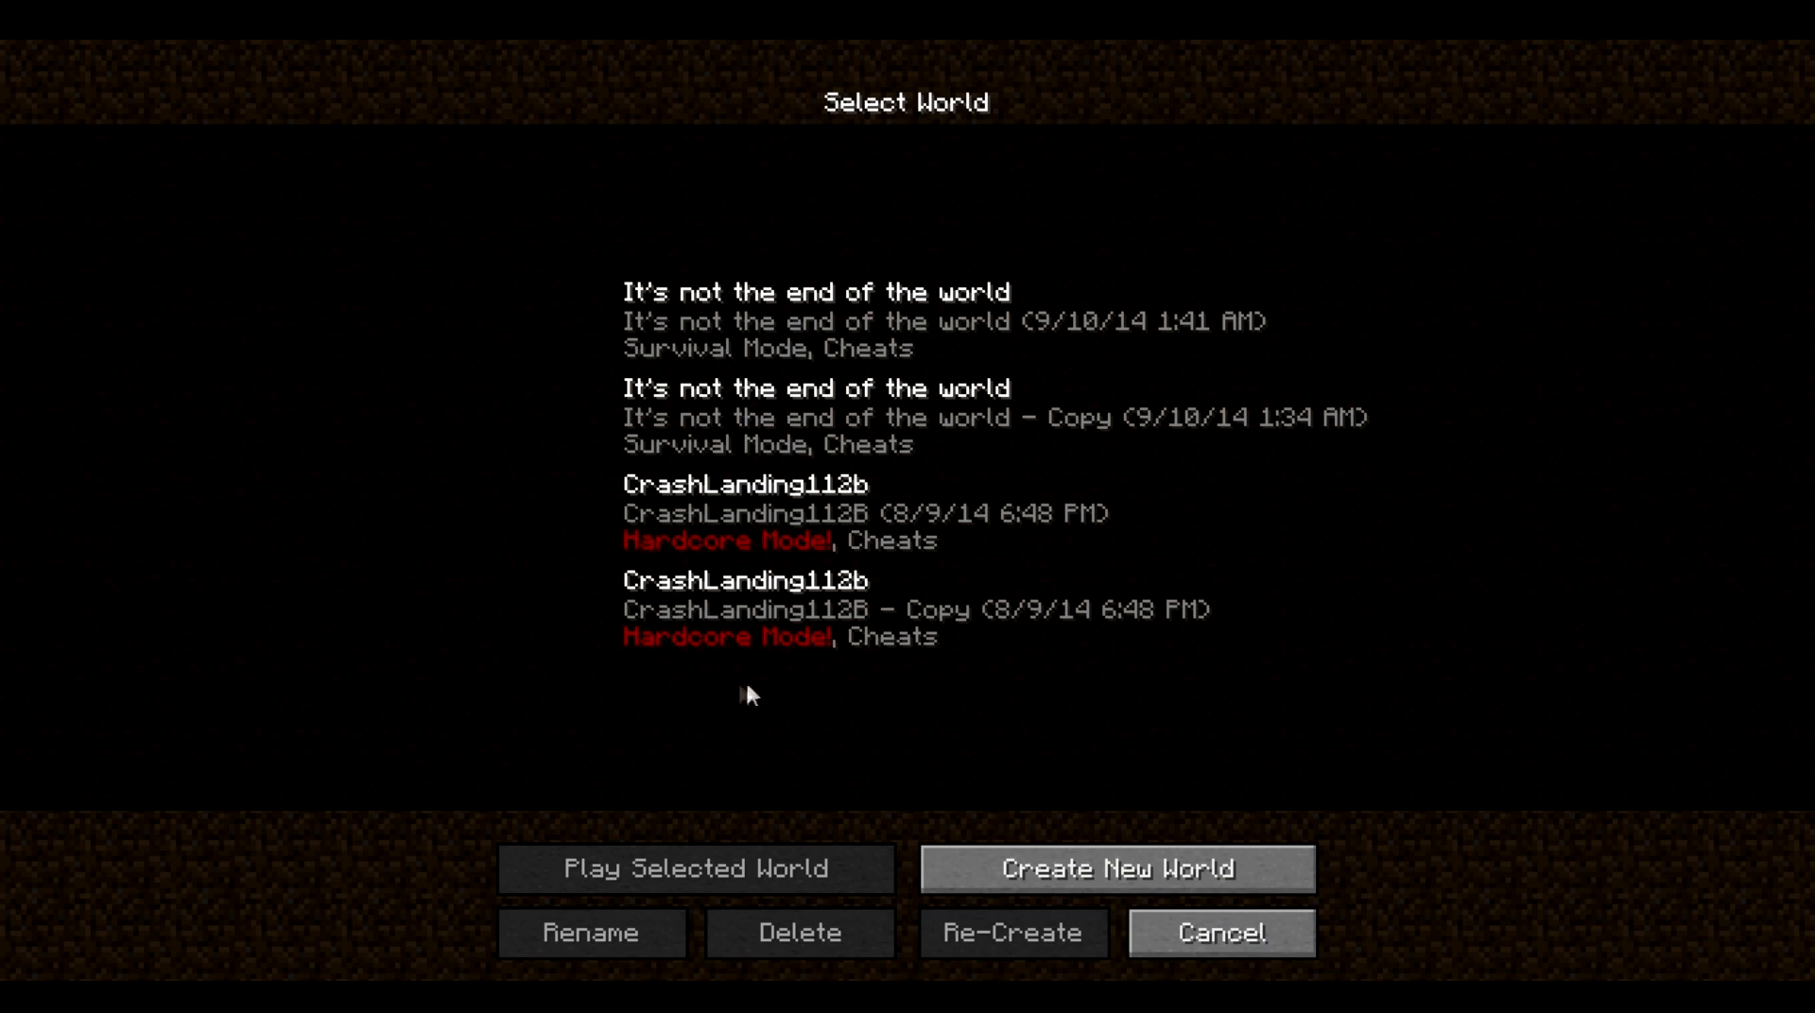
pyautogui.moveTo(570, 554)
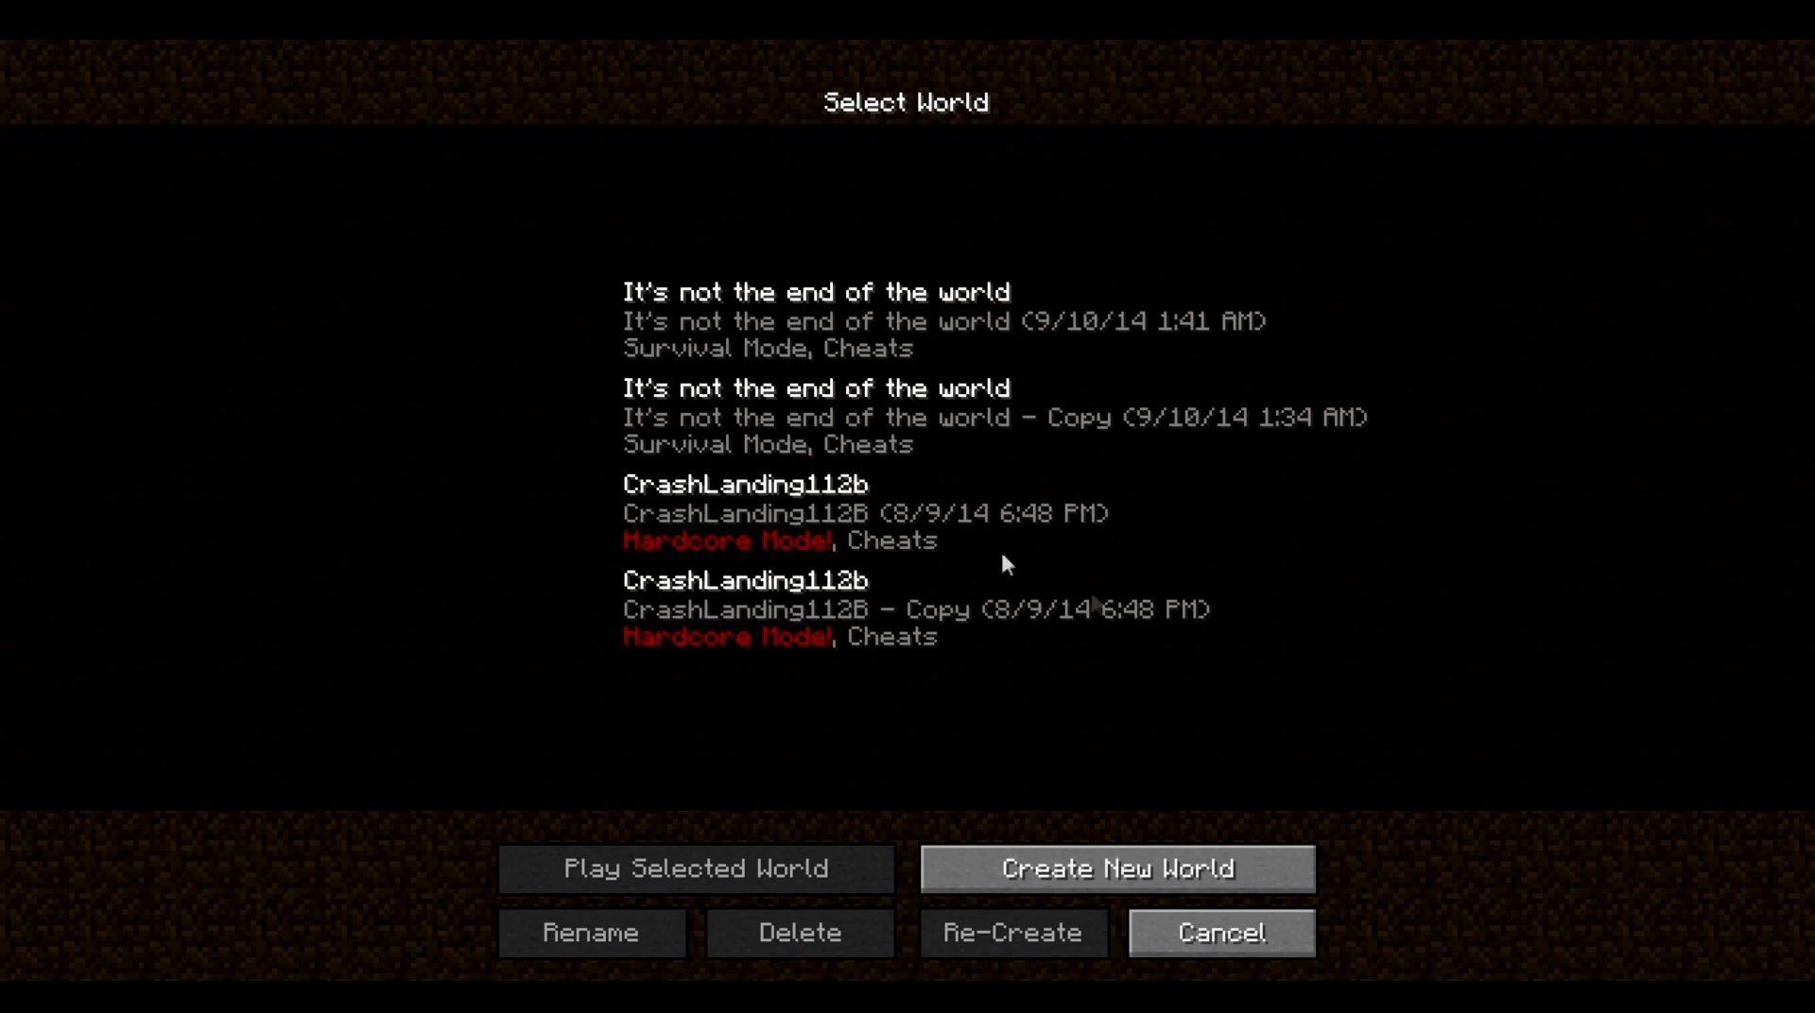
pyautogui.moveTo(1219, 932)
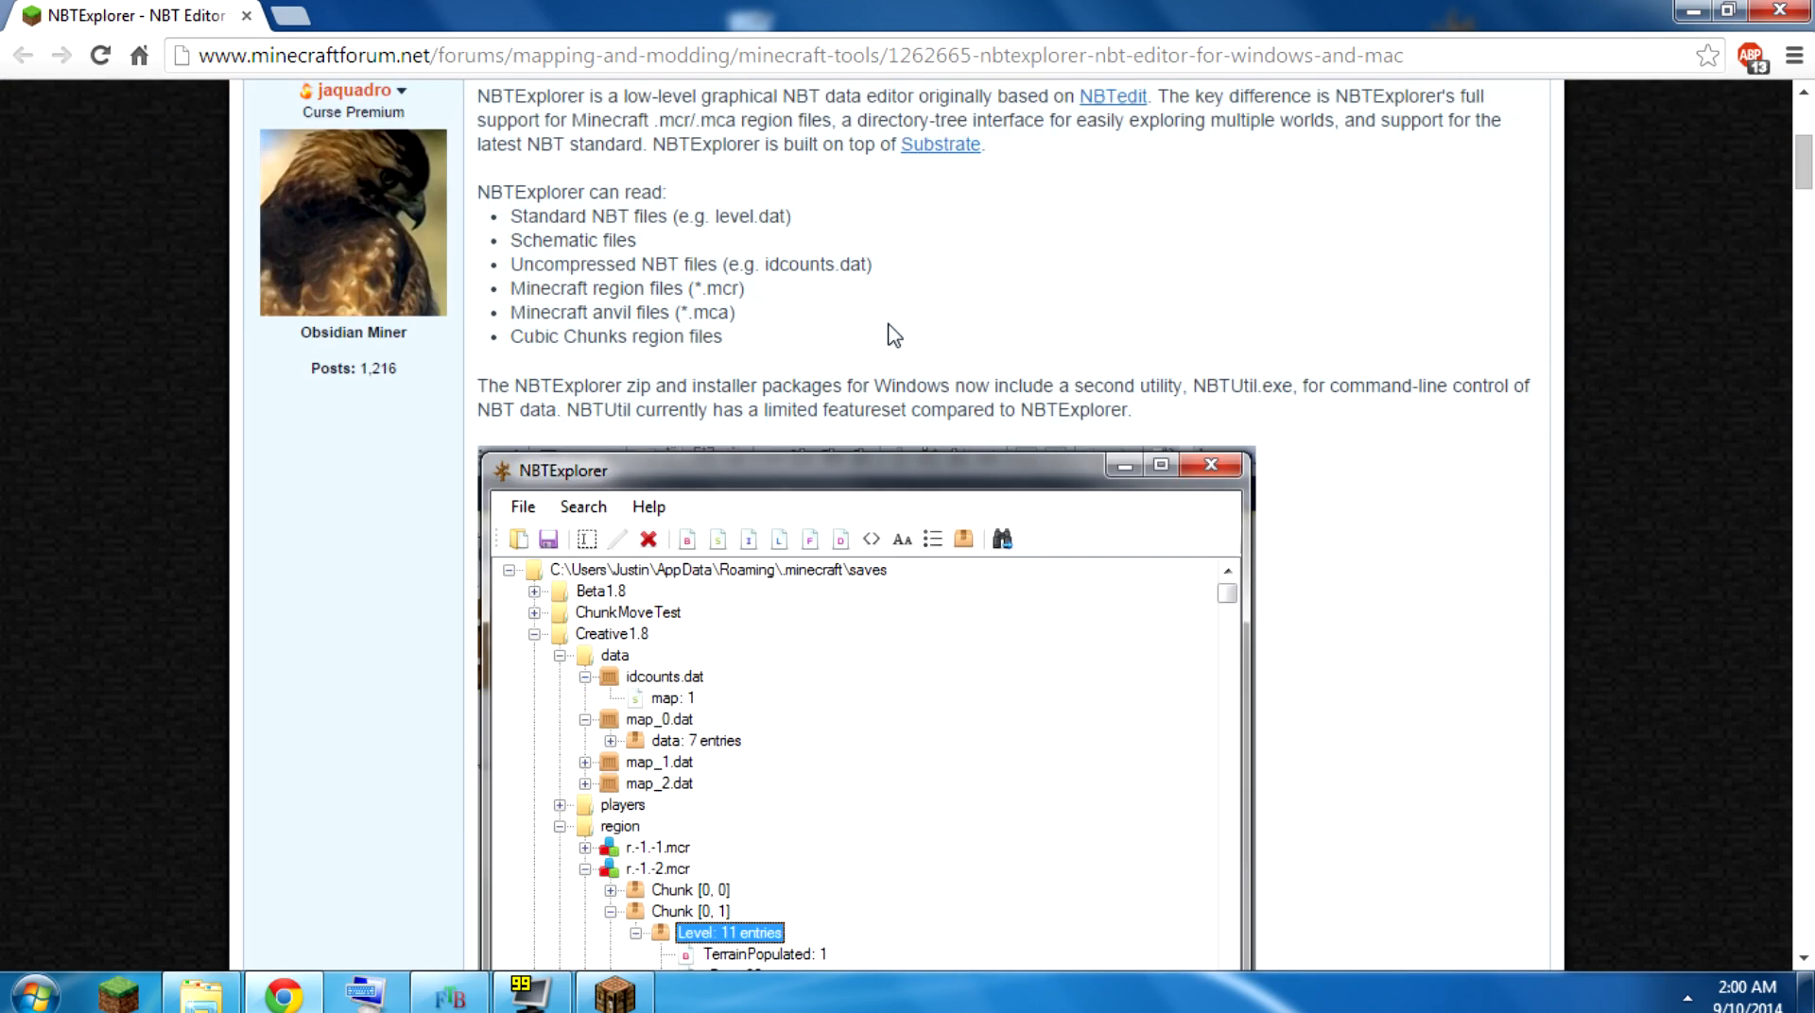
# - Launch NBTExplorer from its desktop shortcut
pyautogui.scroll(-3)
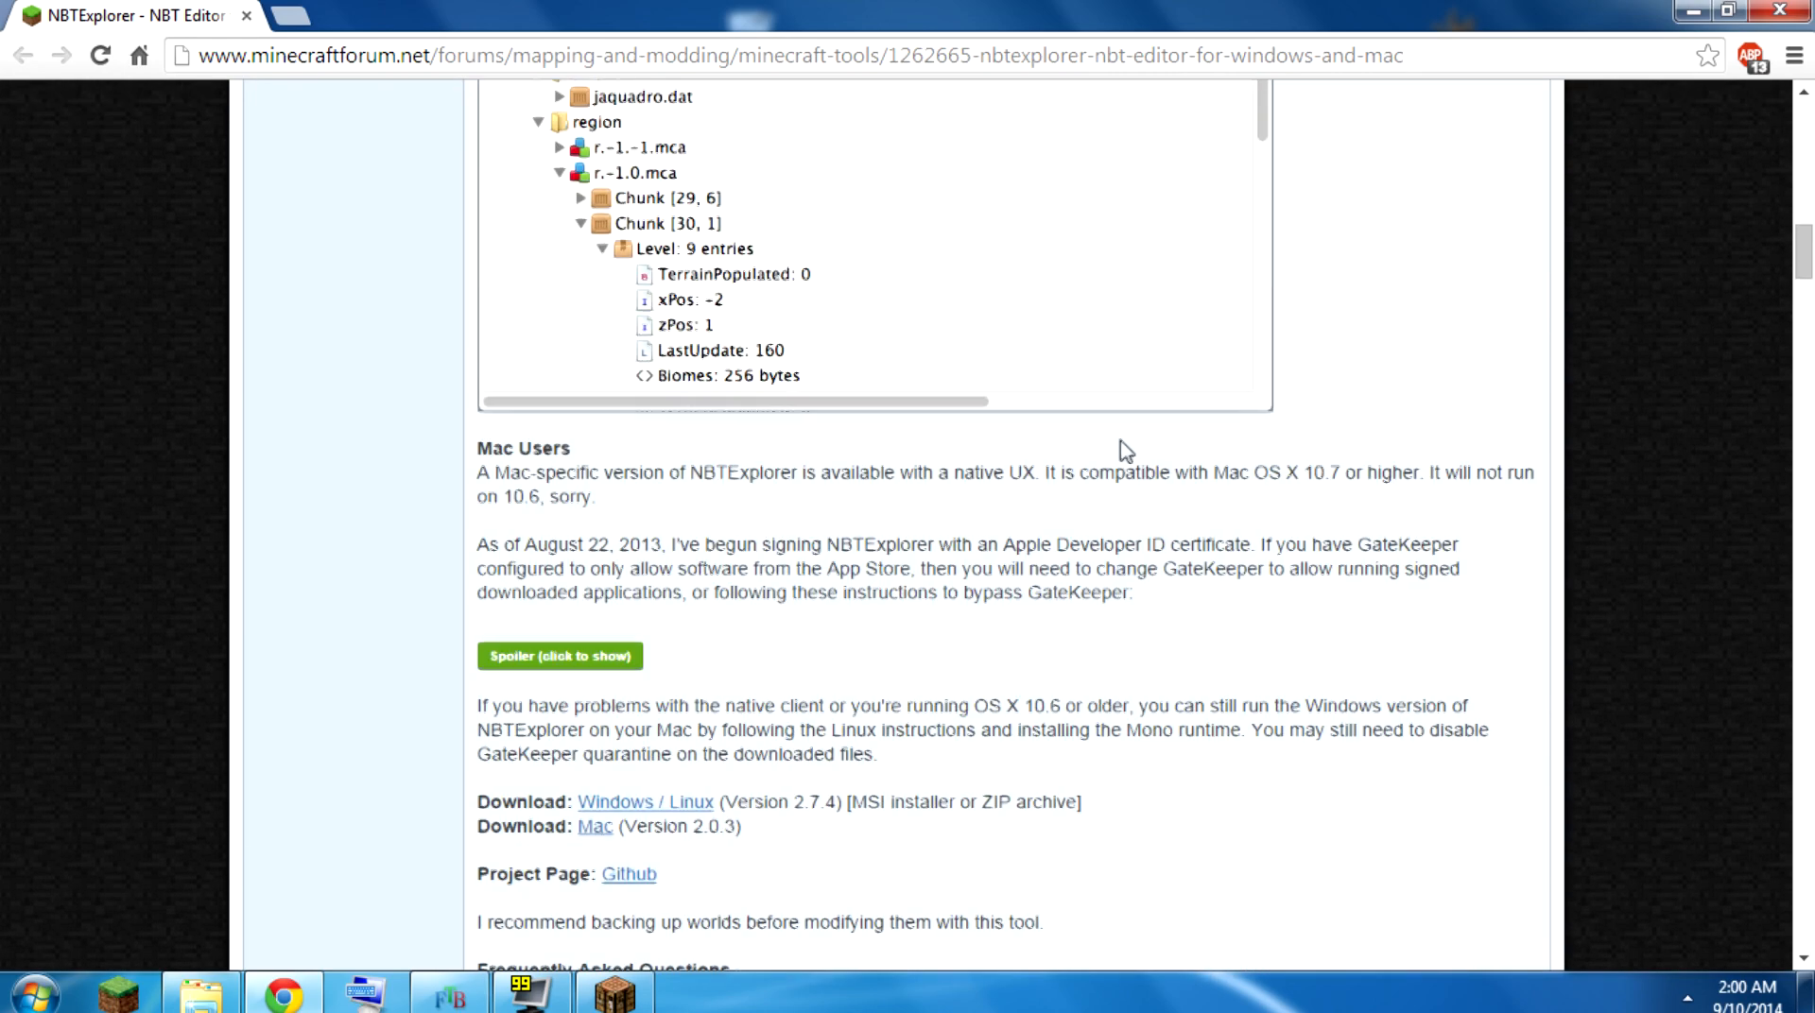
pyautogui.scroll(-3)
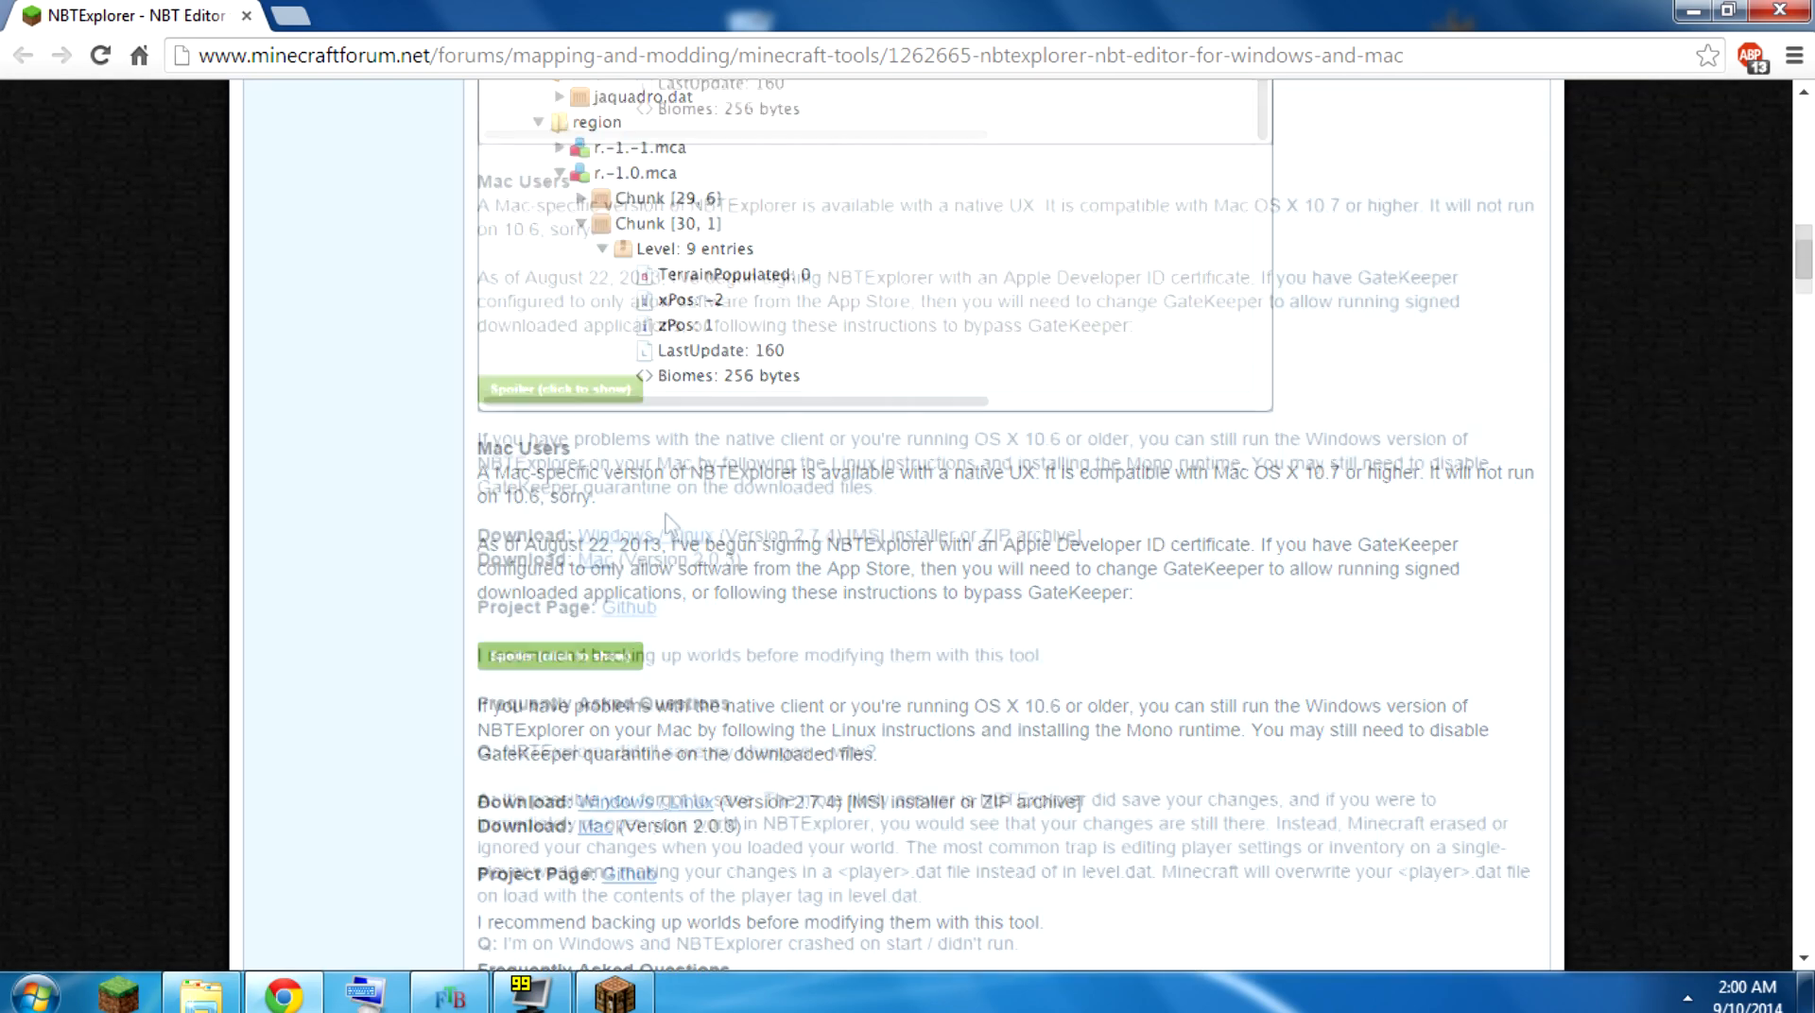
pyautogui.scroll(-3)
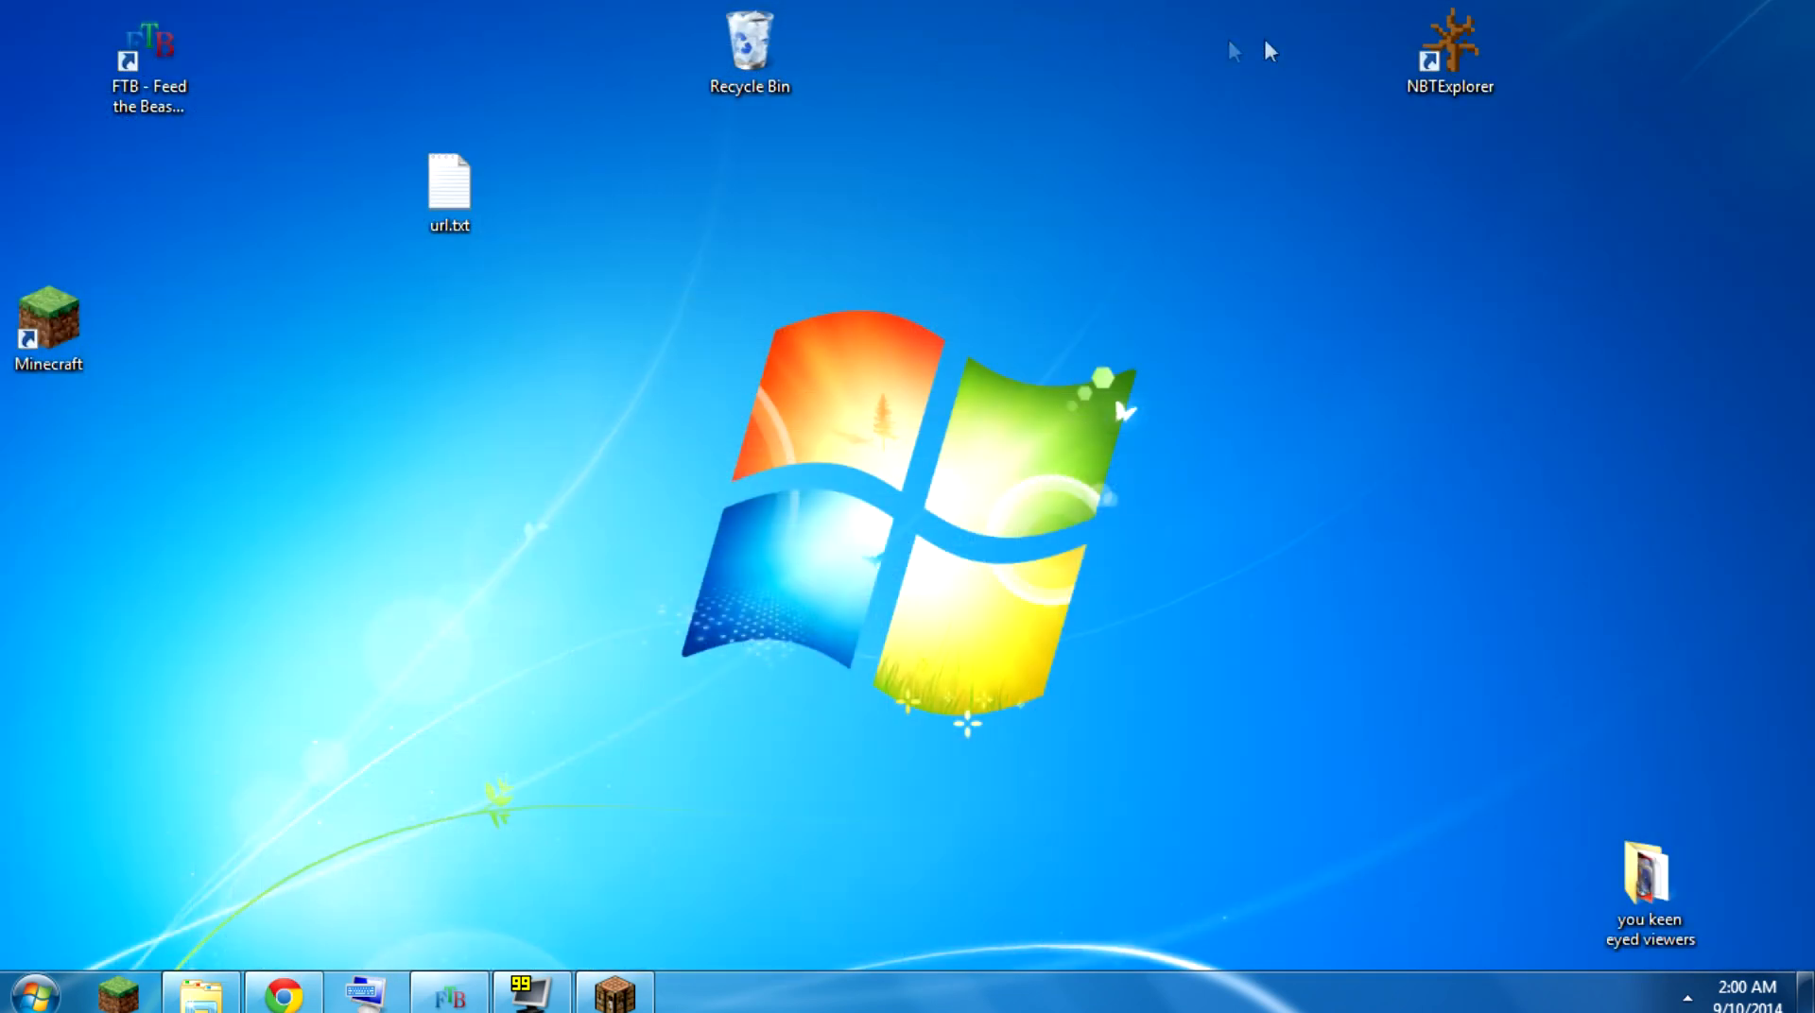
pyautogui.click(1450, 52)
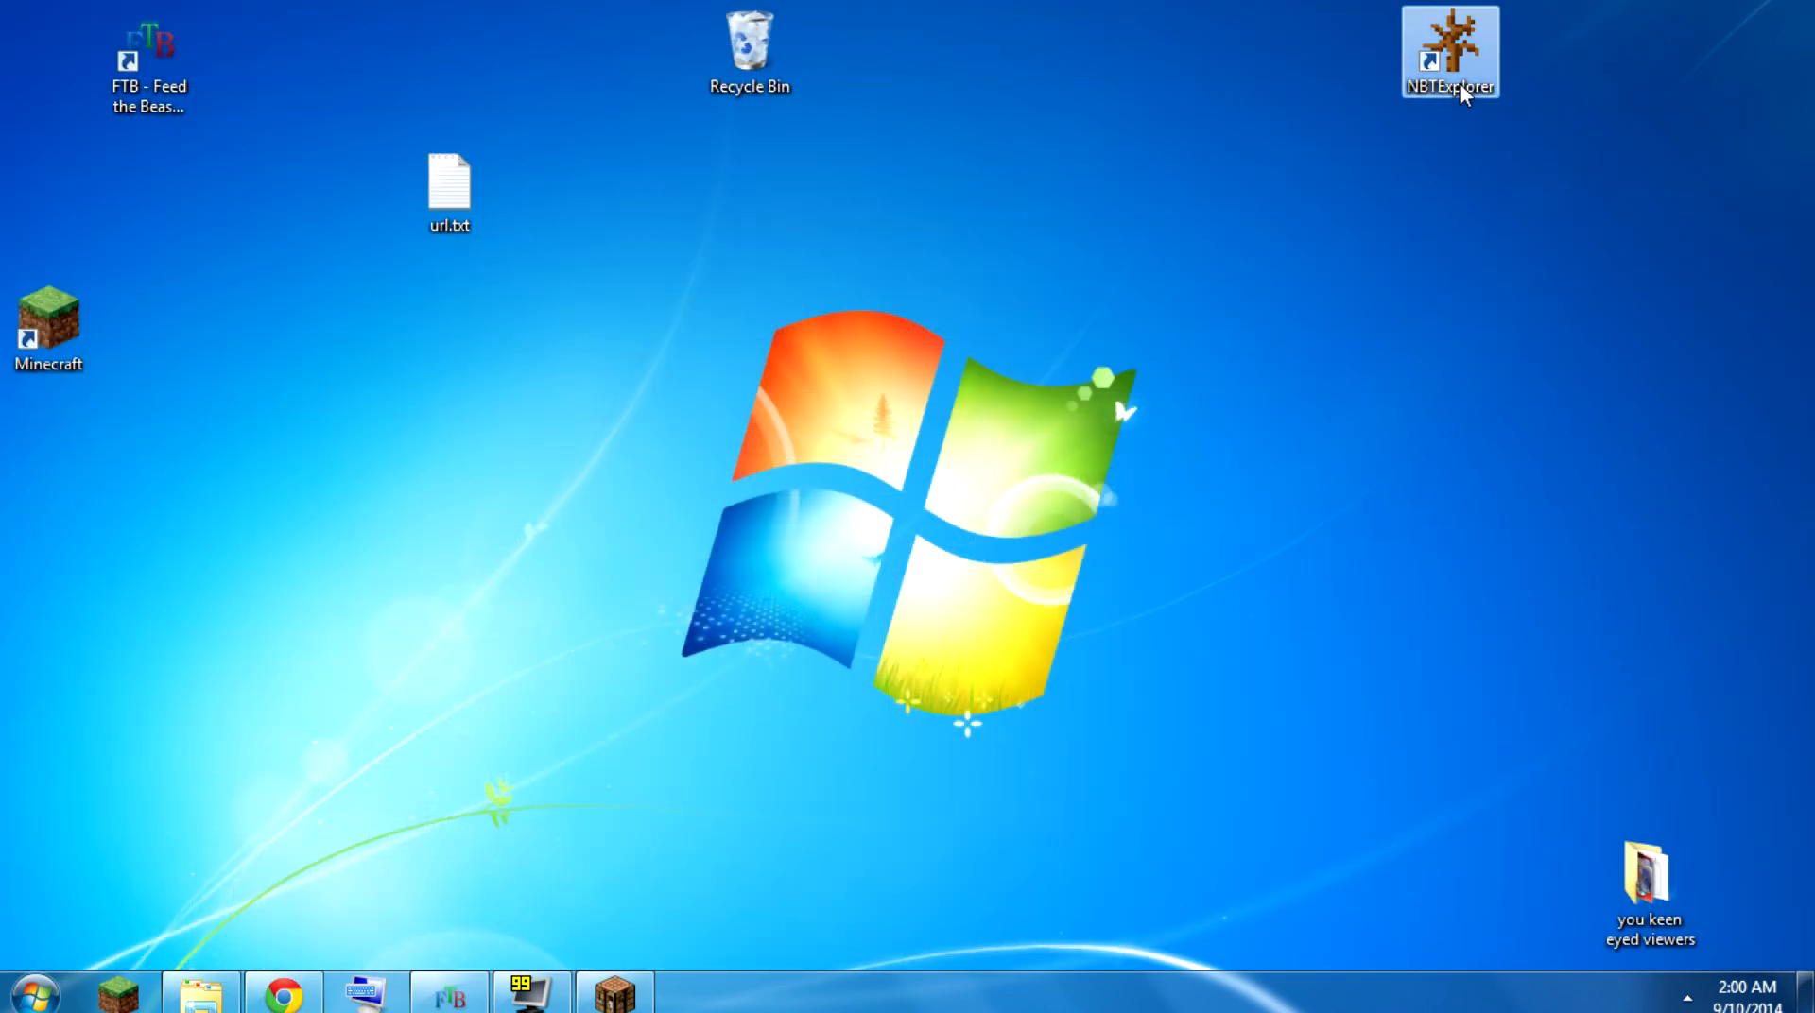
pyautogui.doubleClick(1450, 52)
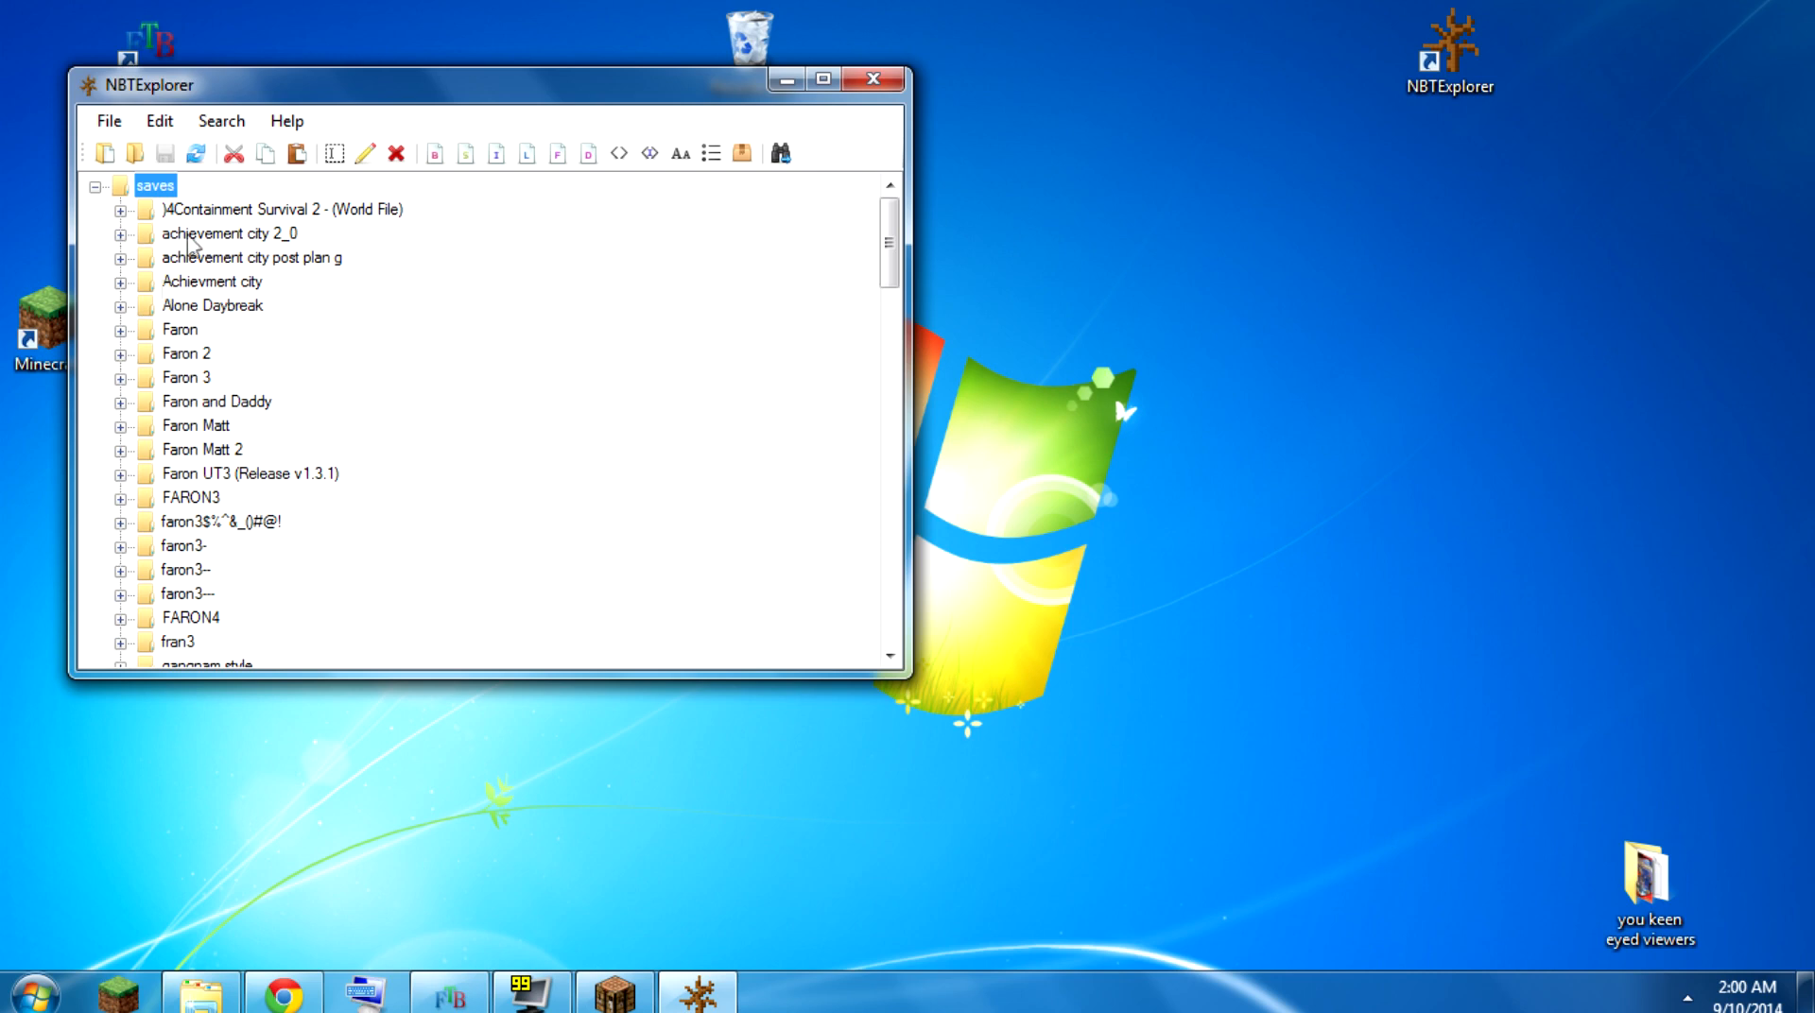
pyautogui.moveTo(195, 459)
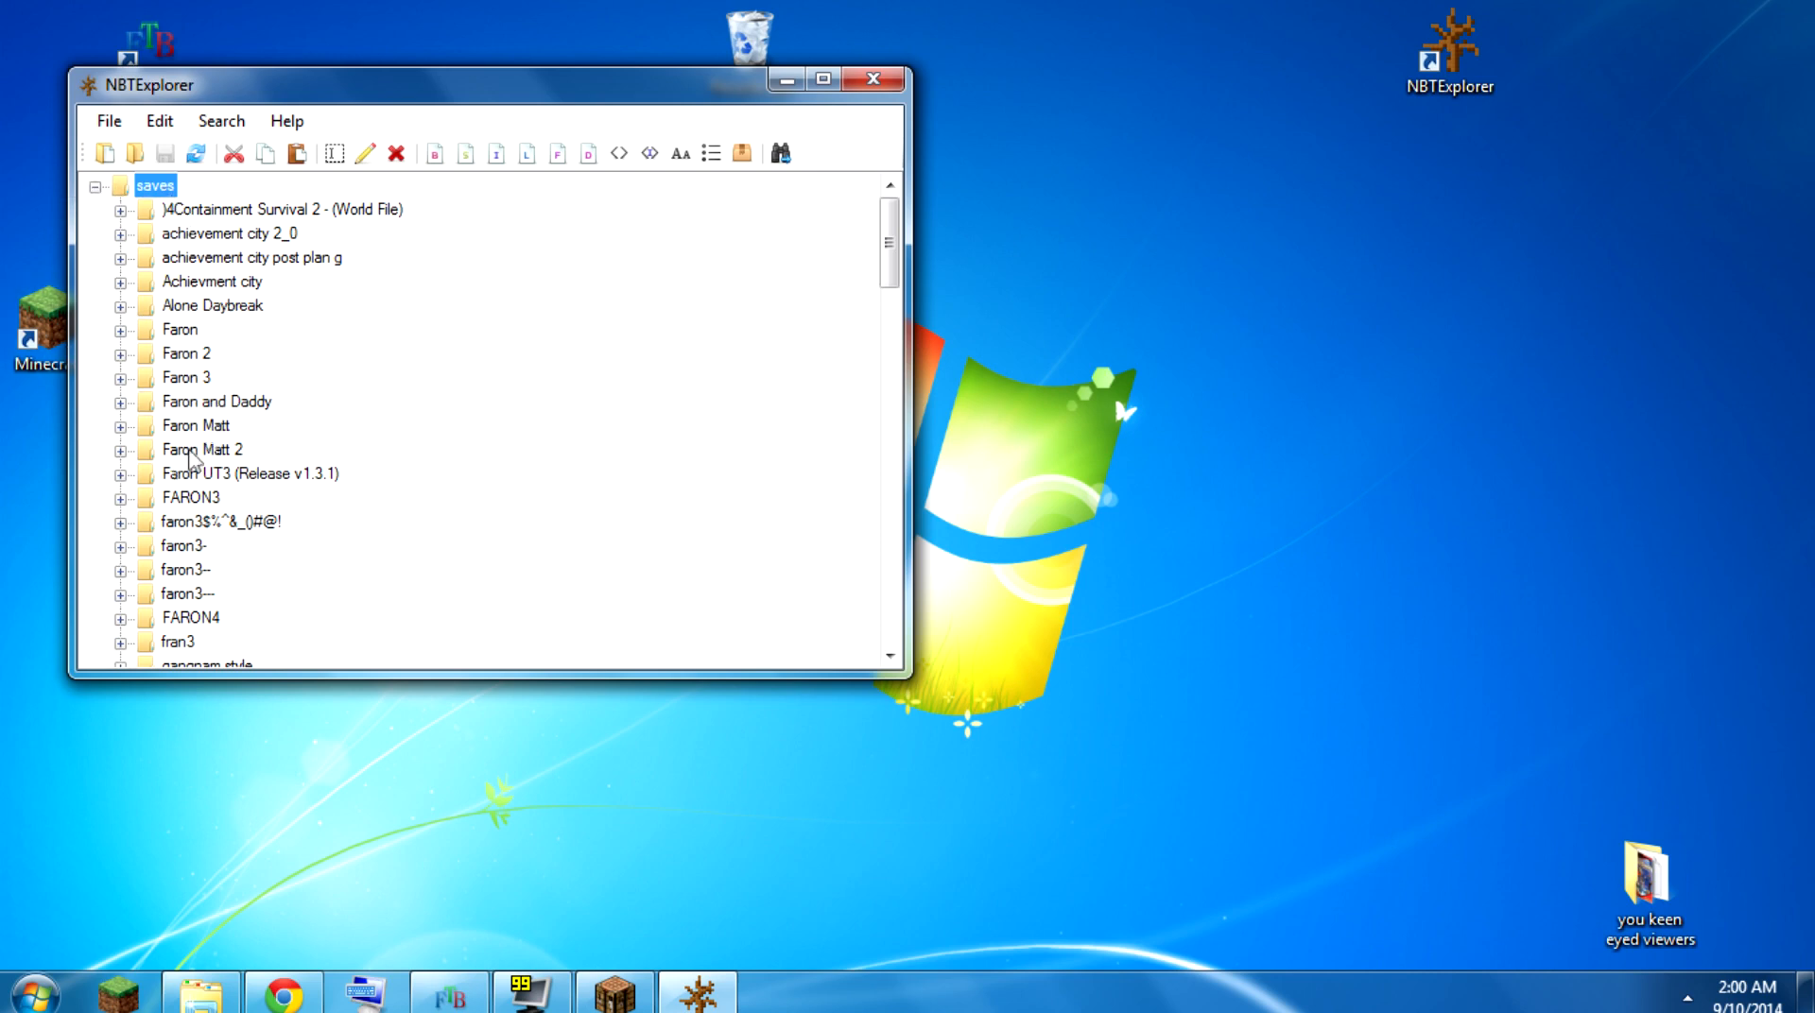
pyautogui.moveTo(238, 623)
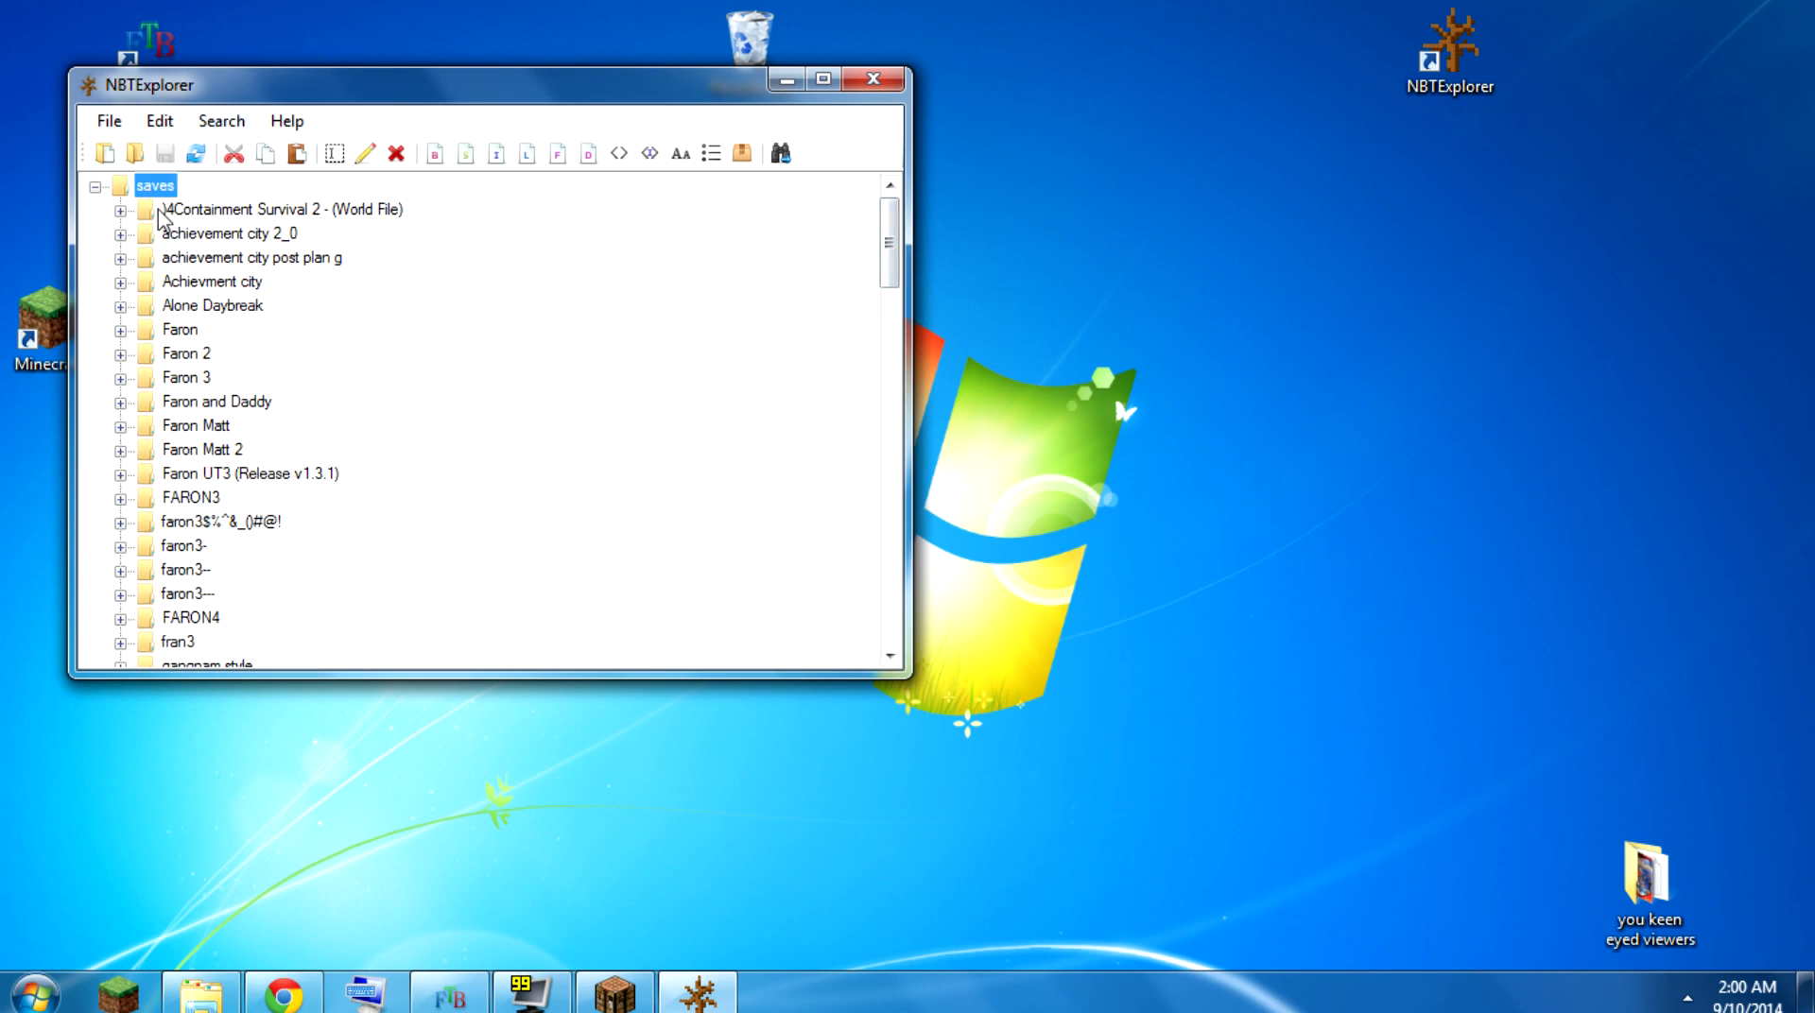
pyautogui.moveTo(243, 365)
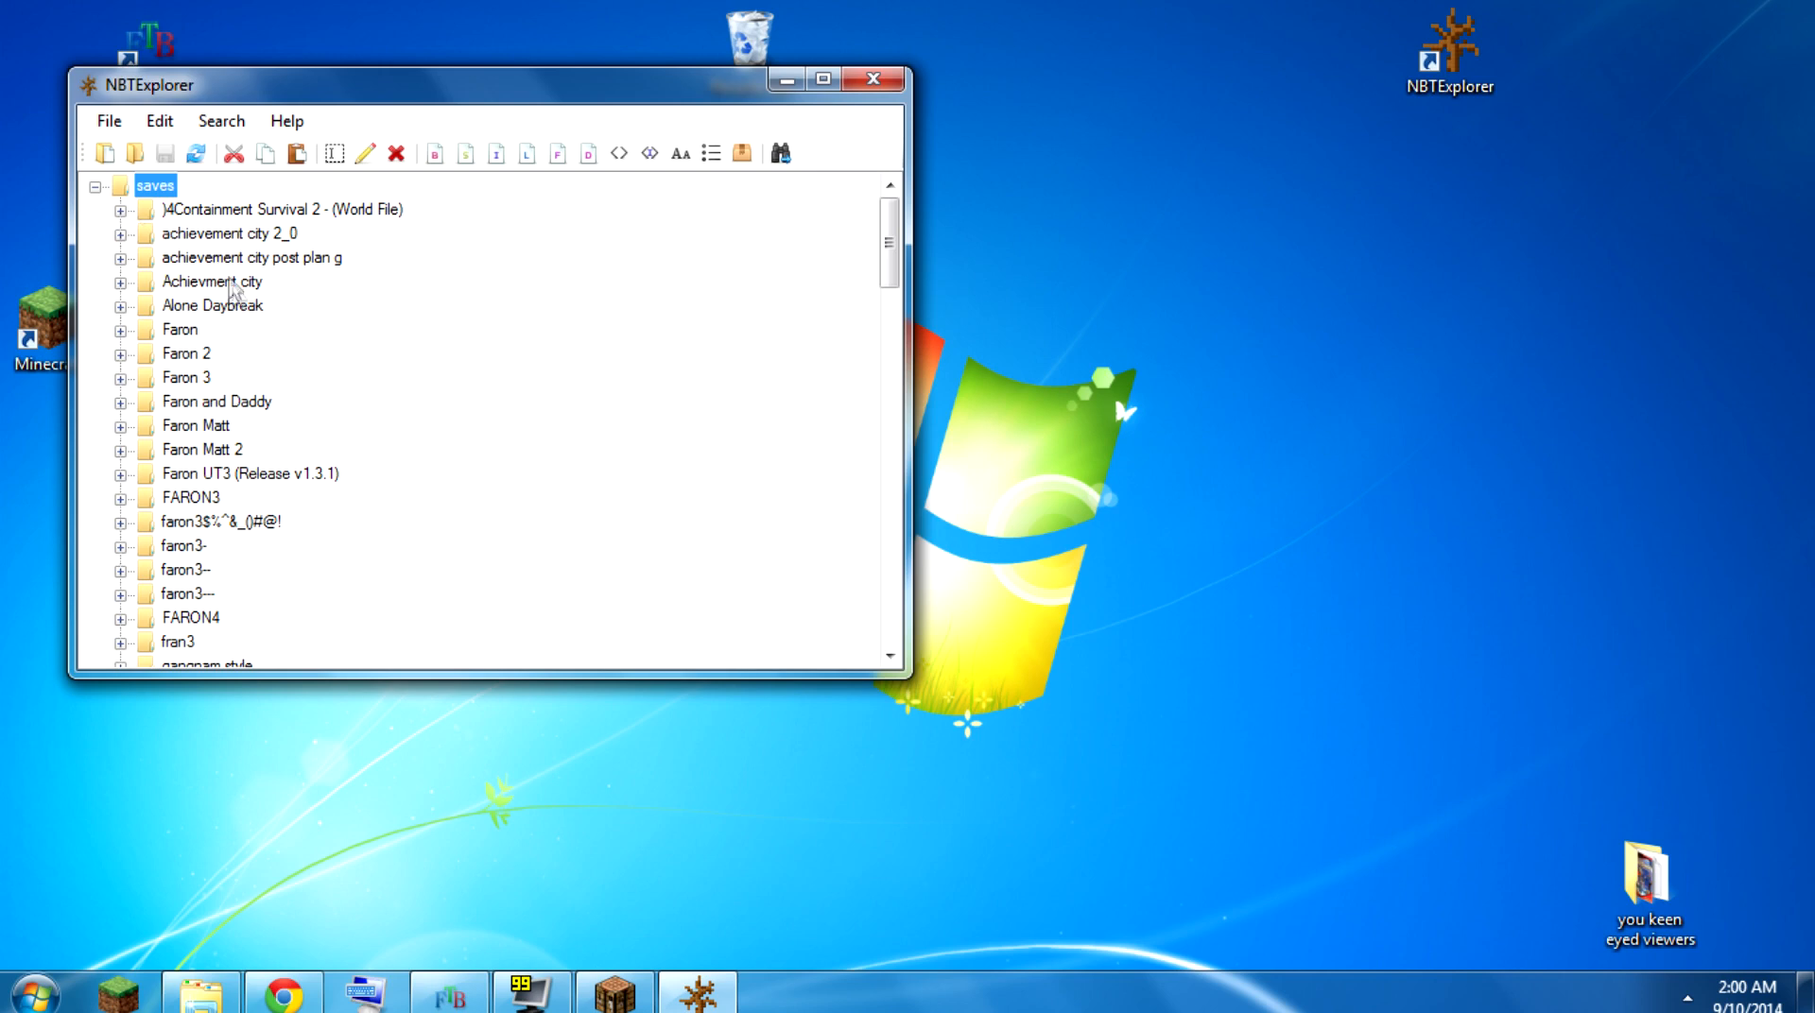
# - Expand Faron > level.dat > Data, leave thunderTime at 8546, then collapse Data and Faron
pyautogui.click(212, 304)
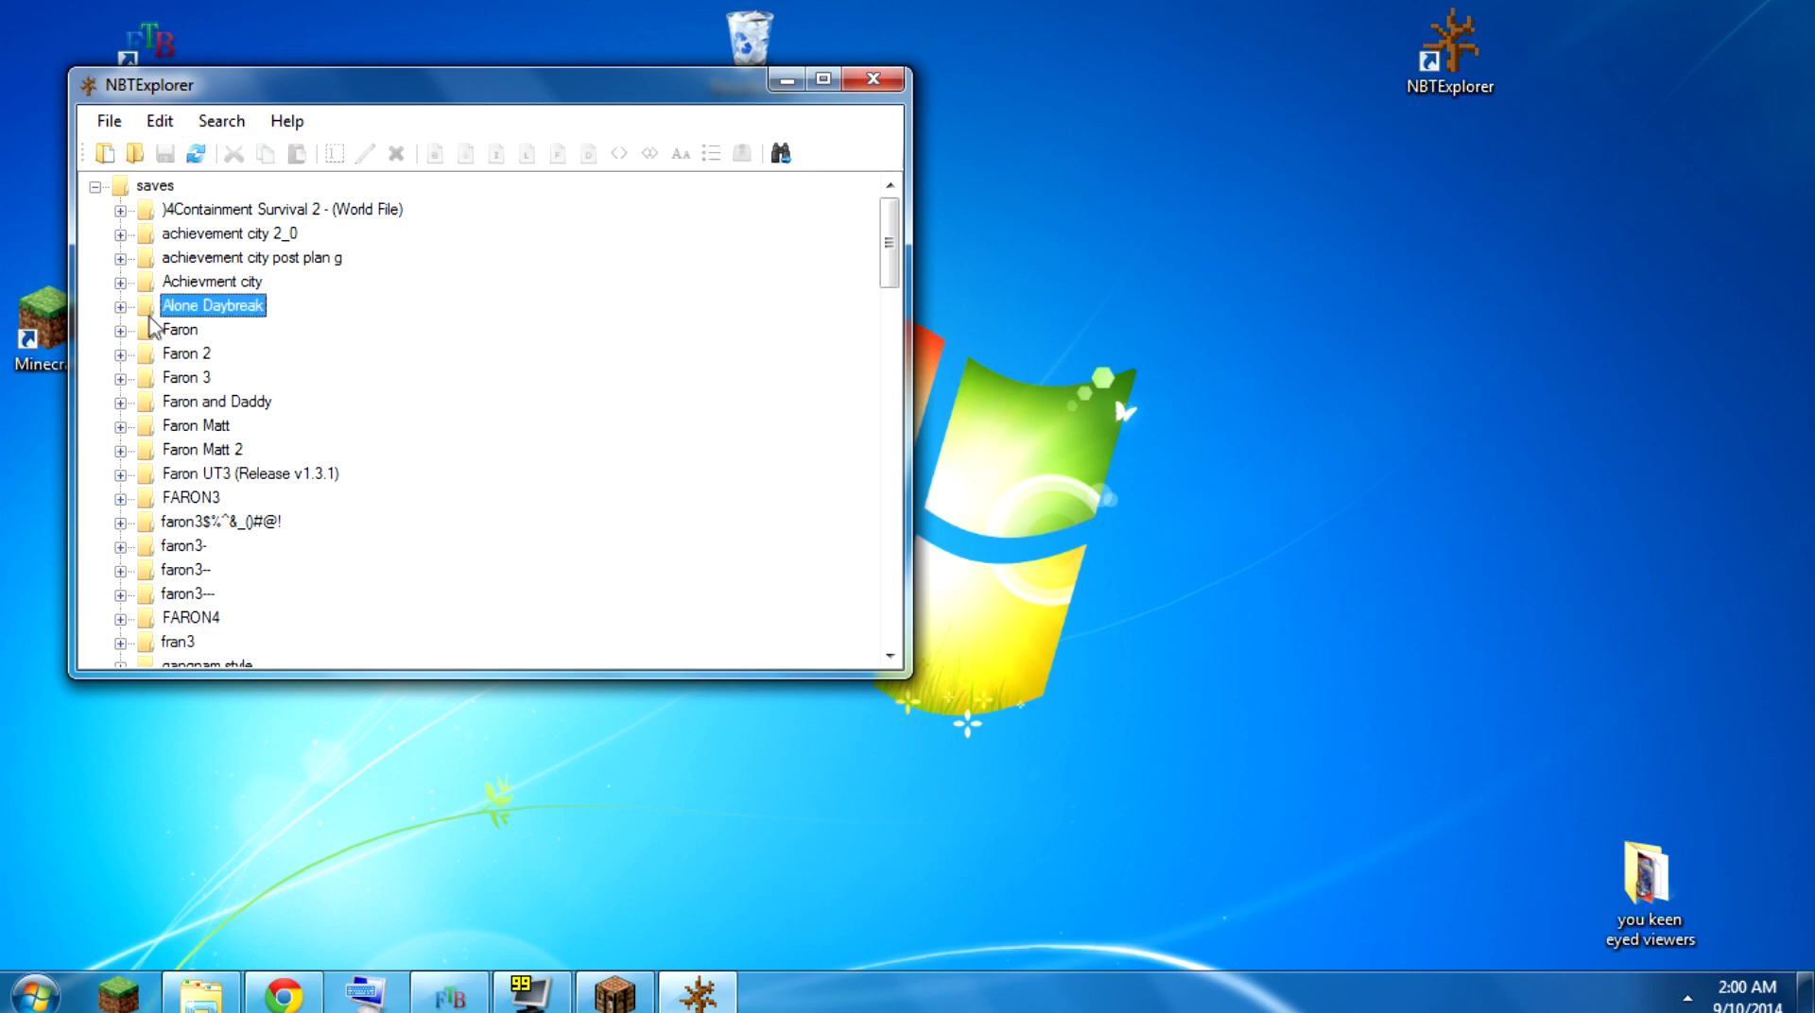
pyautogui.click(120, 329)
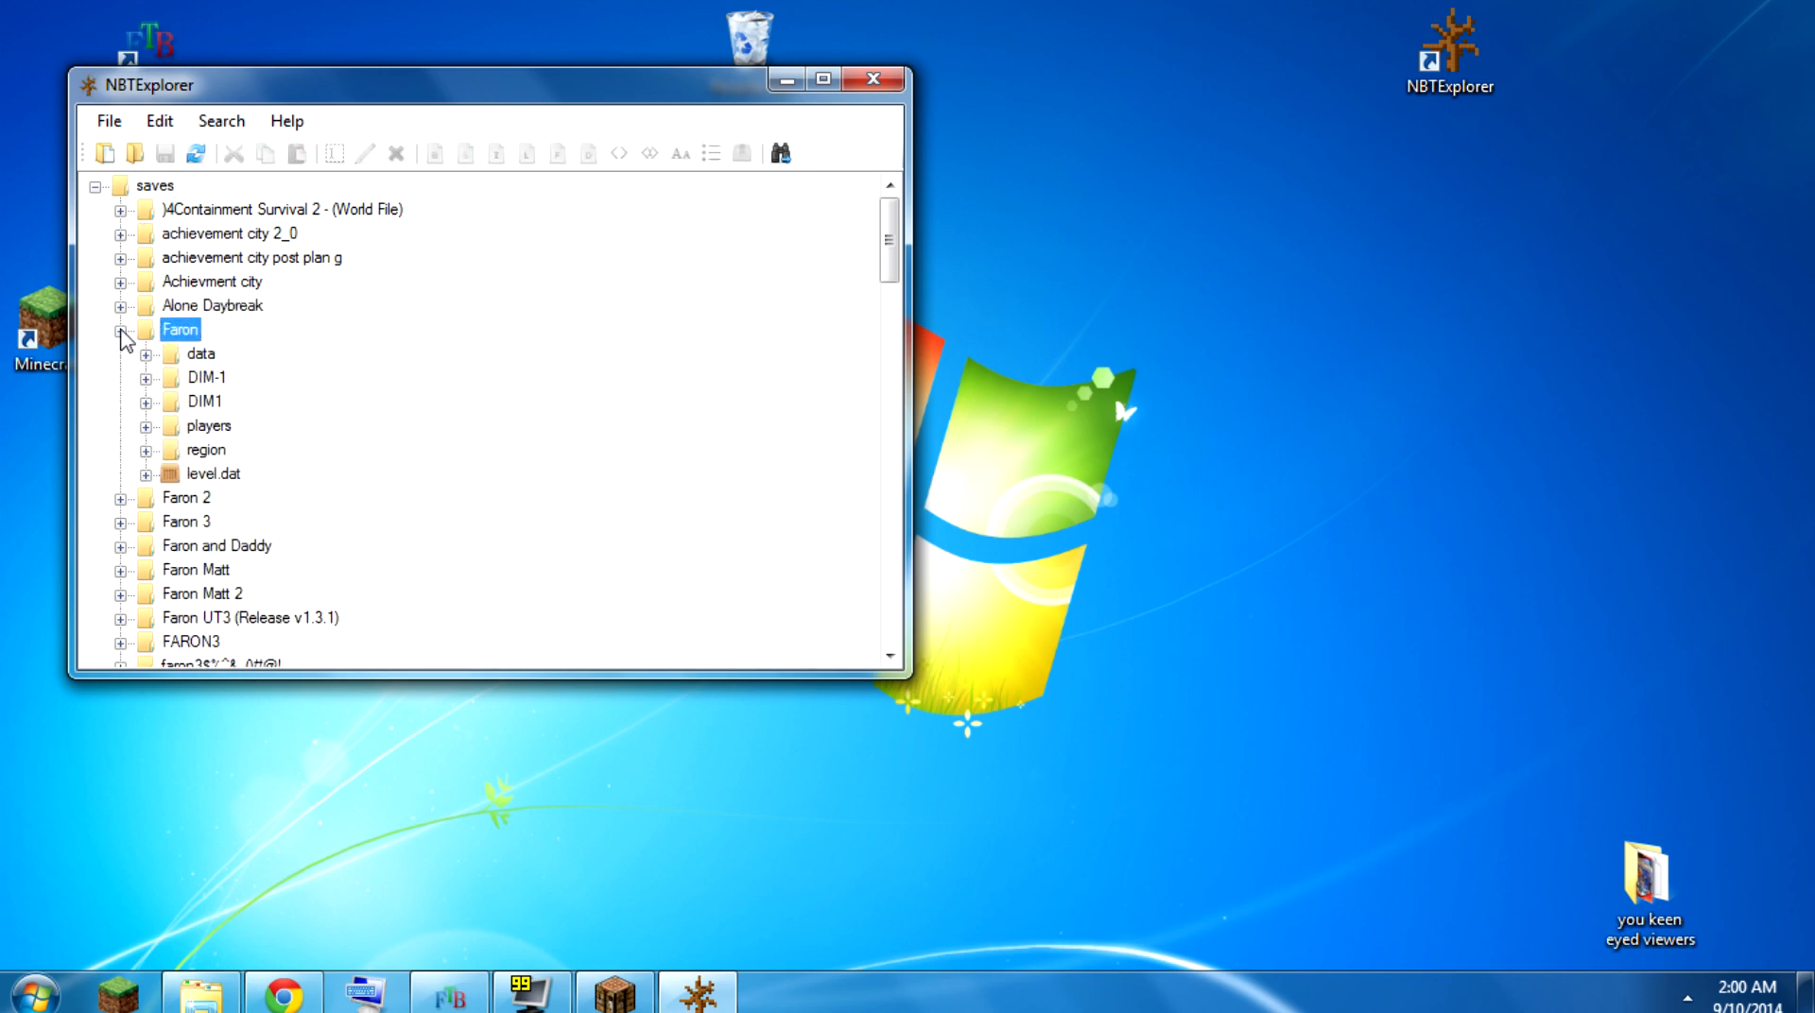
pyautogui.click(212, 474)
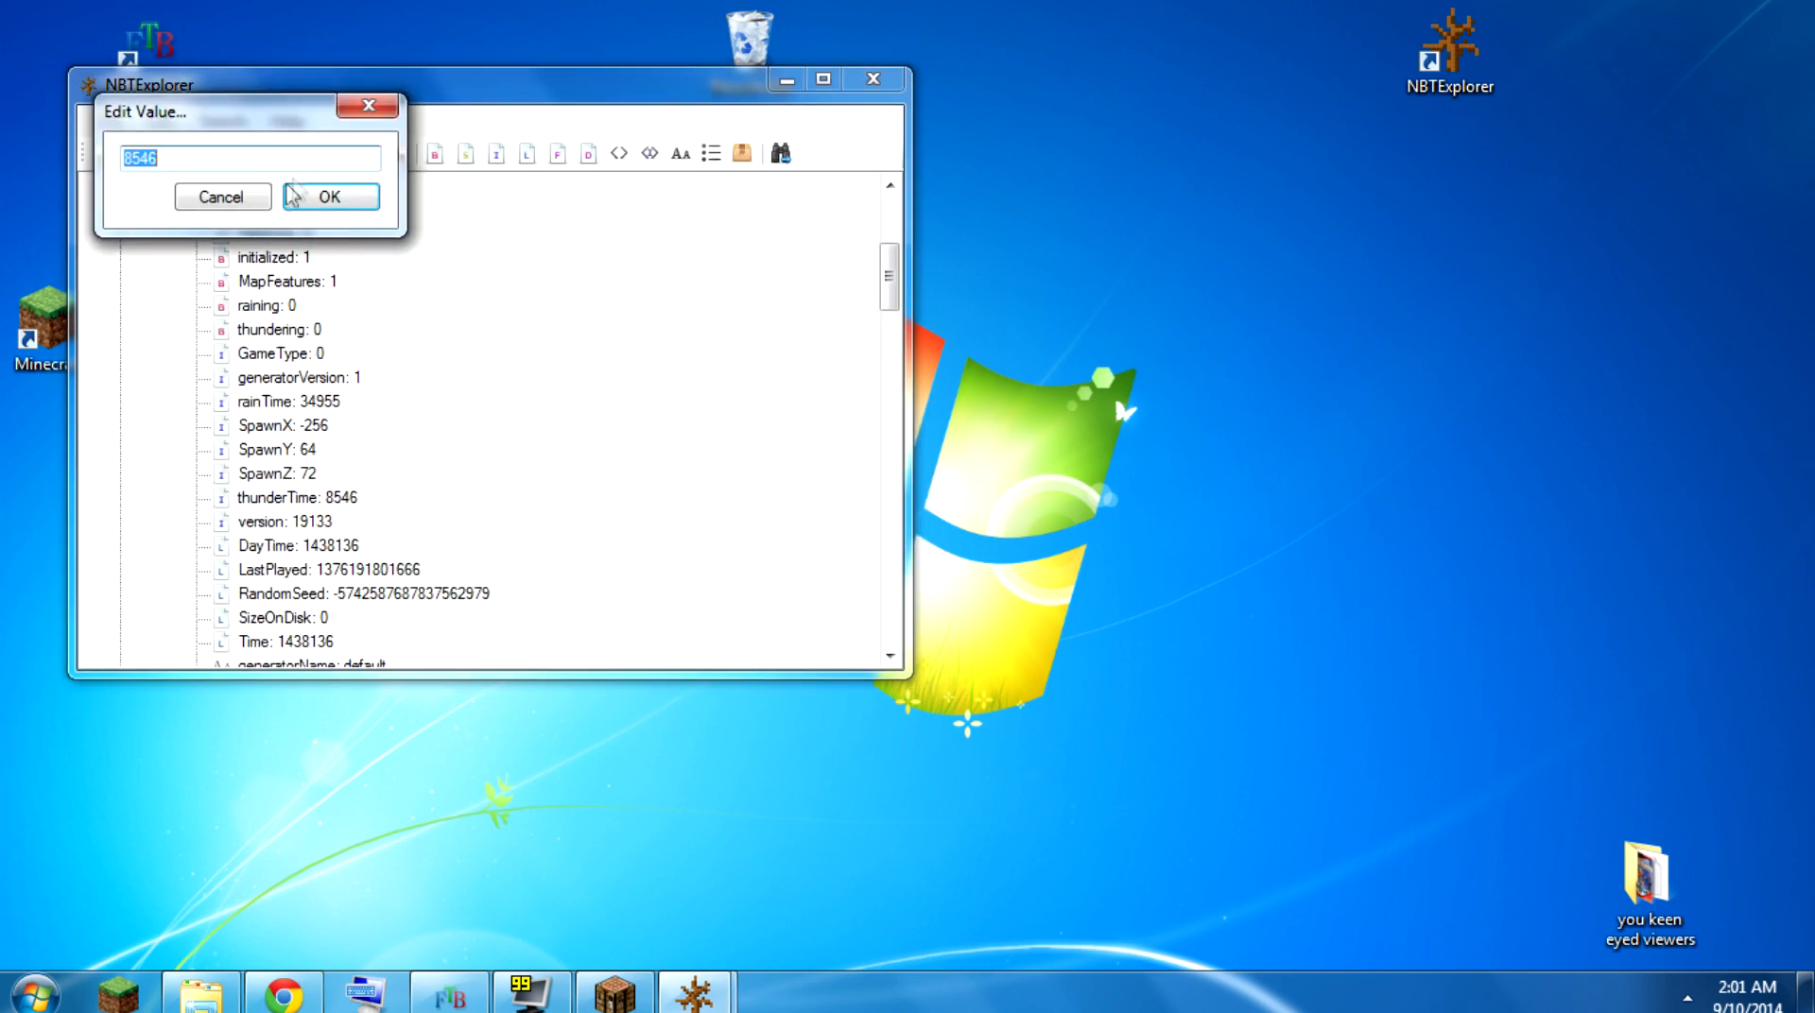
pyautogui.click(330, 196)
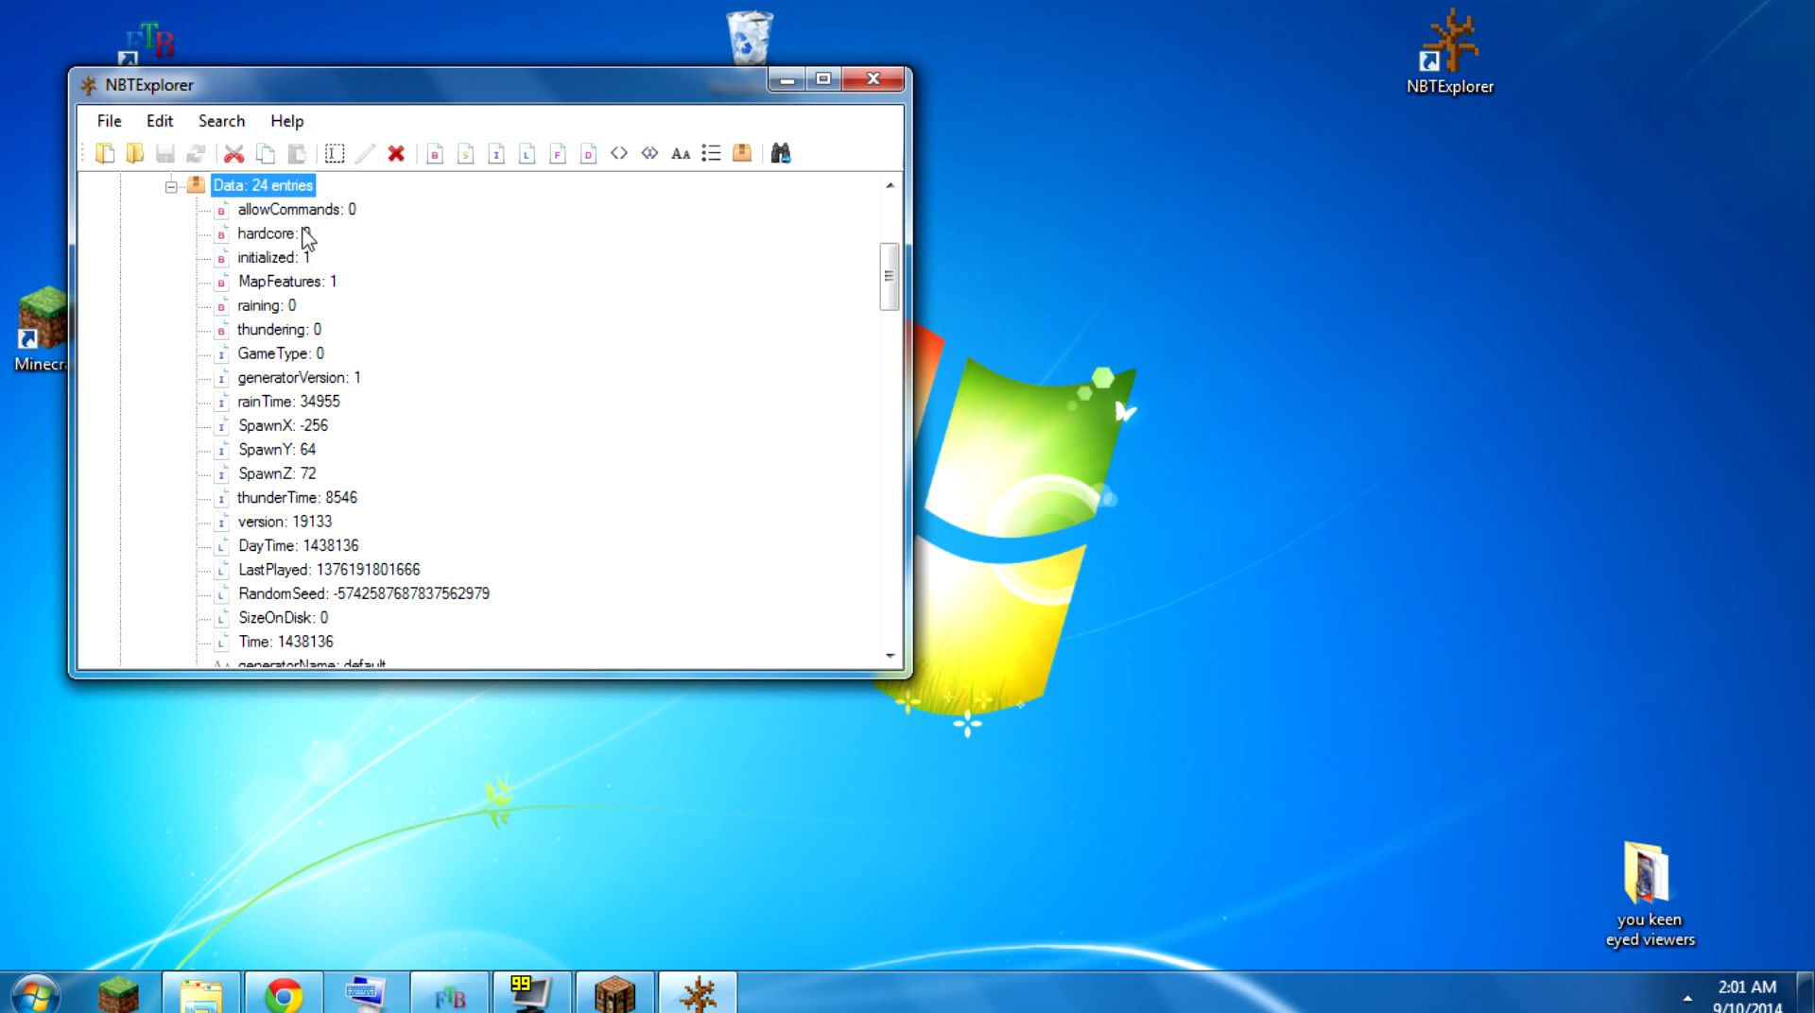
pyautogui.click(272, 233)
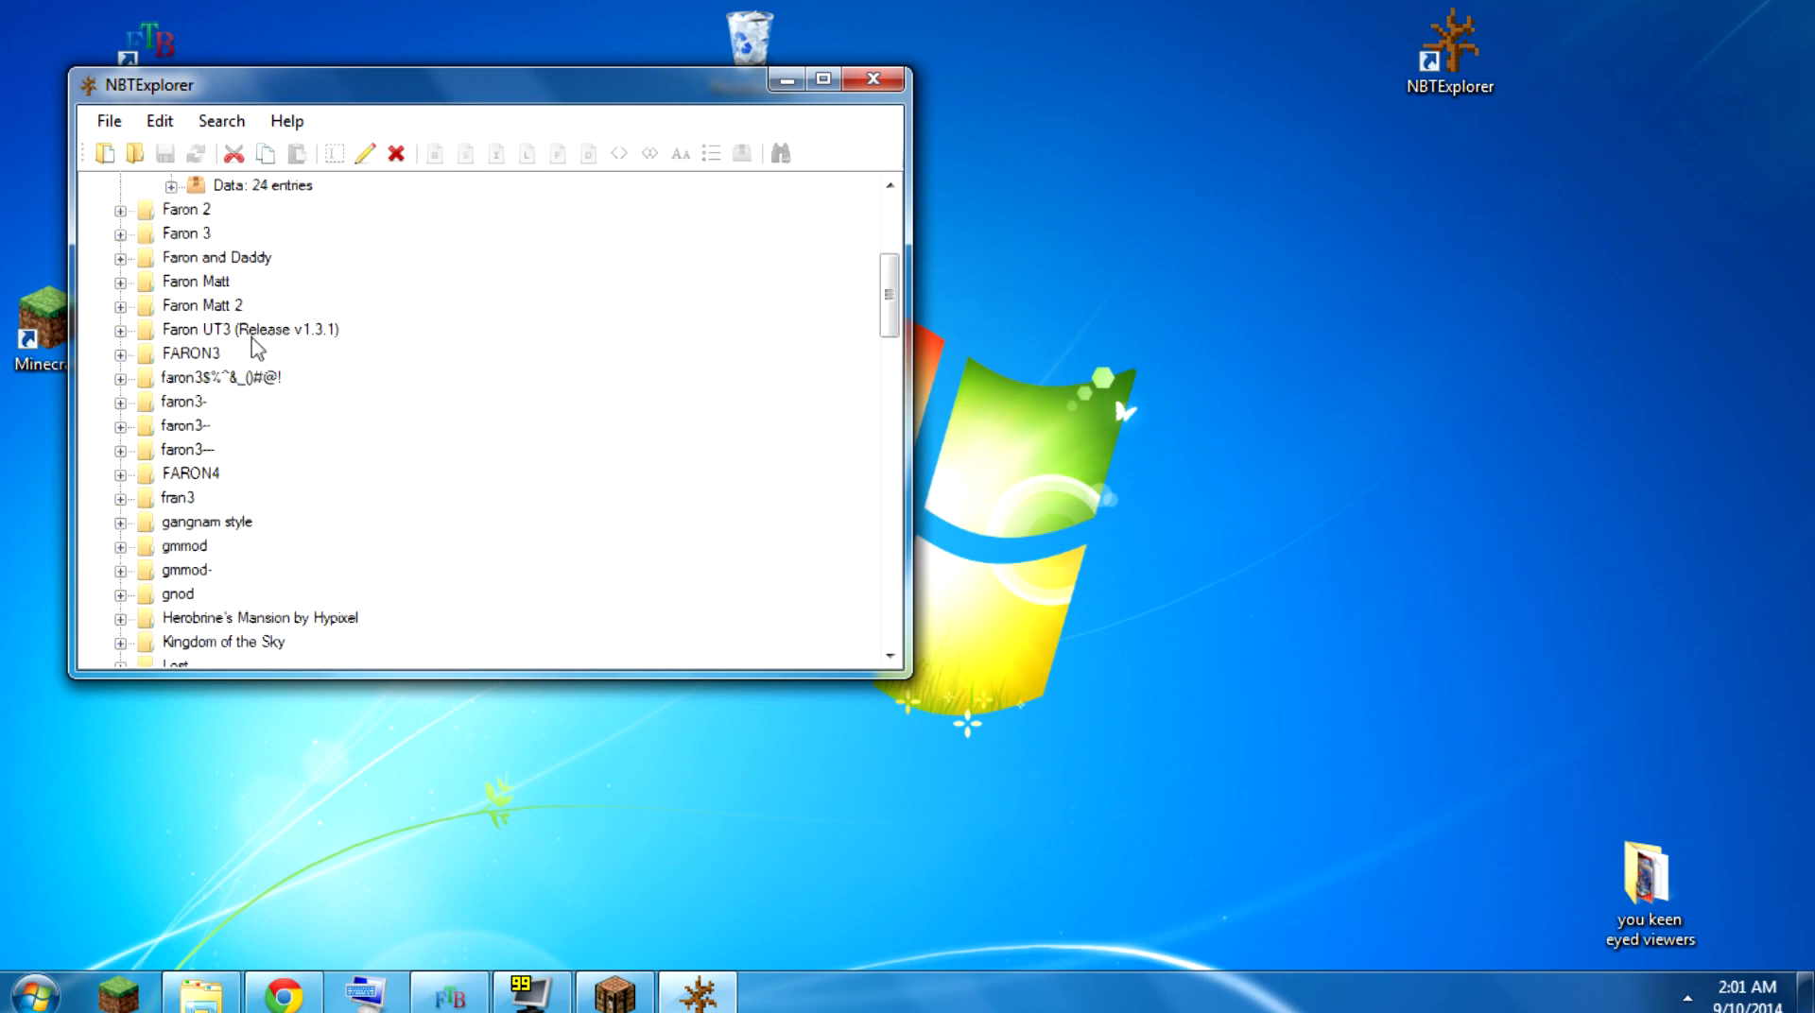
pyautogui.click(120, 304)
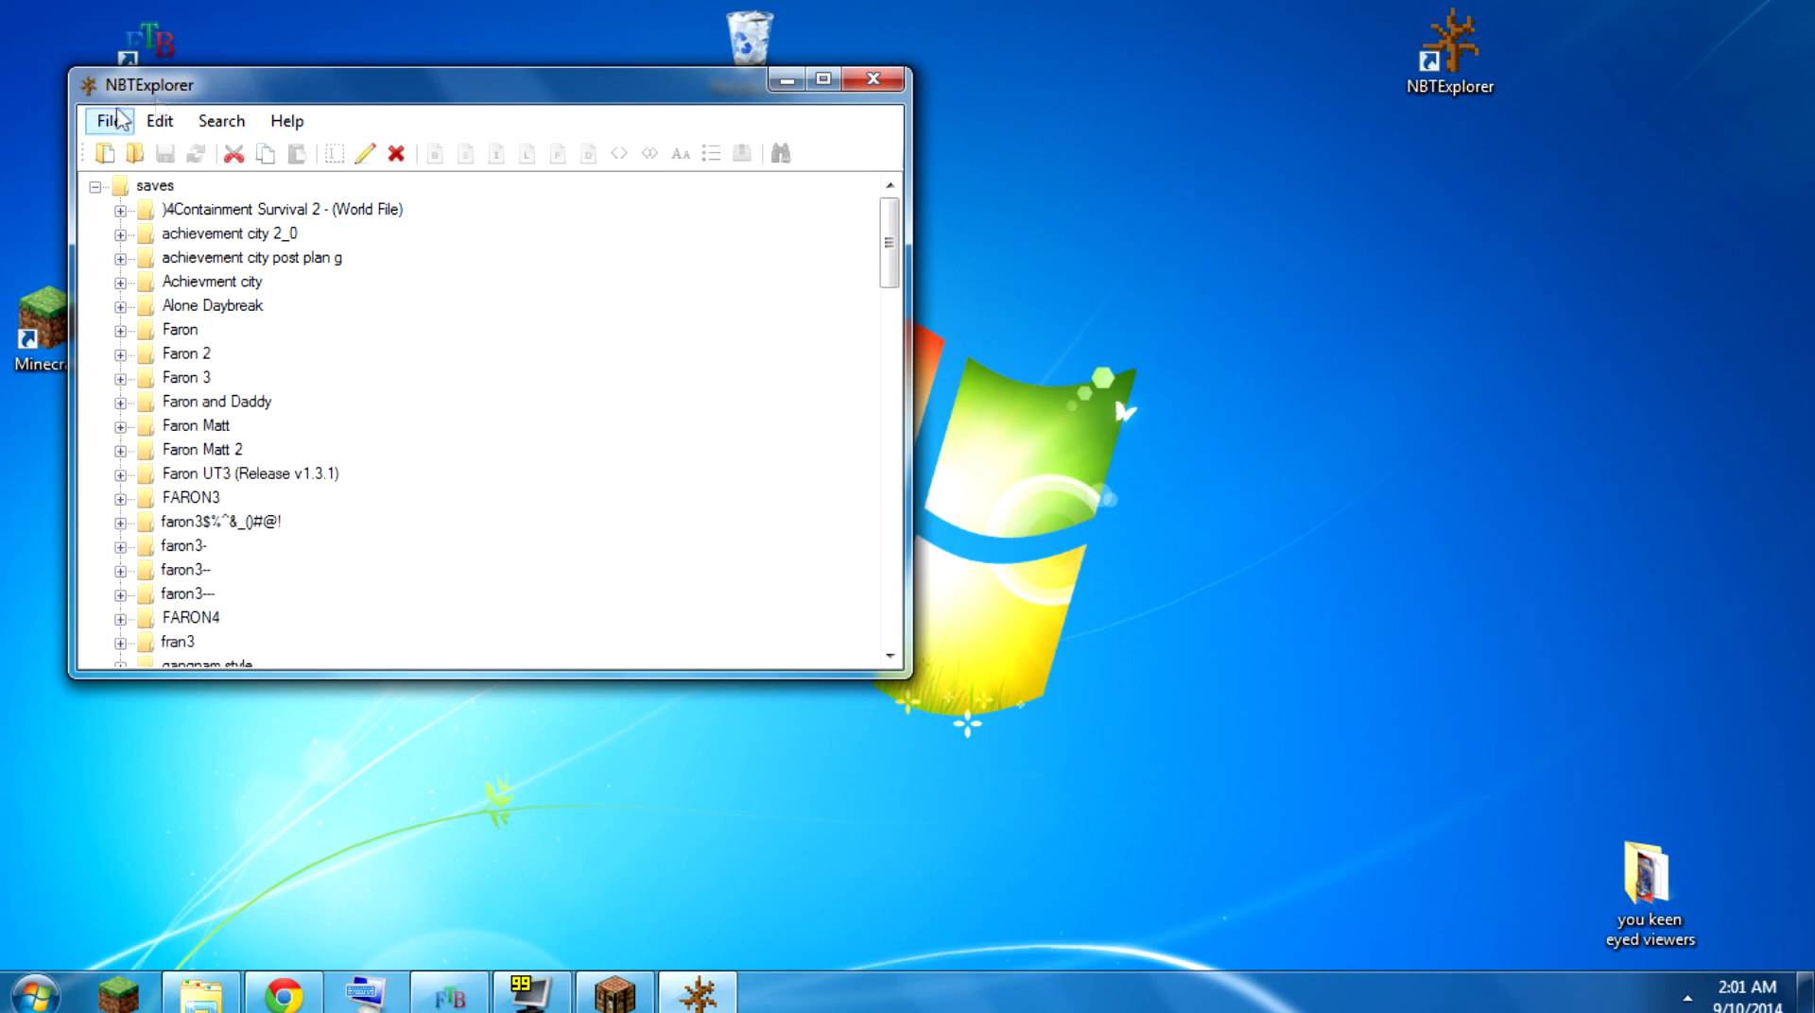
# - Start File > Open and browse into C:\Program Files (x86)
pyautogui.click(465, 97)
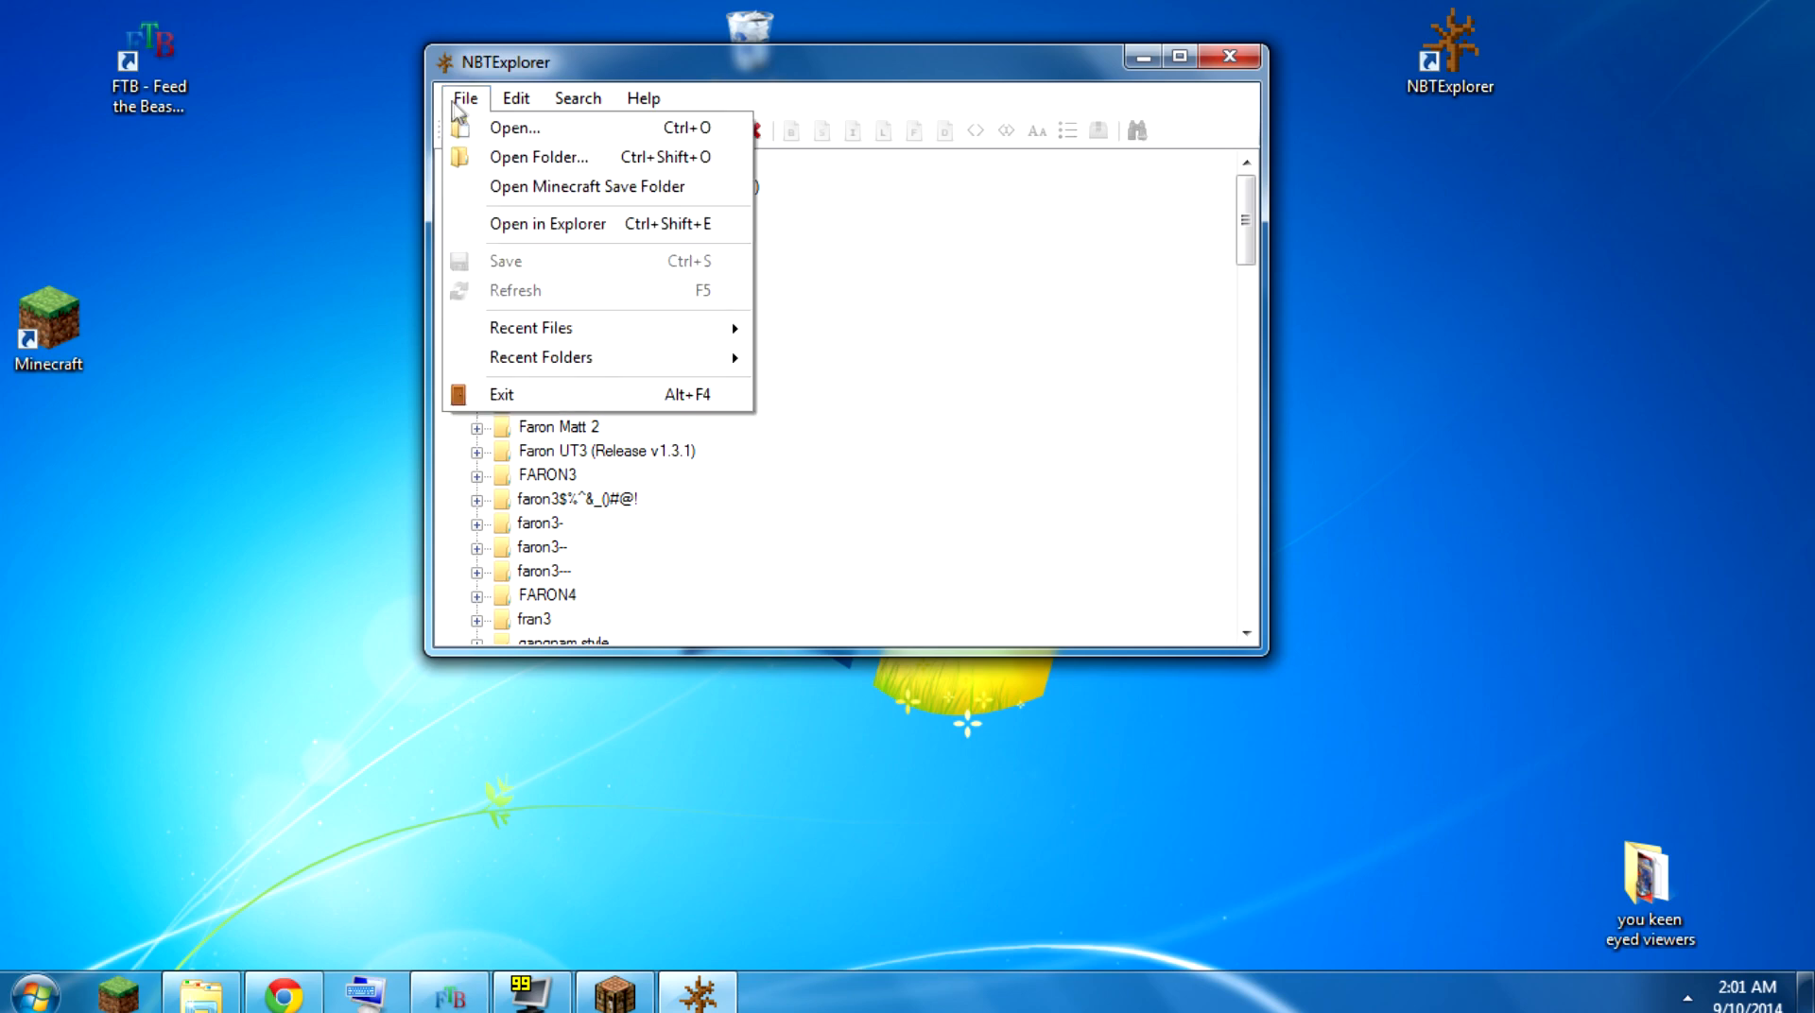
pyautogui.moveTo(516, 128)
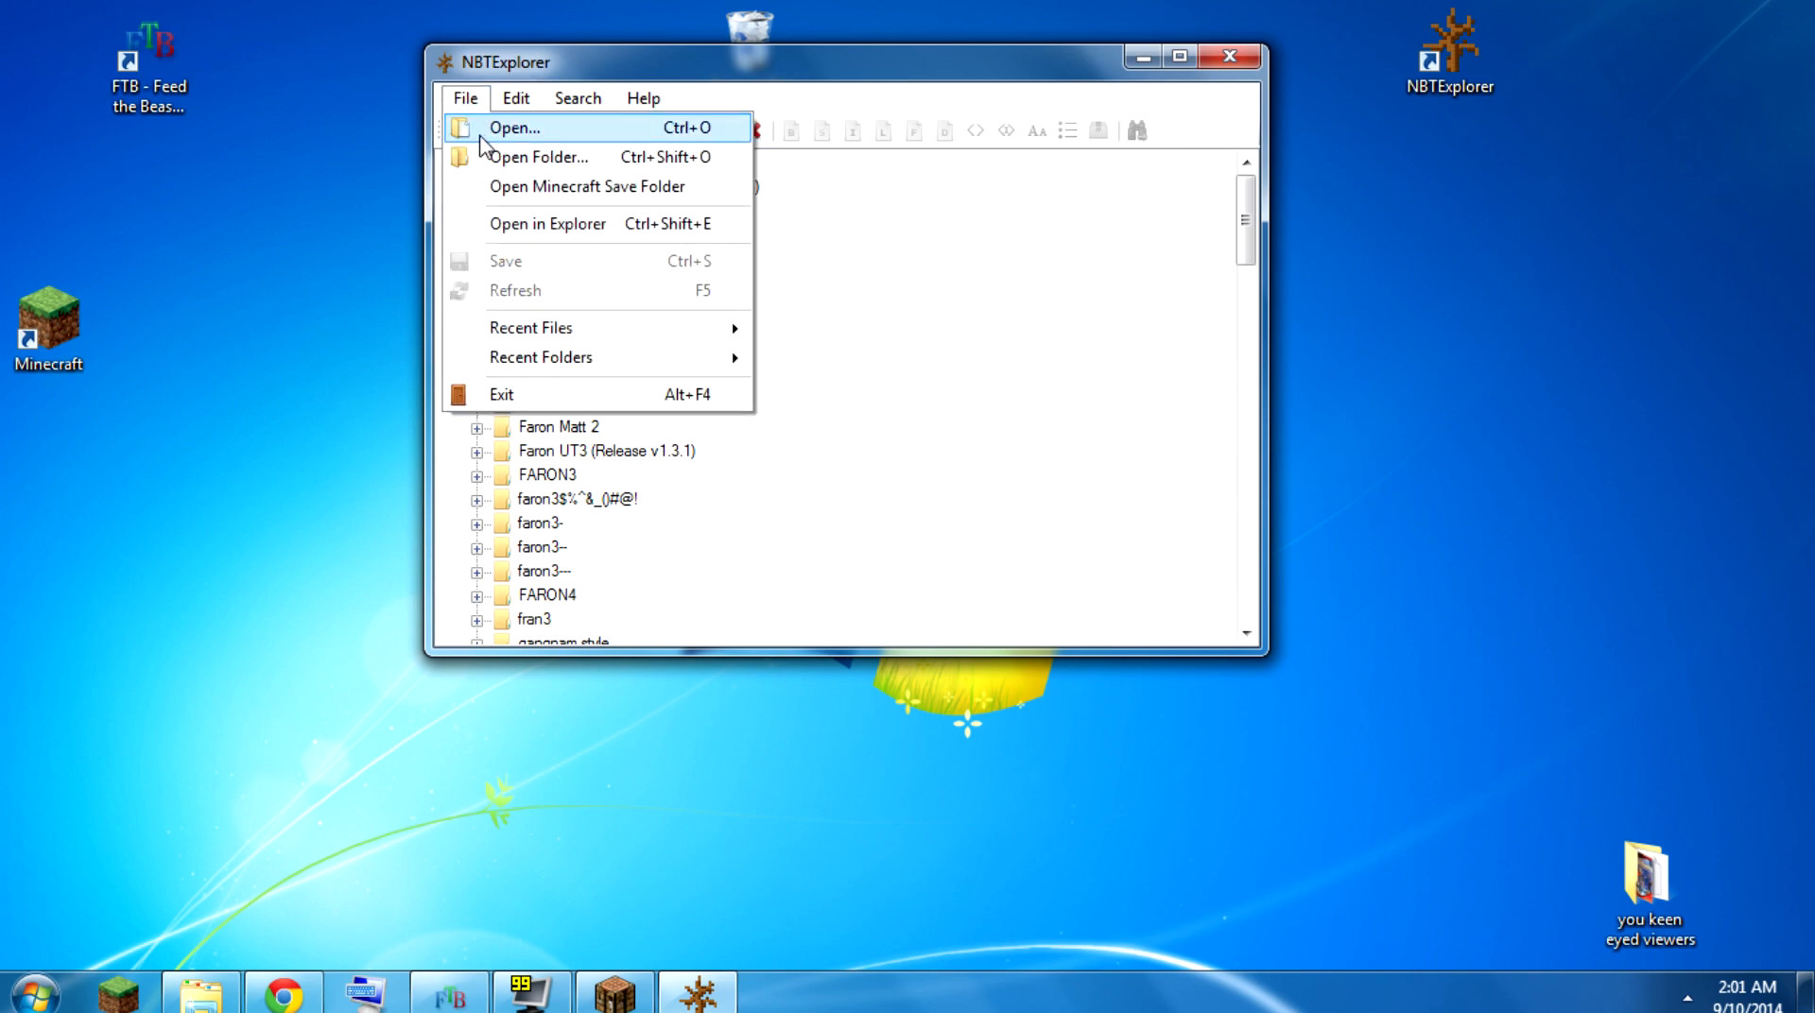
pyautogui.click(514, 128)
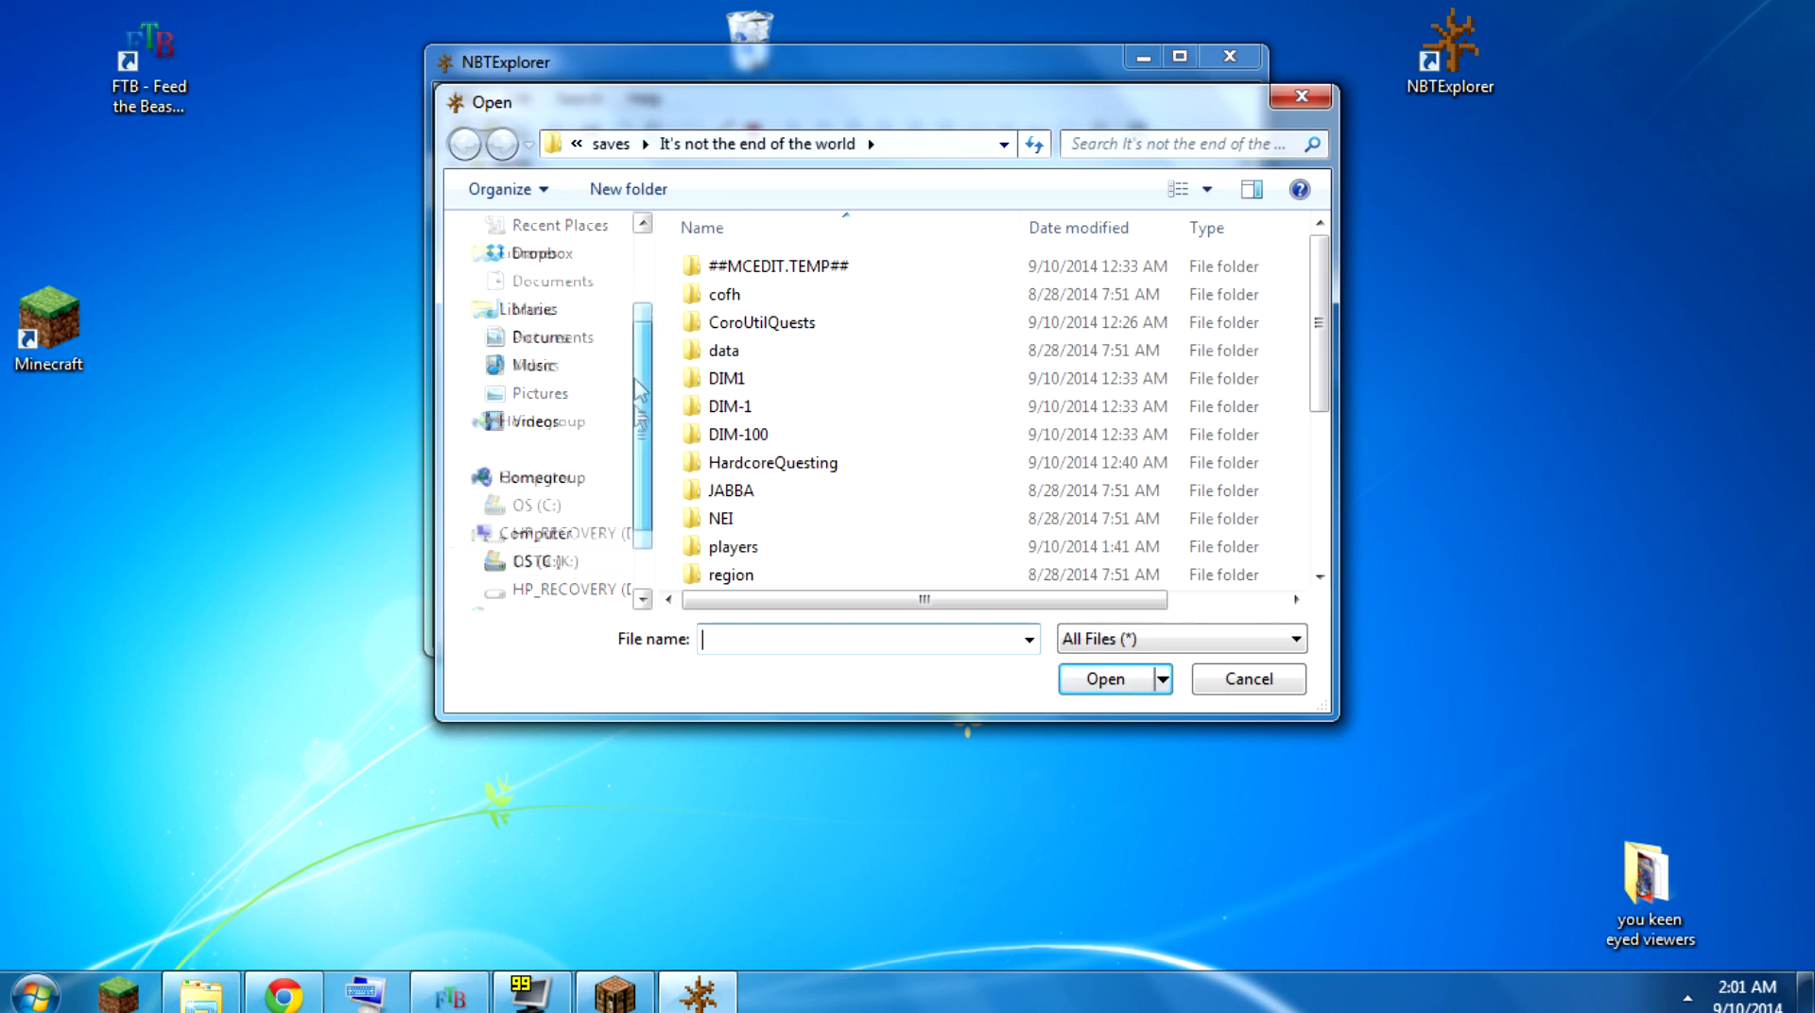
pyautogui.click(536, 449)
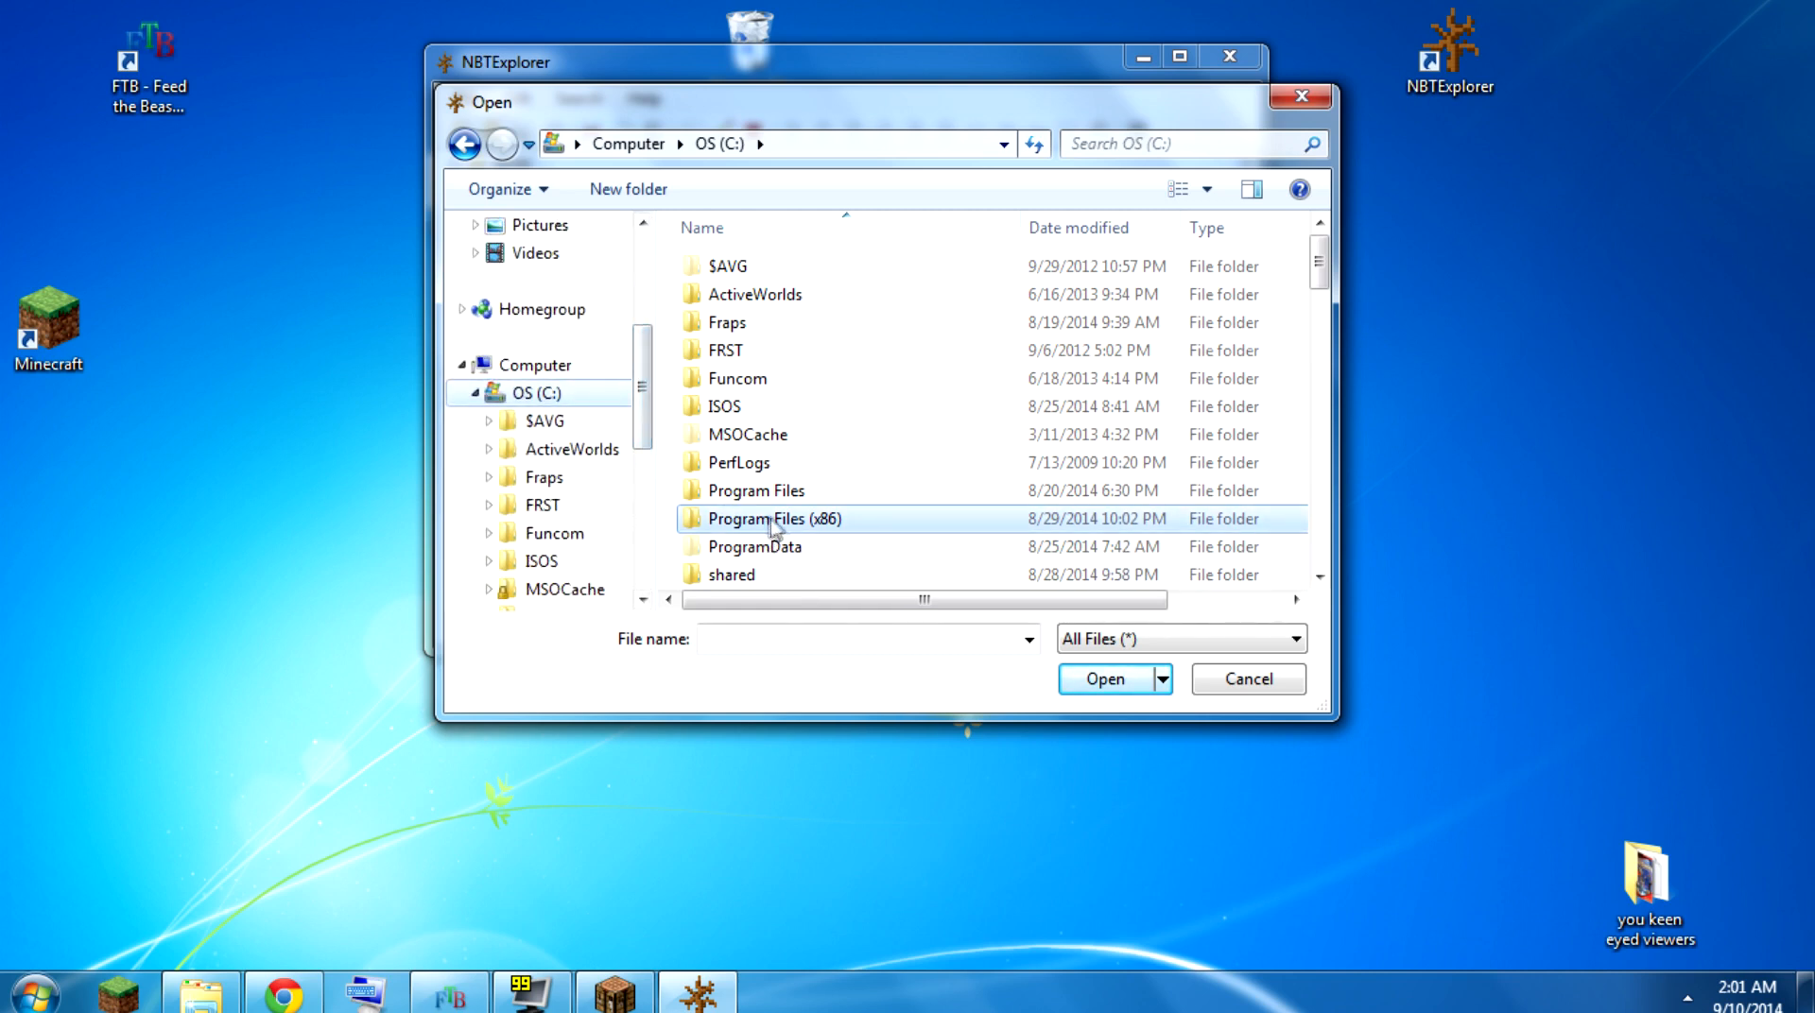
pyautogui.moveTo(829, 530)
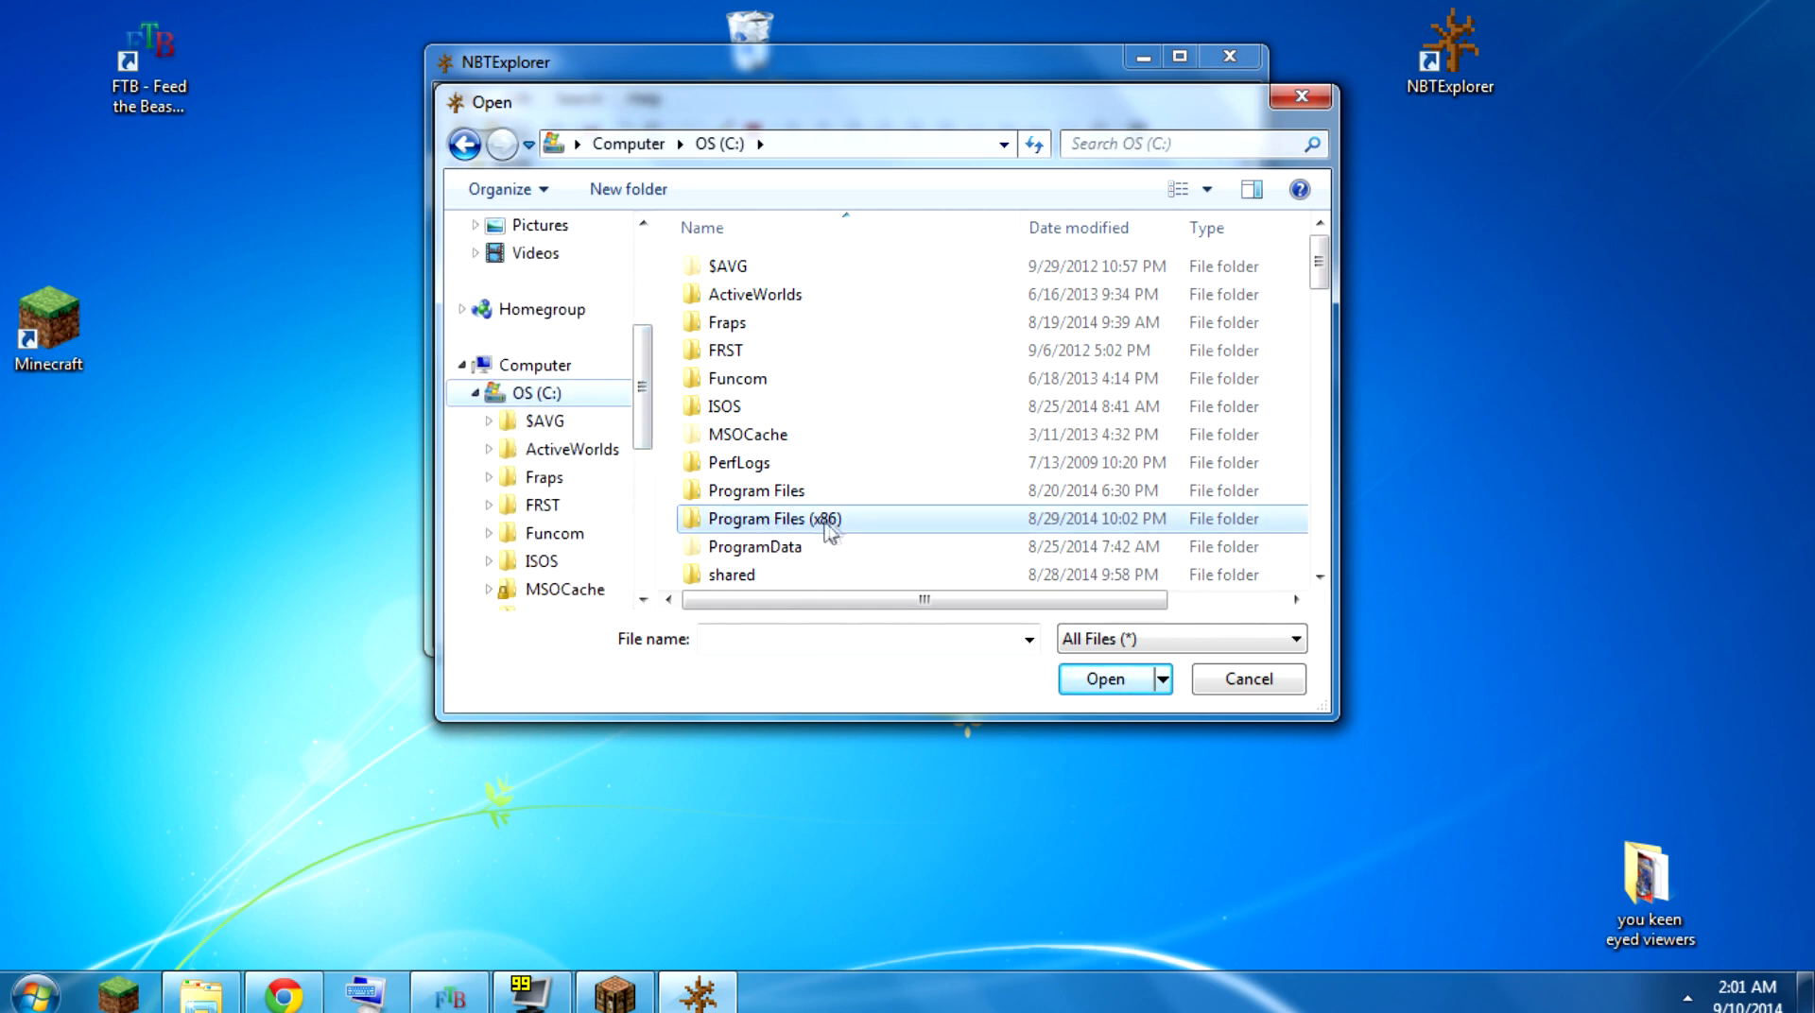
pyautogui.doubleClick(771, 518)
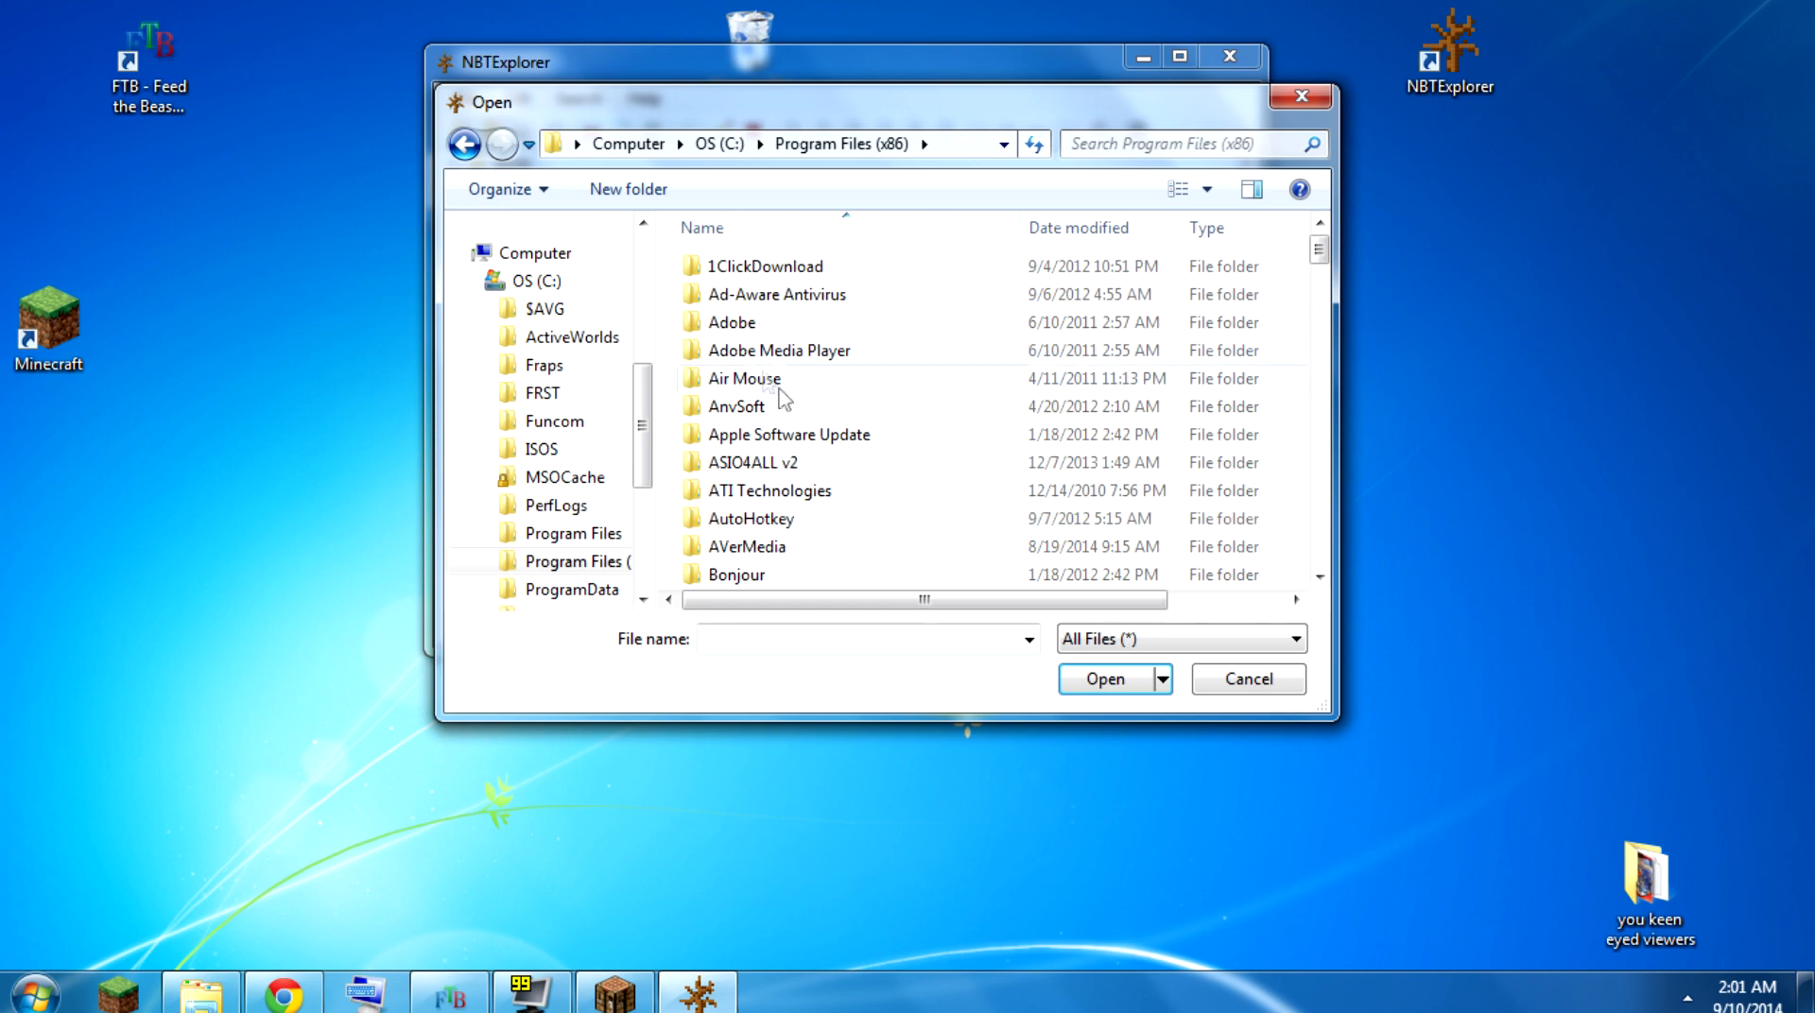
# - Continue through FTB\ftb\CrashLanding\minecraft\saves into the CrashLanding112B world folder
pyautogui.scroll(-3)
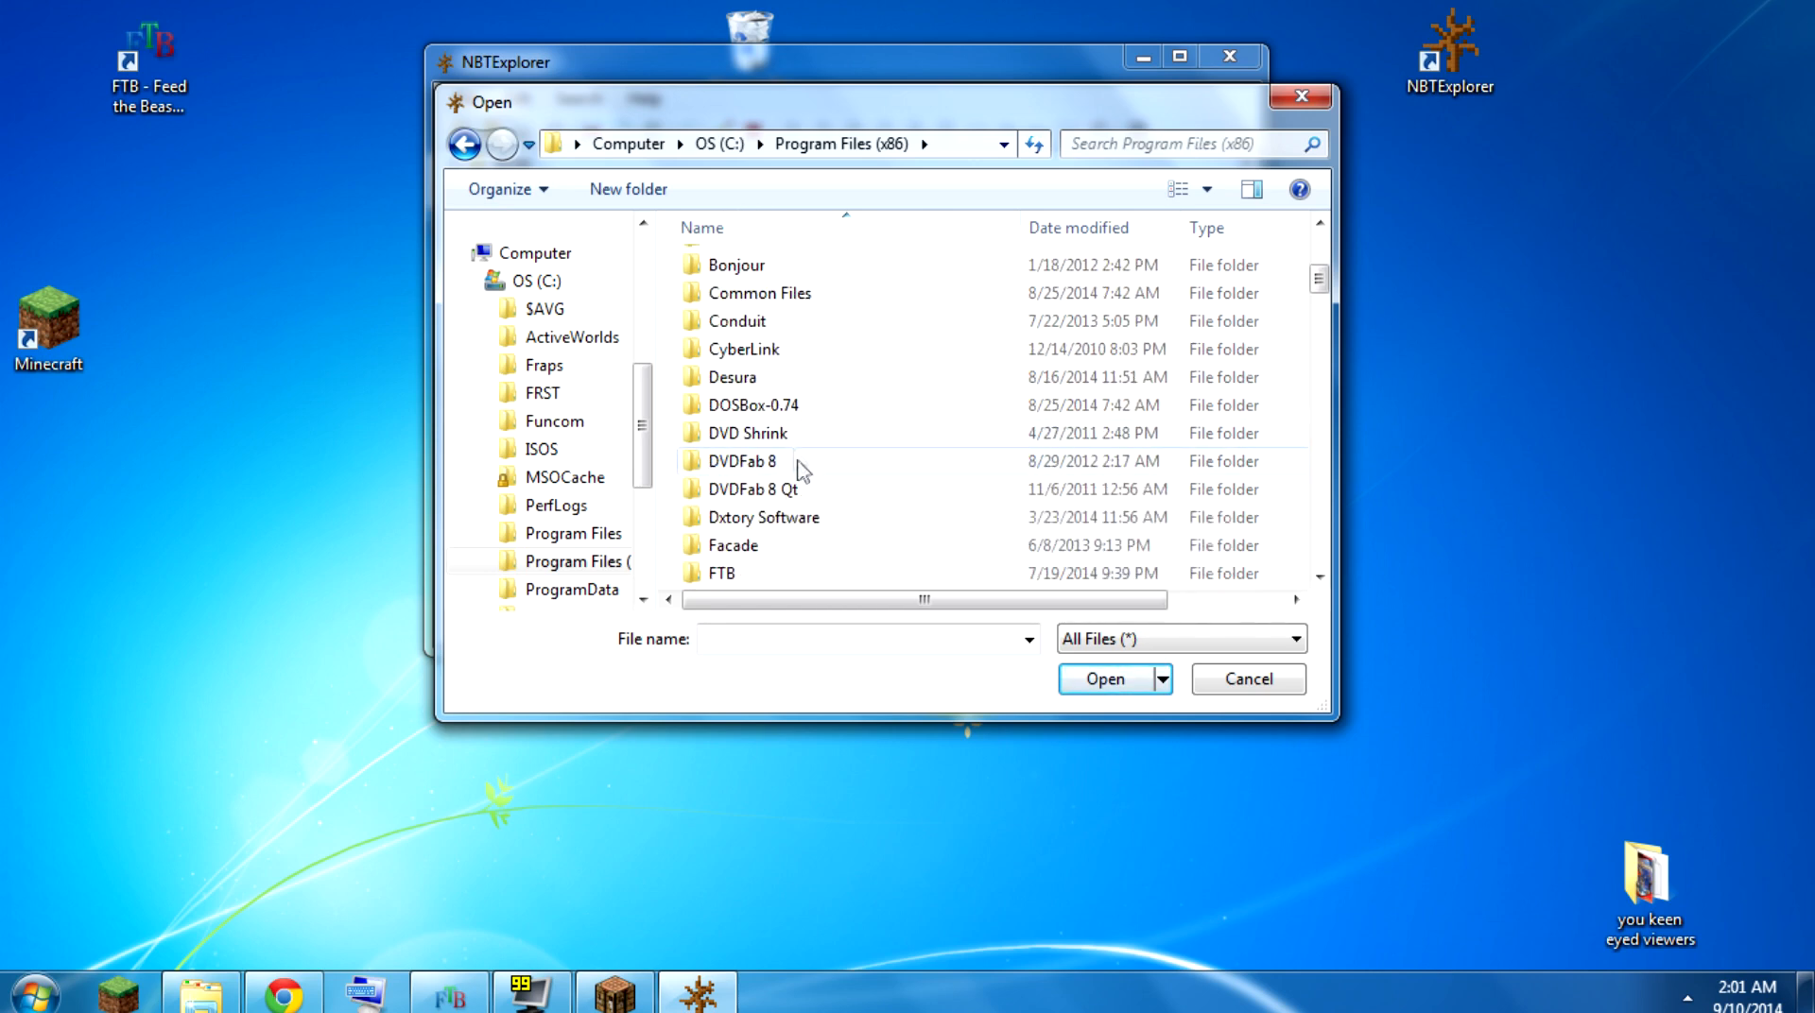
pyautogui.scroll(-3)
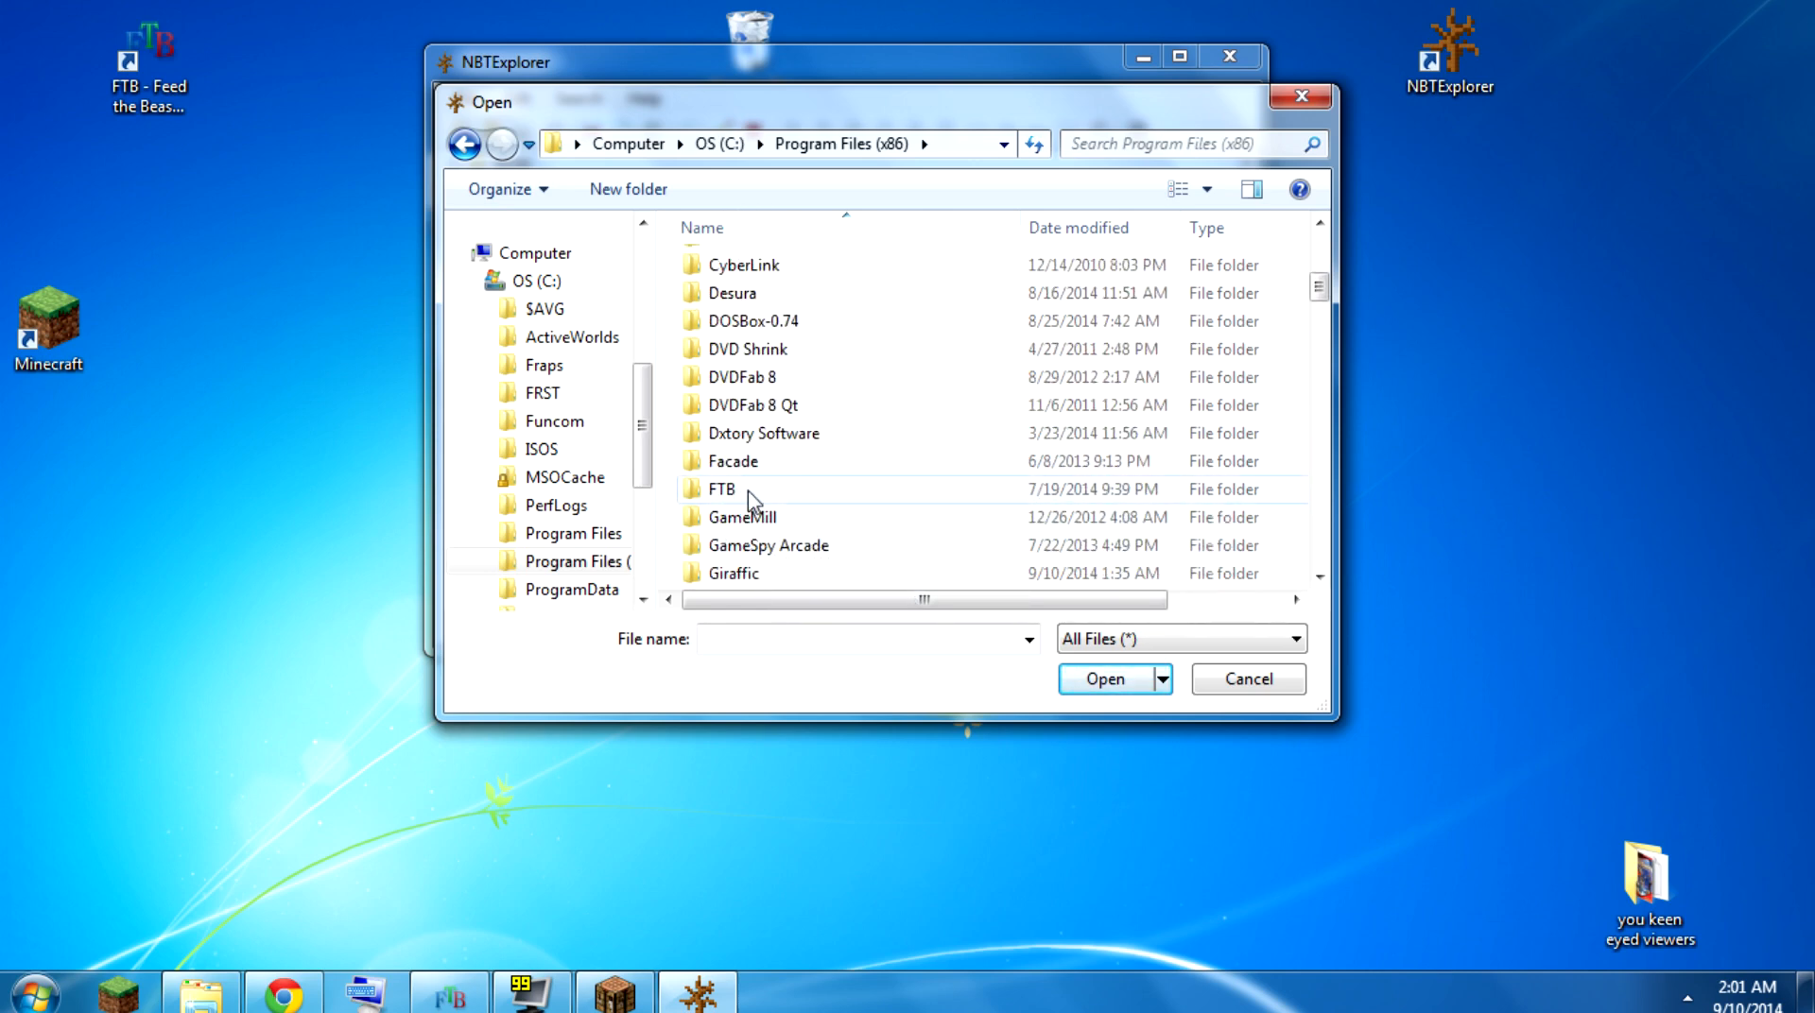
pyautogui.doubleClick(722, 488)
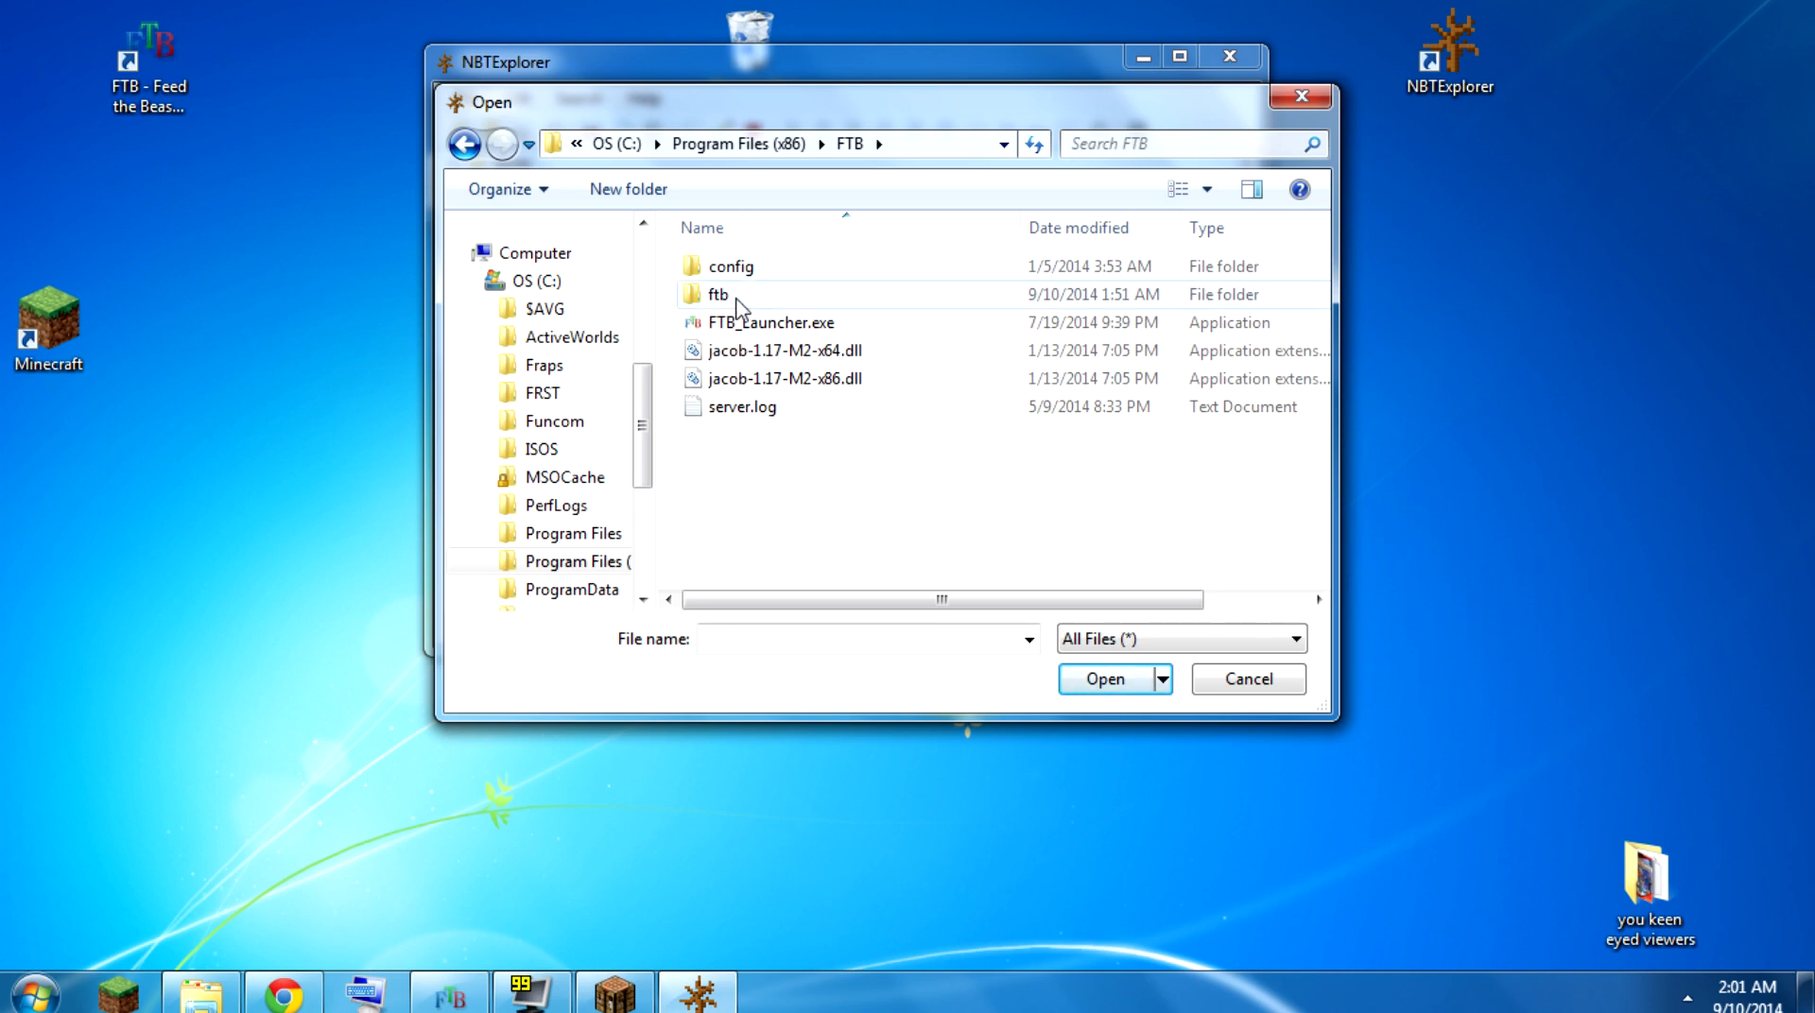
pyautogui.doubleClick(718, 294)
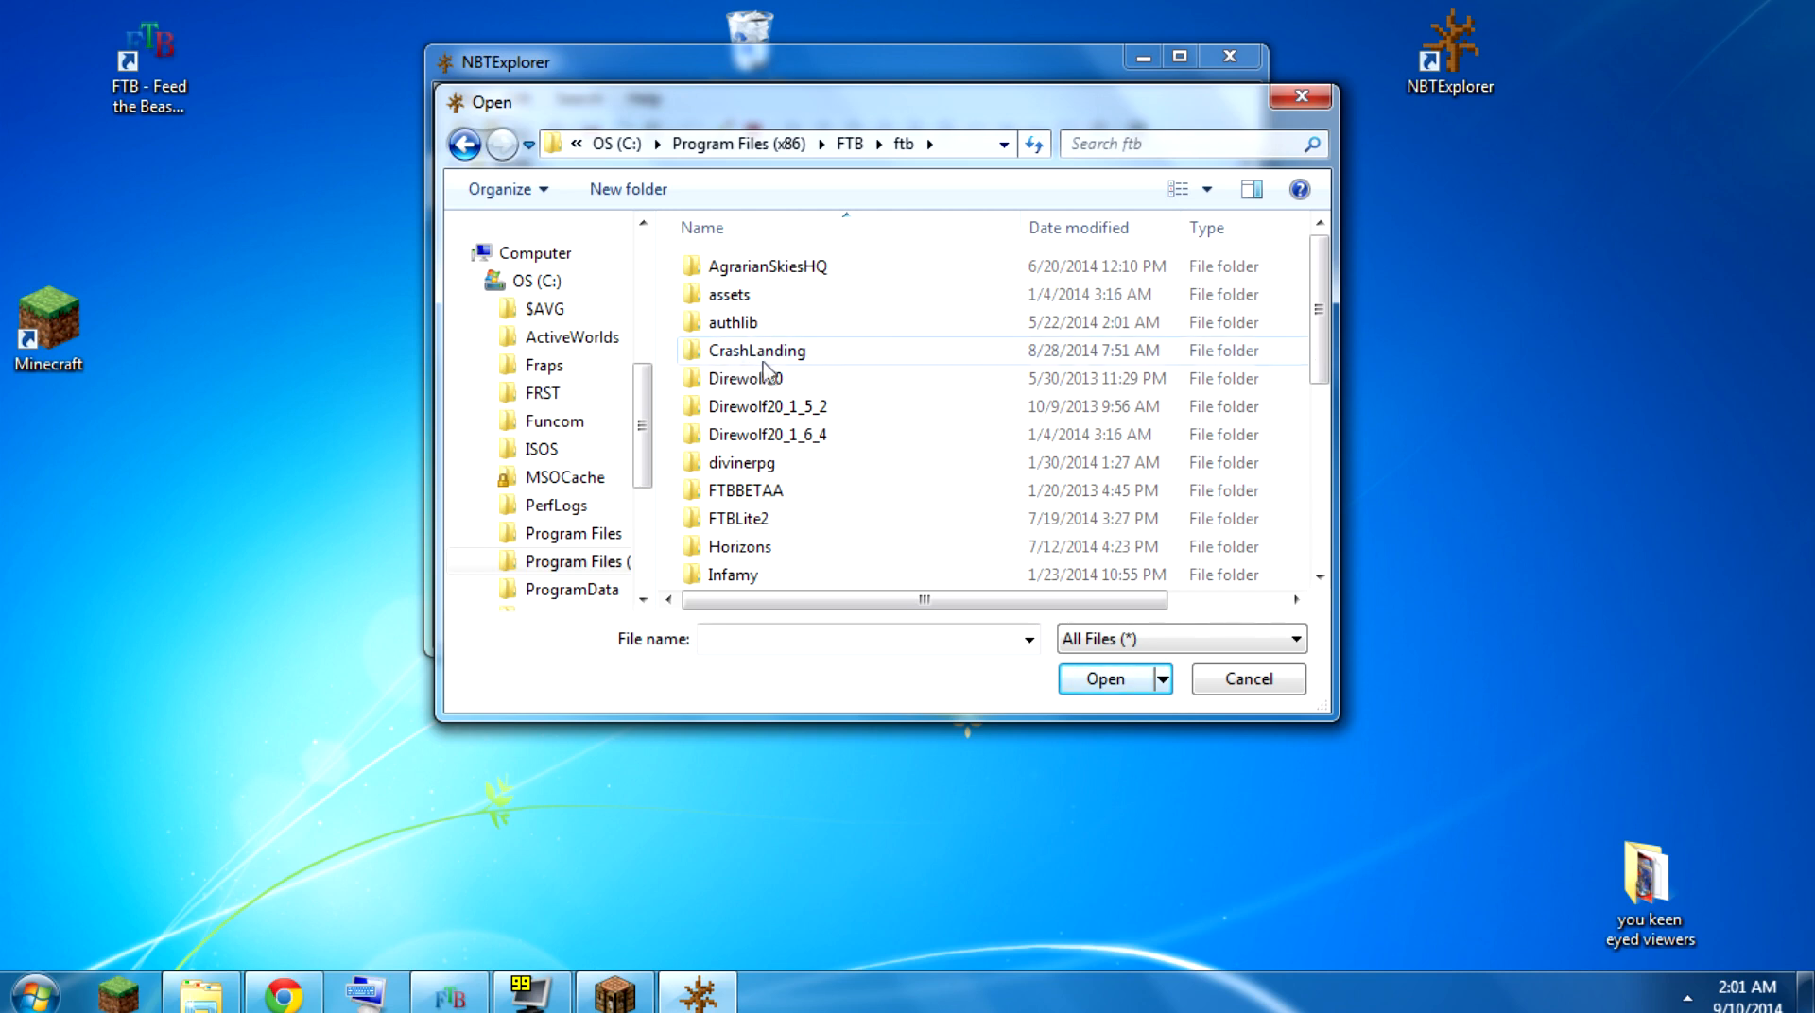
pyautogui.moveTo(811, 356)
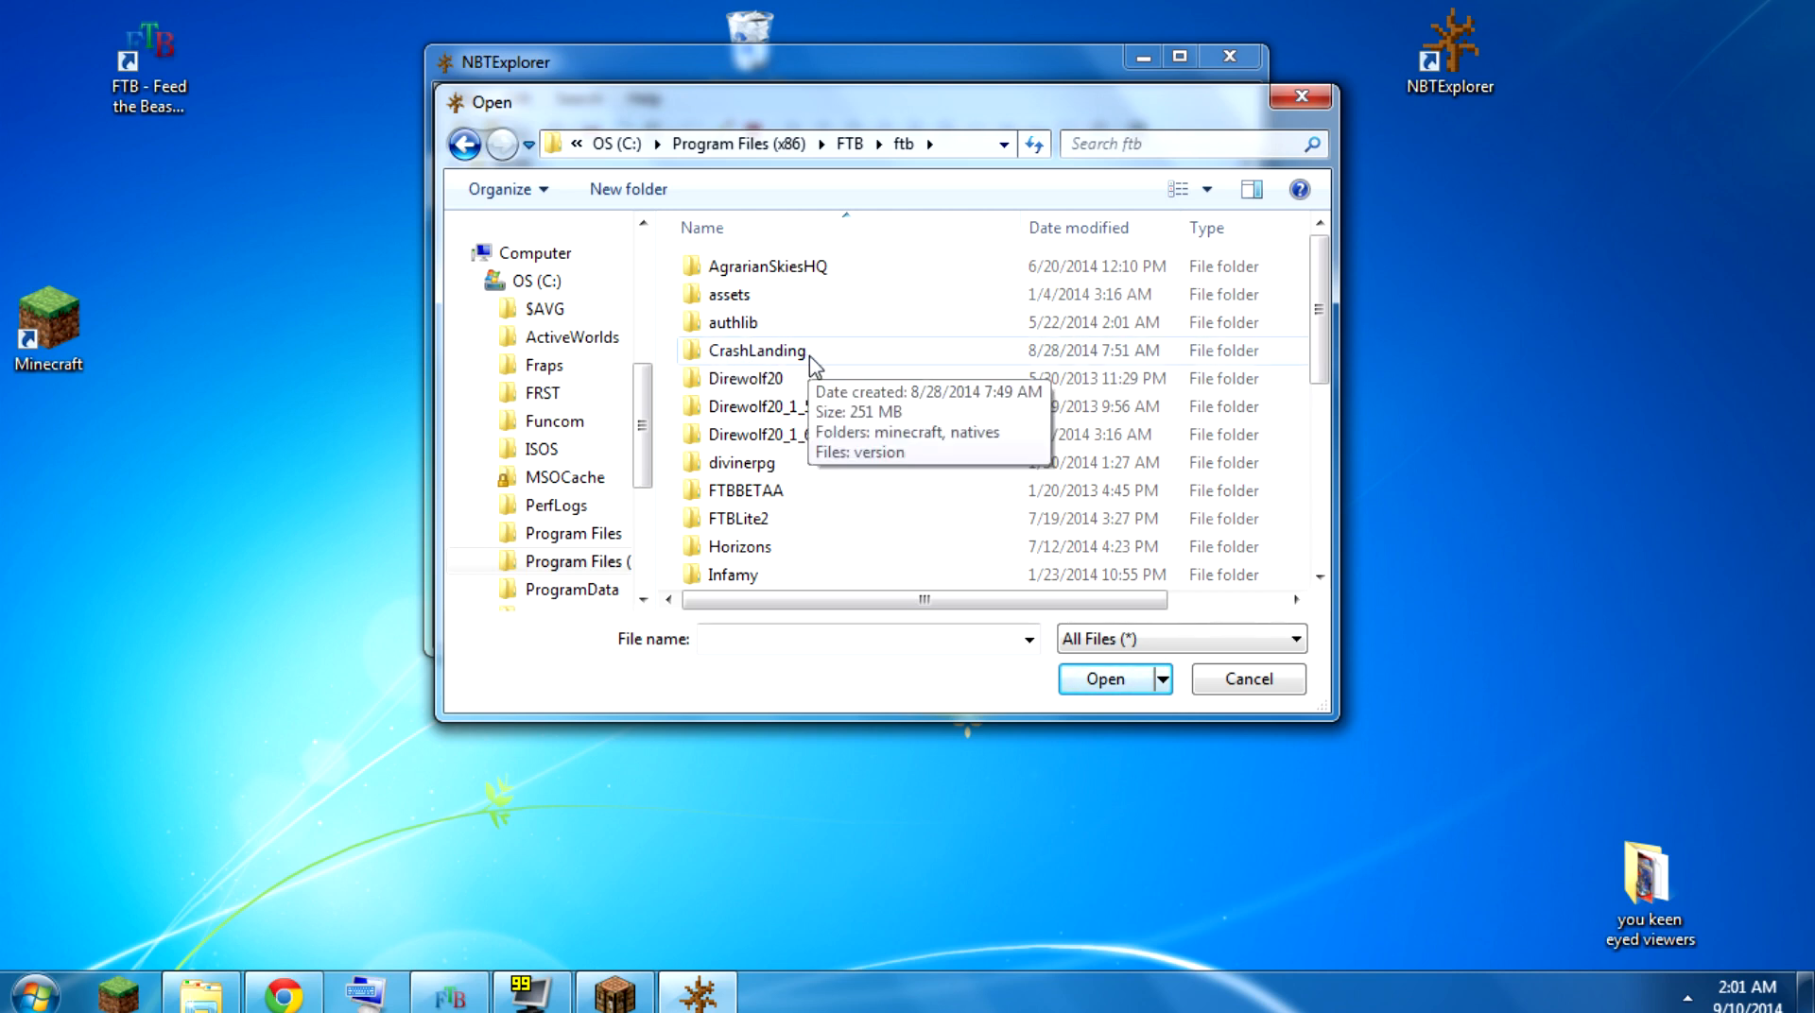
pyautogui.doubleClick(756, 350)
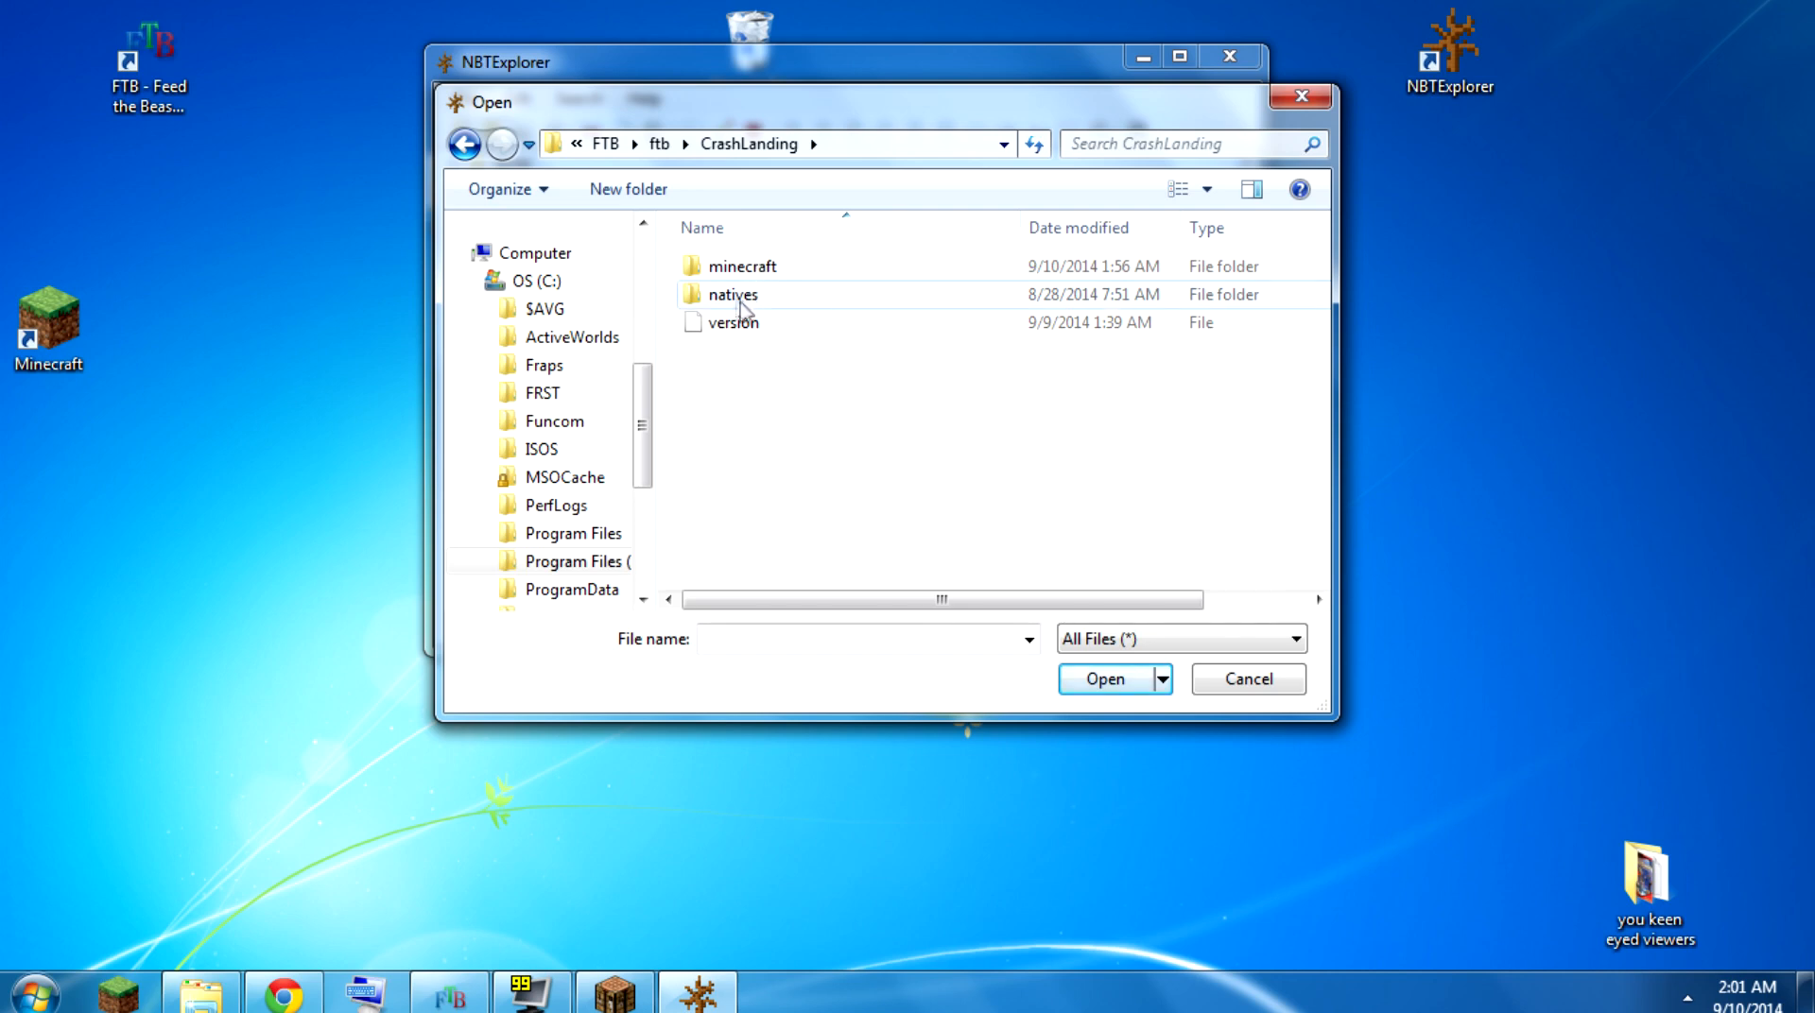
pyautogui.doubleClick(742, 266)
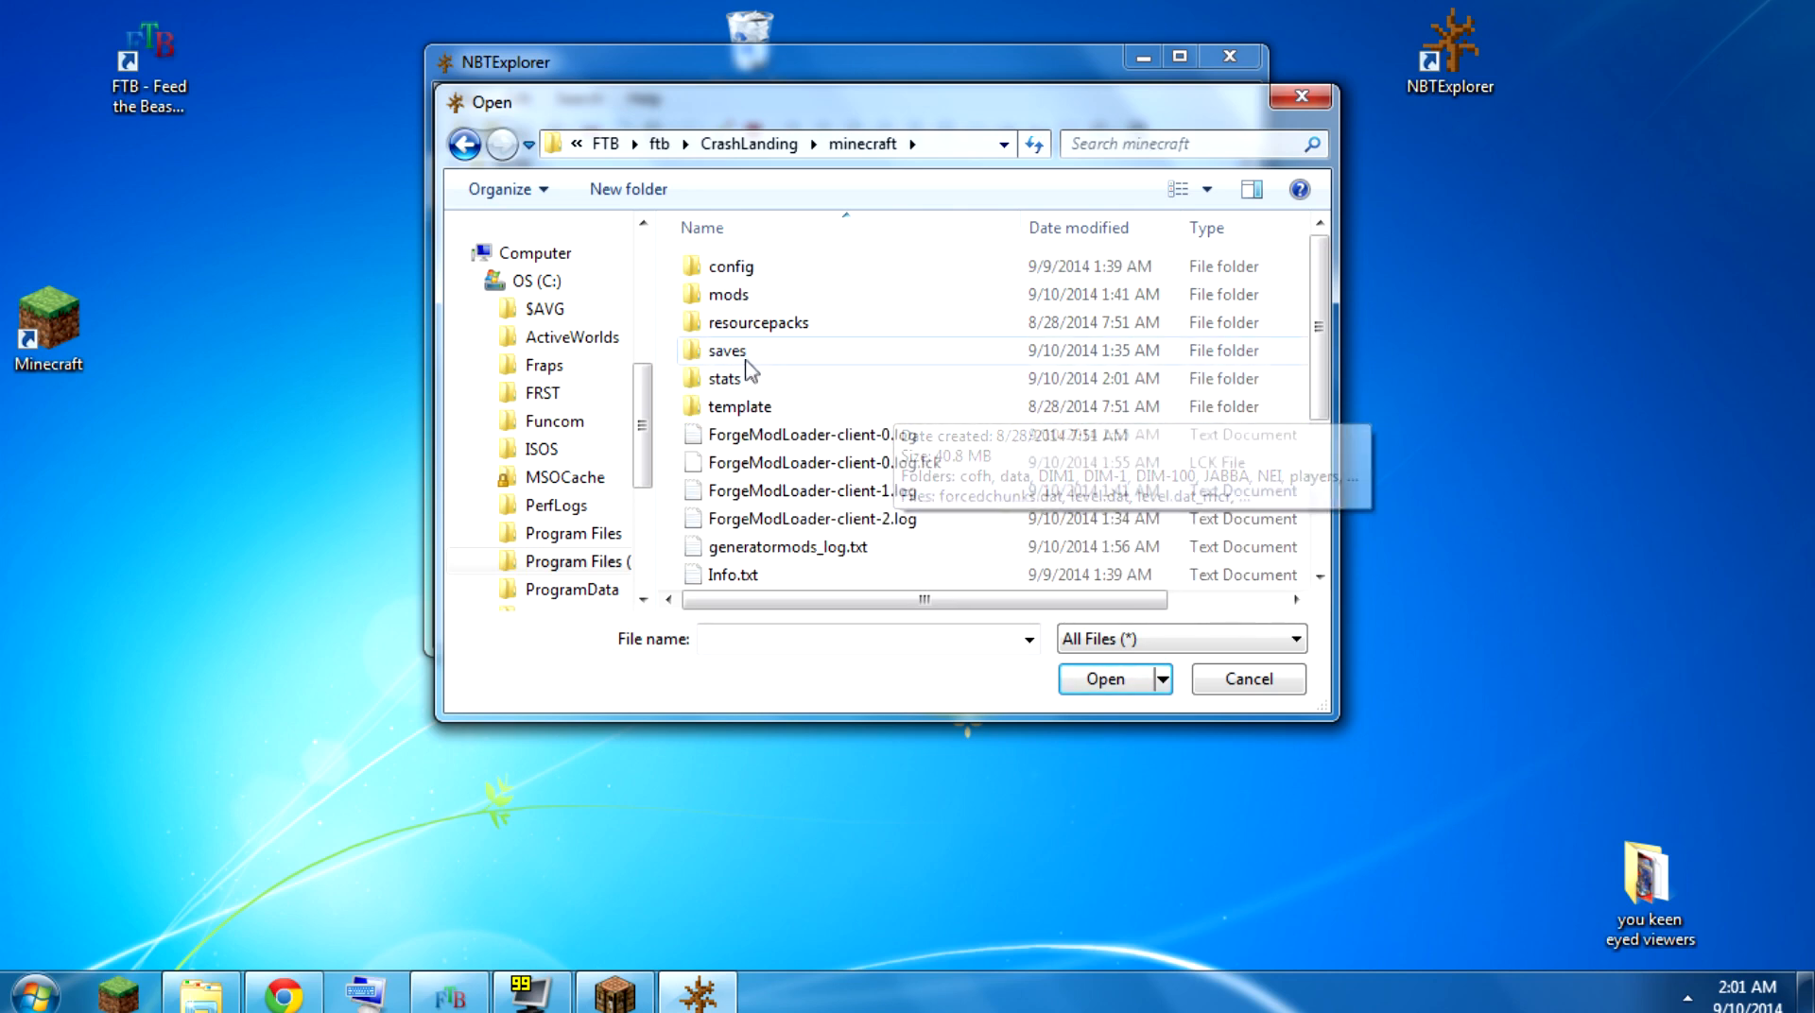
pyautogui.doubleClick(726, 350)
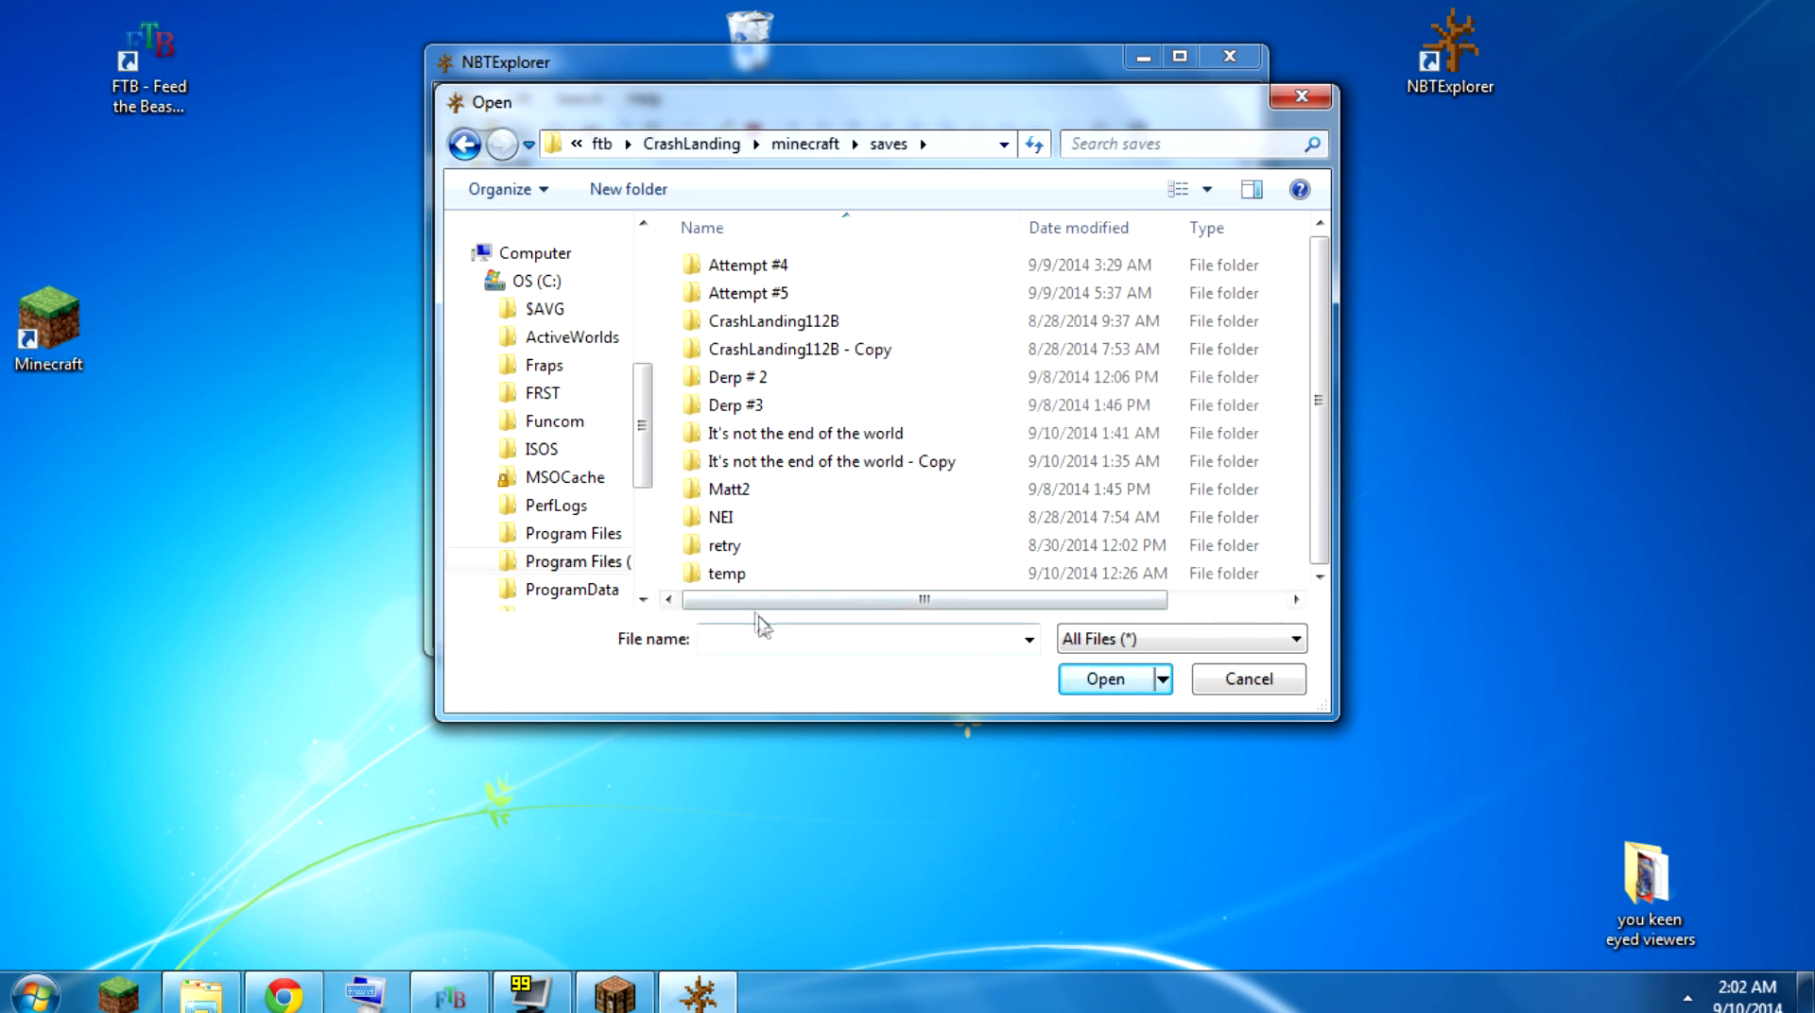
pyautogui.click(773, 320)
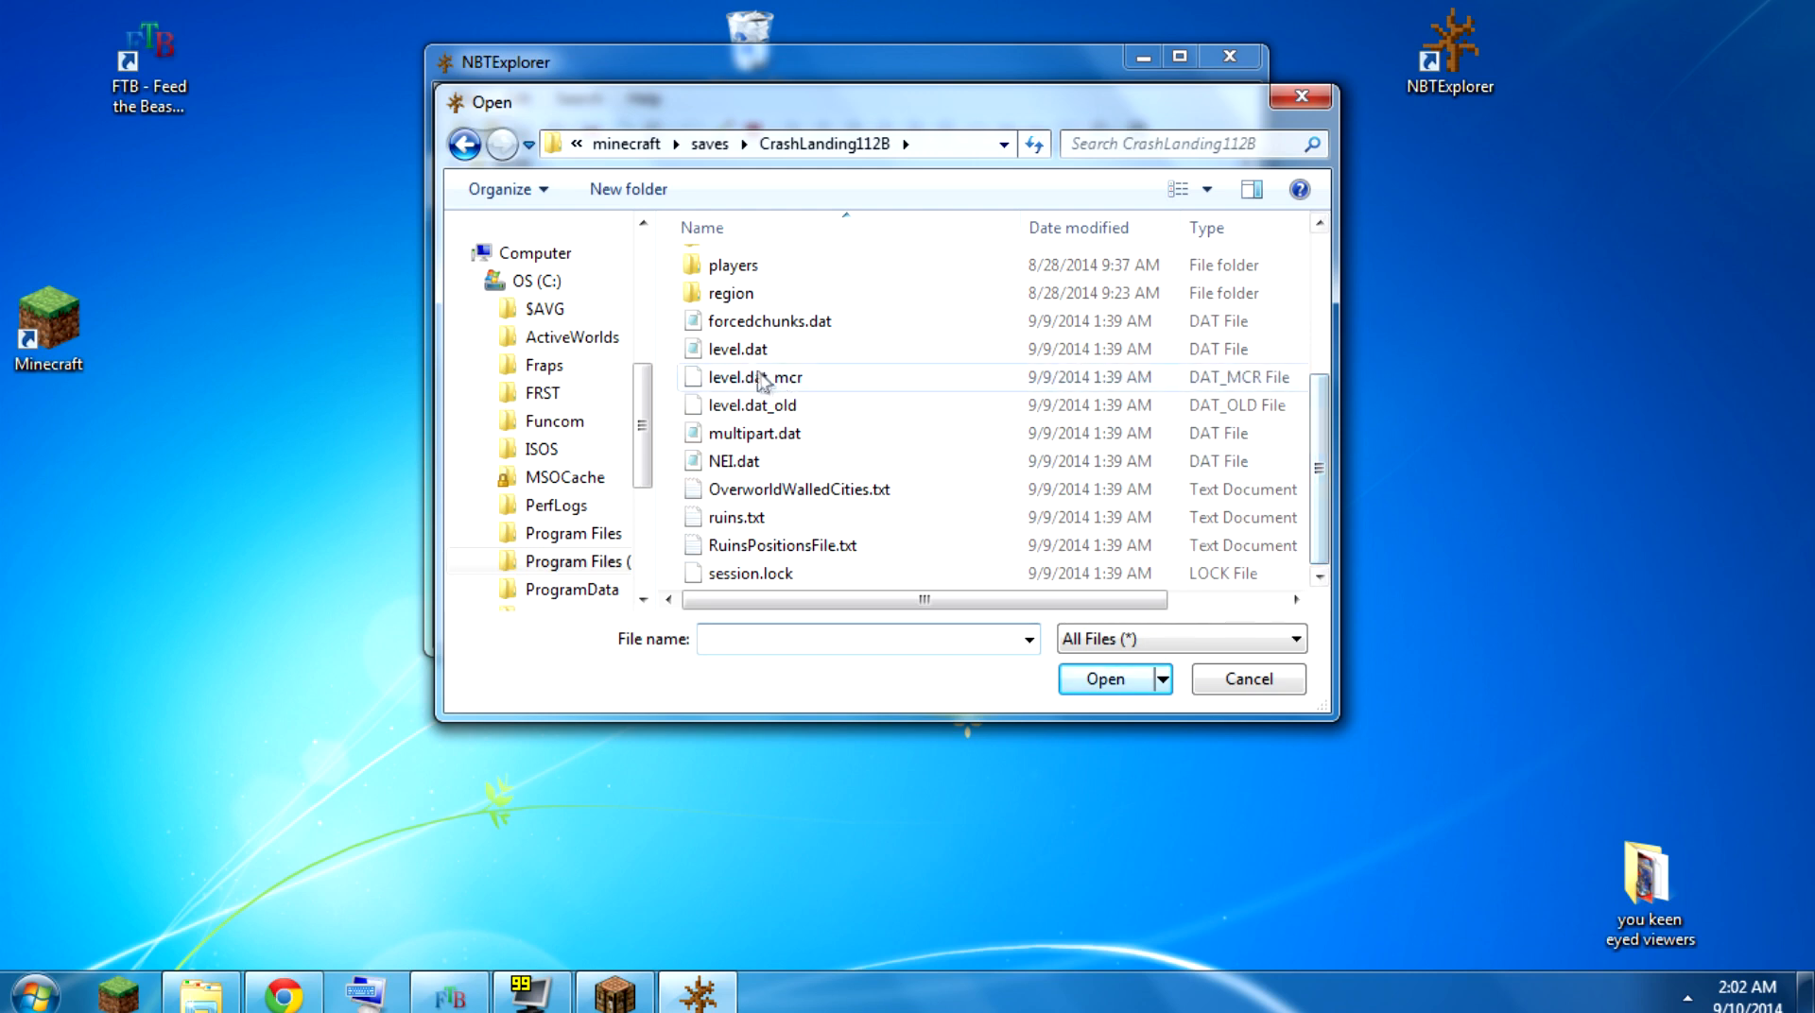
# - Load CrashLanding112B's level.dat, showing its Data, FML and Forge compounds
pyautogui.click(737, 349)
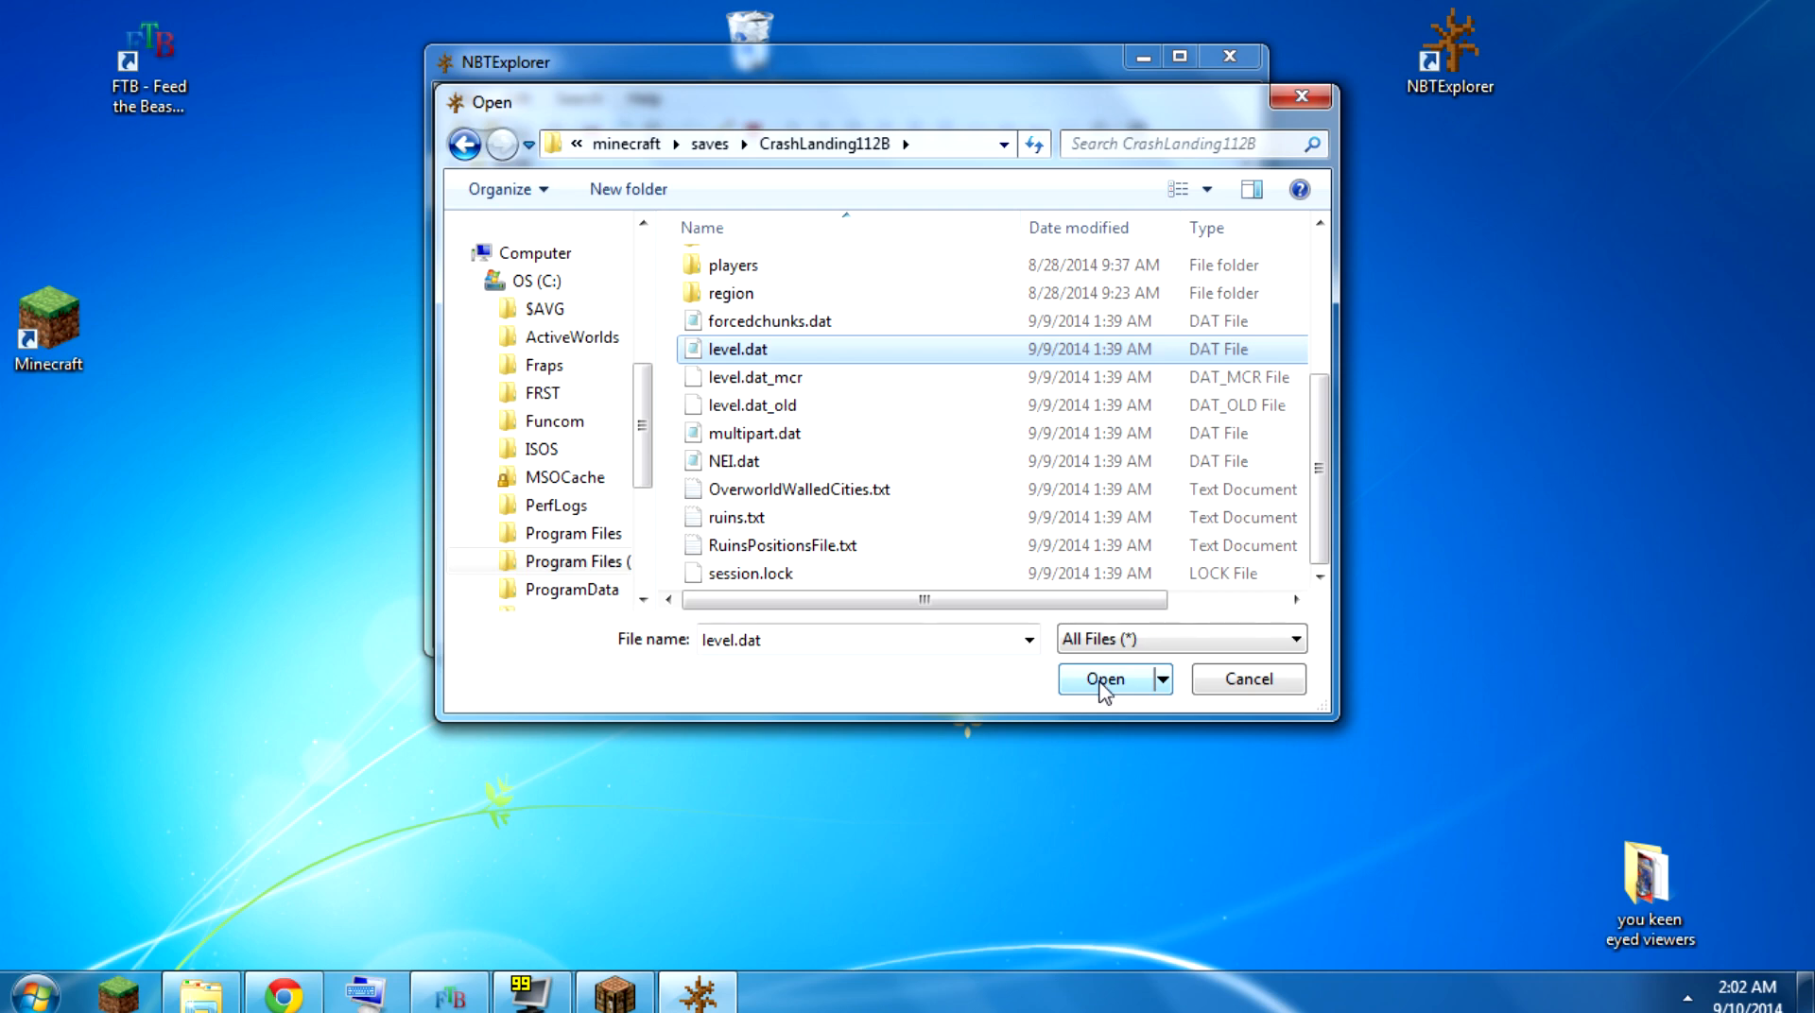
pyautogui.click(1103, 680)
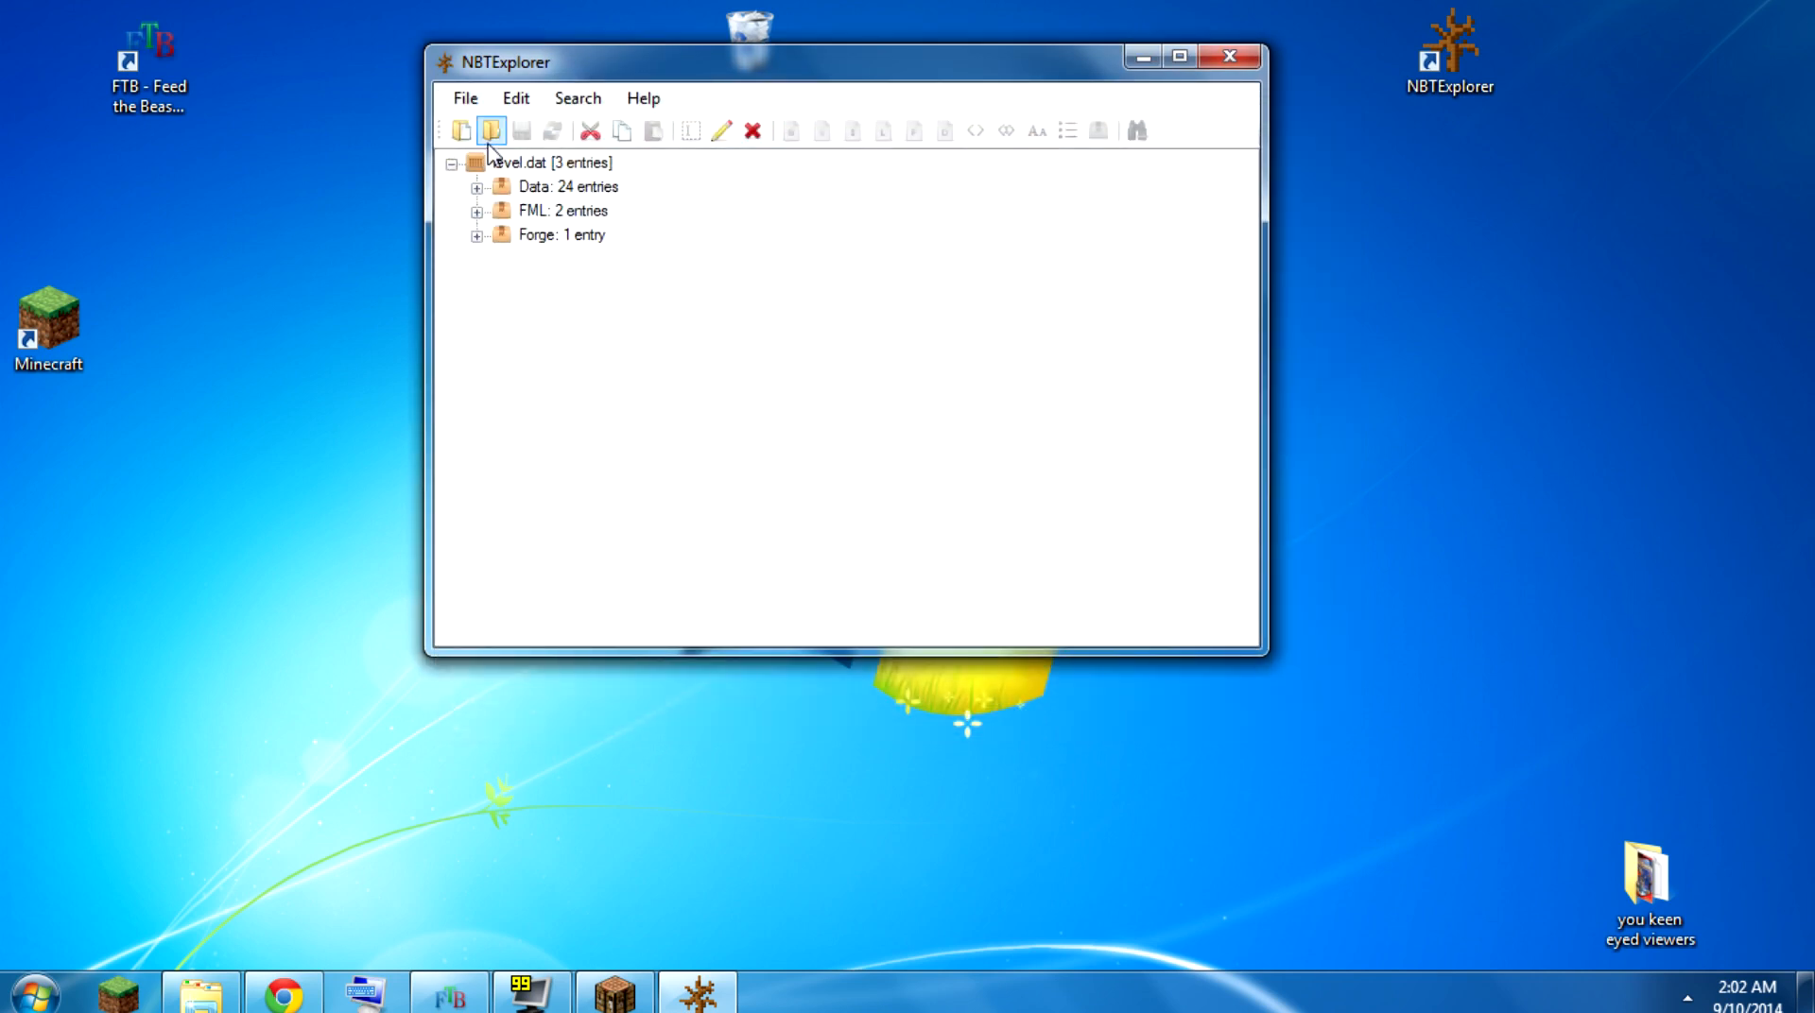
# - Expand Data and change the hardcore tag from 1 to 0
pyautogui.click(567, 186)
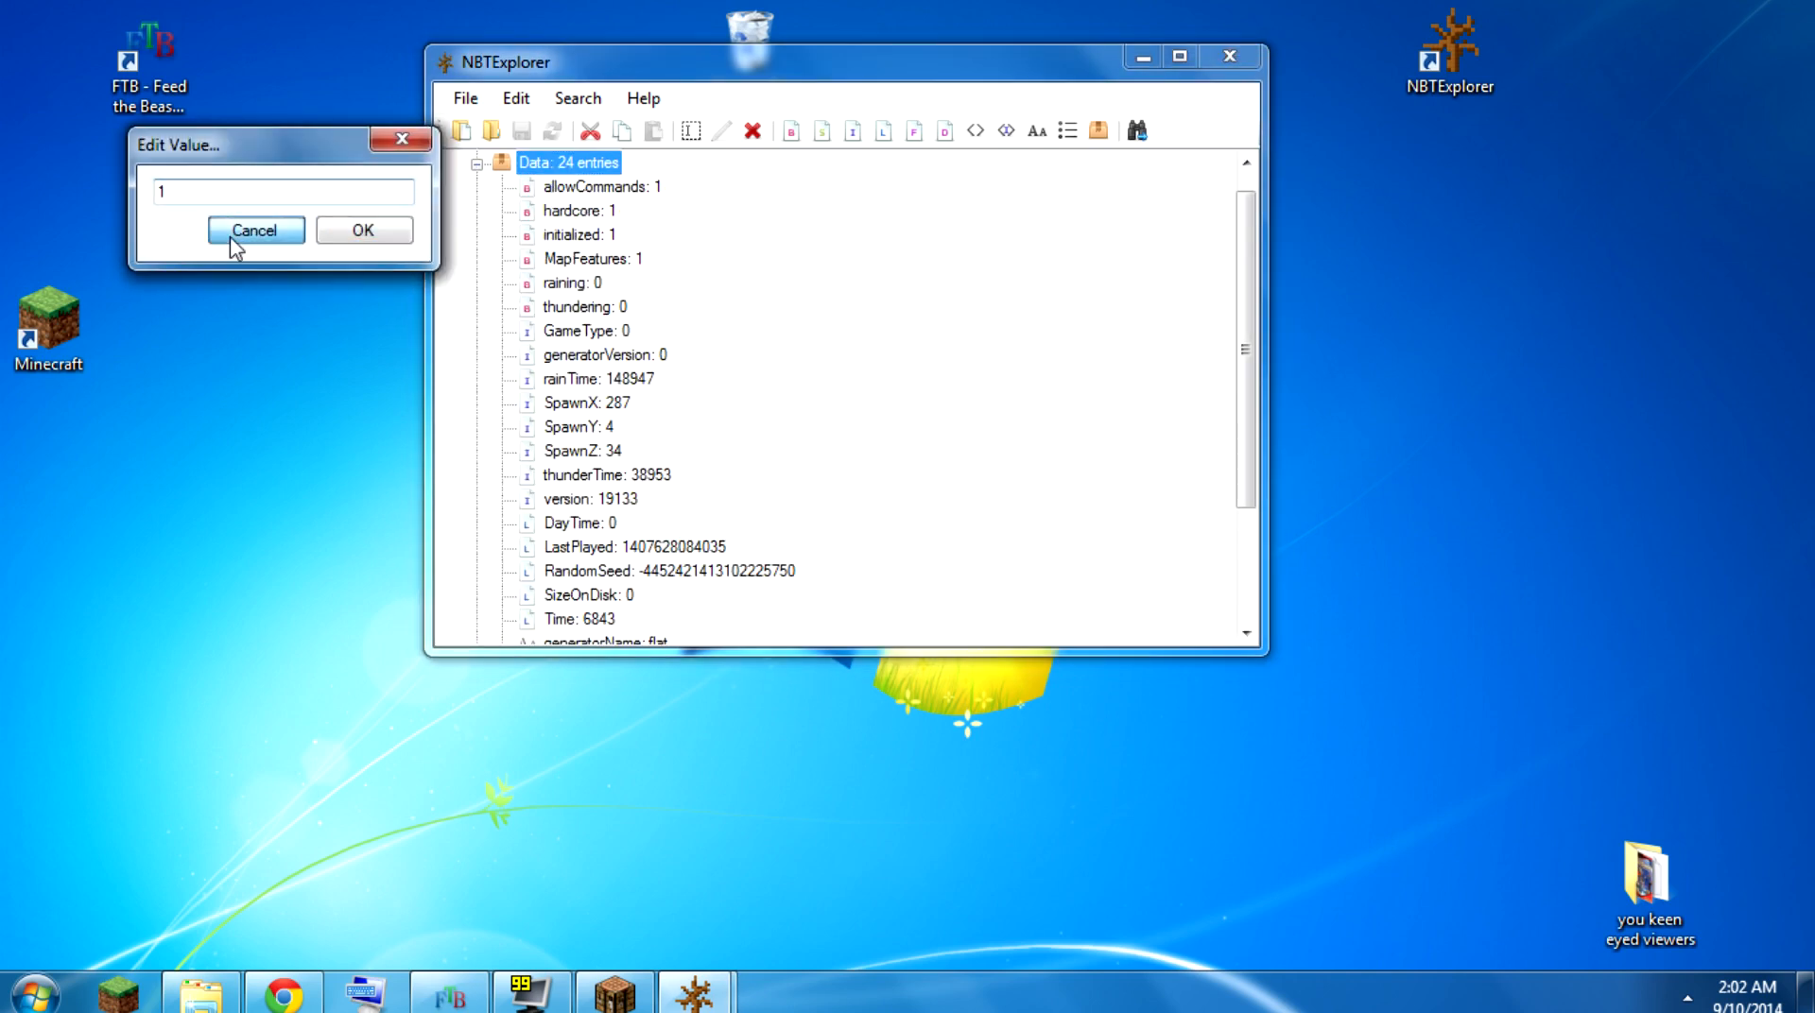
pyautogui.click(255, 230)
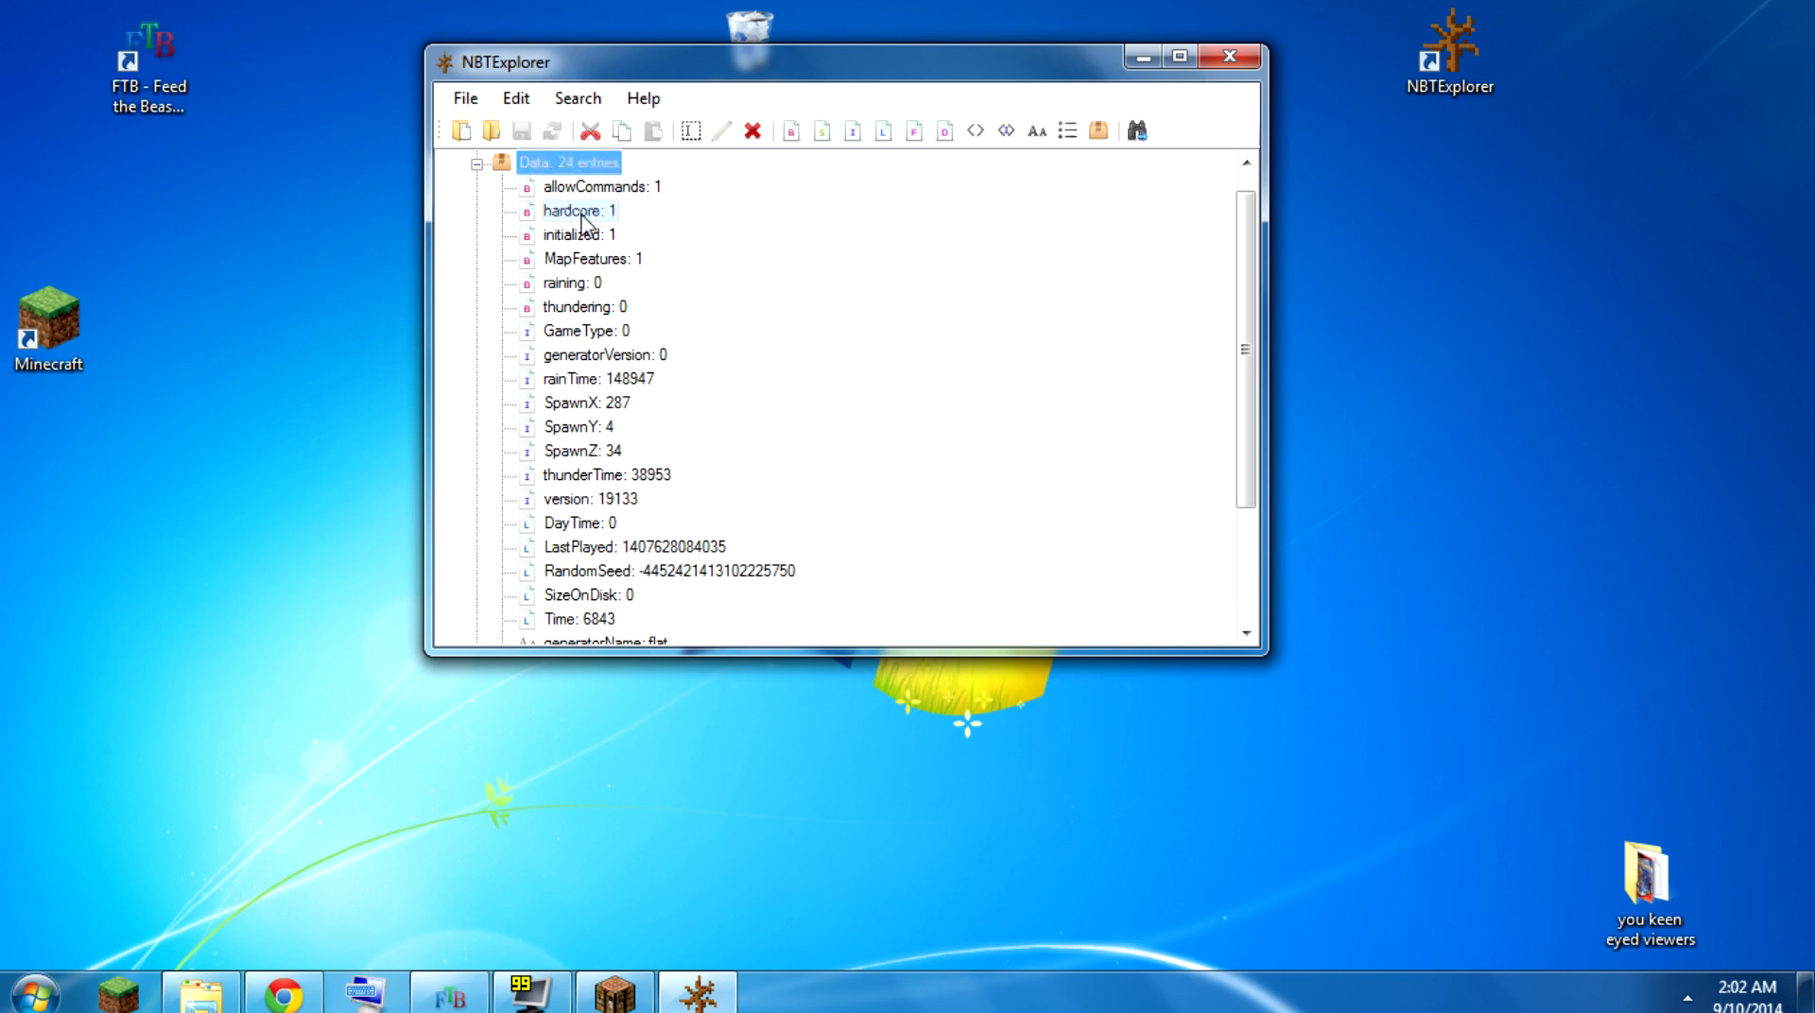
pyautogui.click(578, 210)
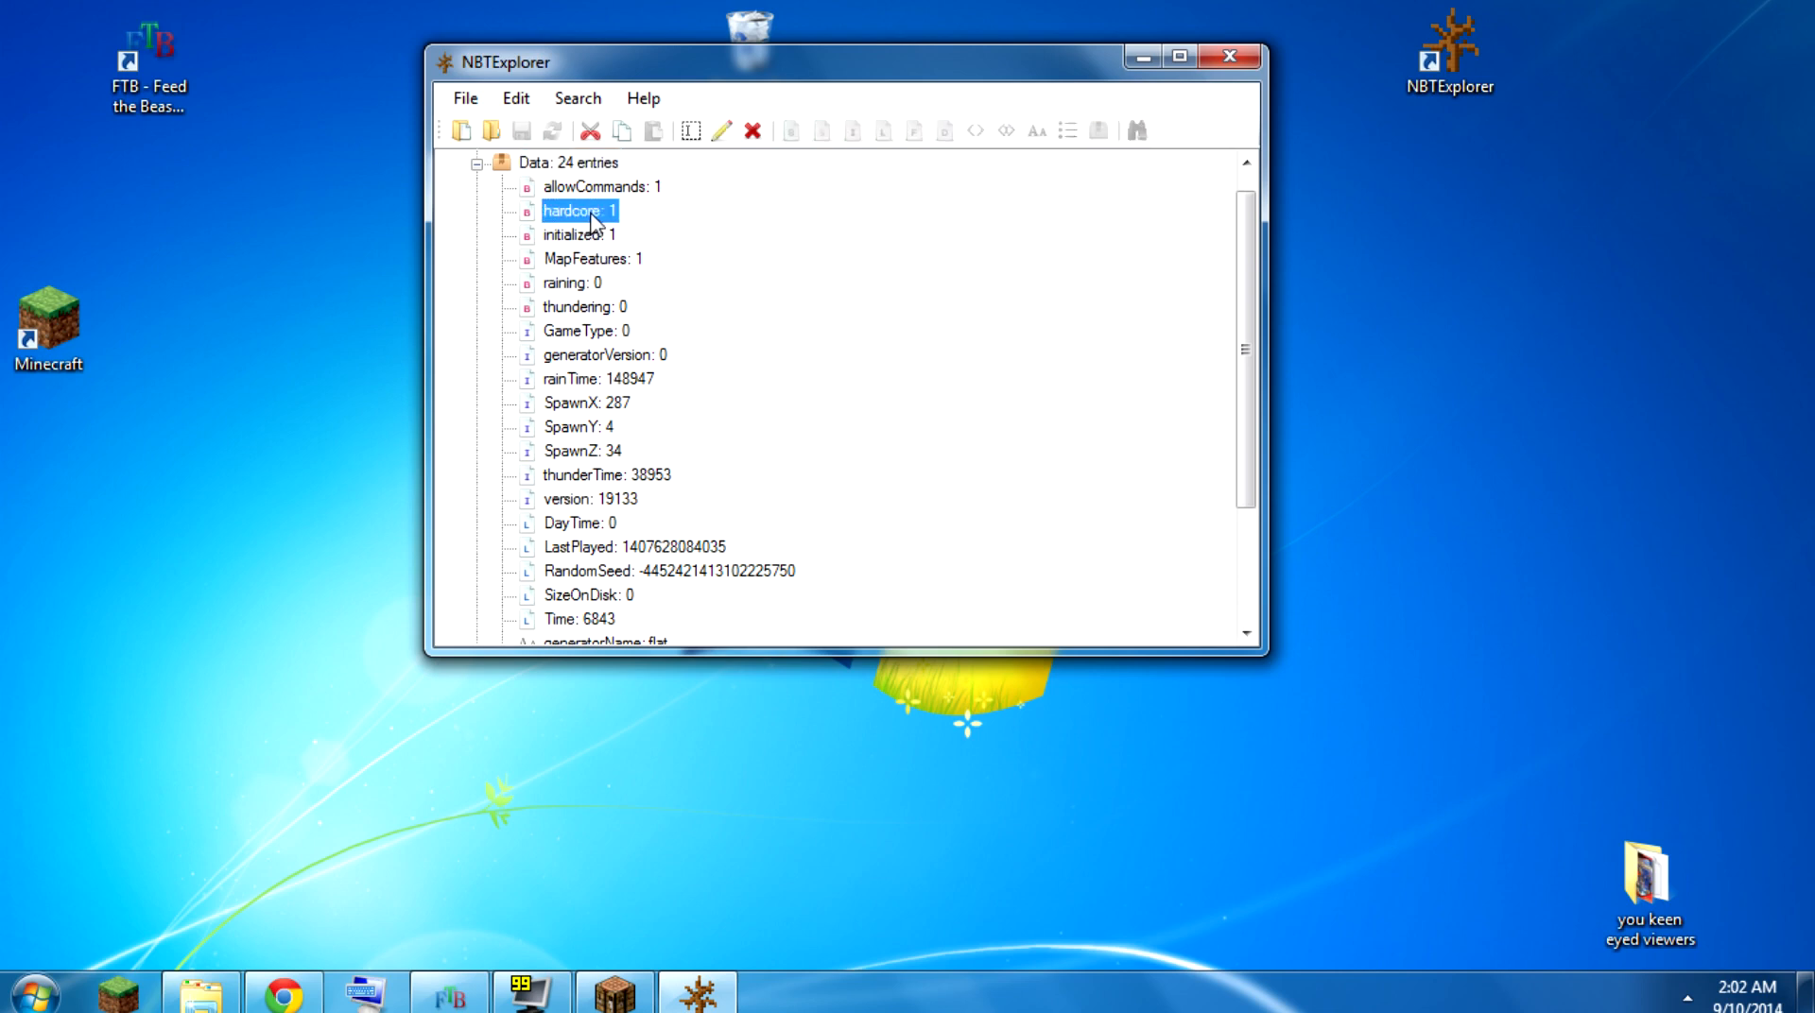
pyautogui.doubleClick(578, 211)
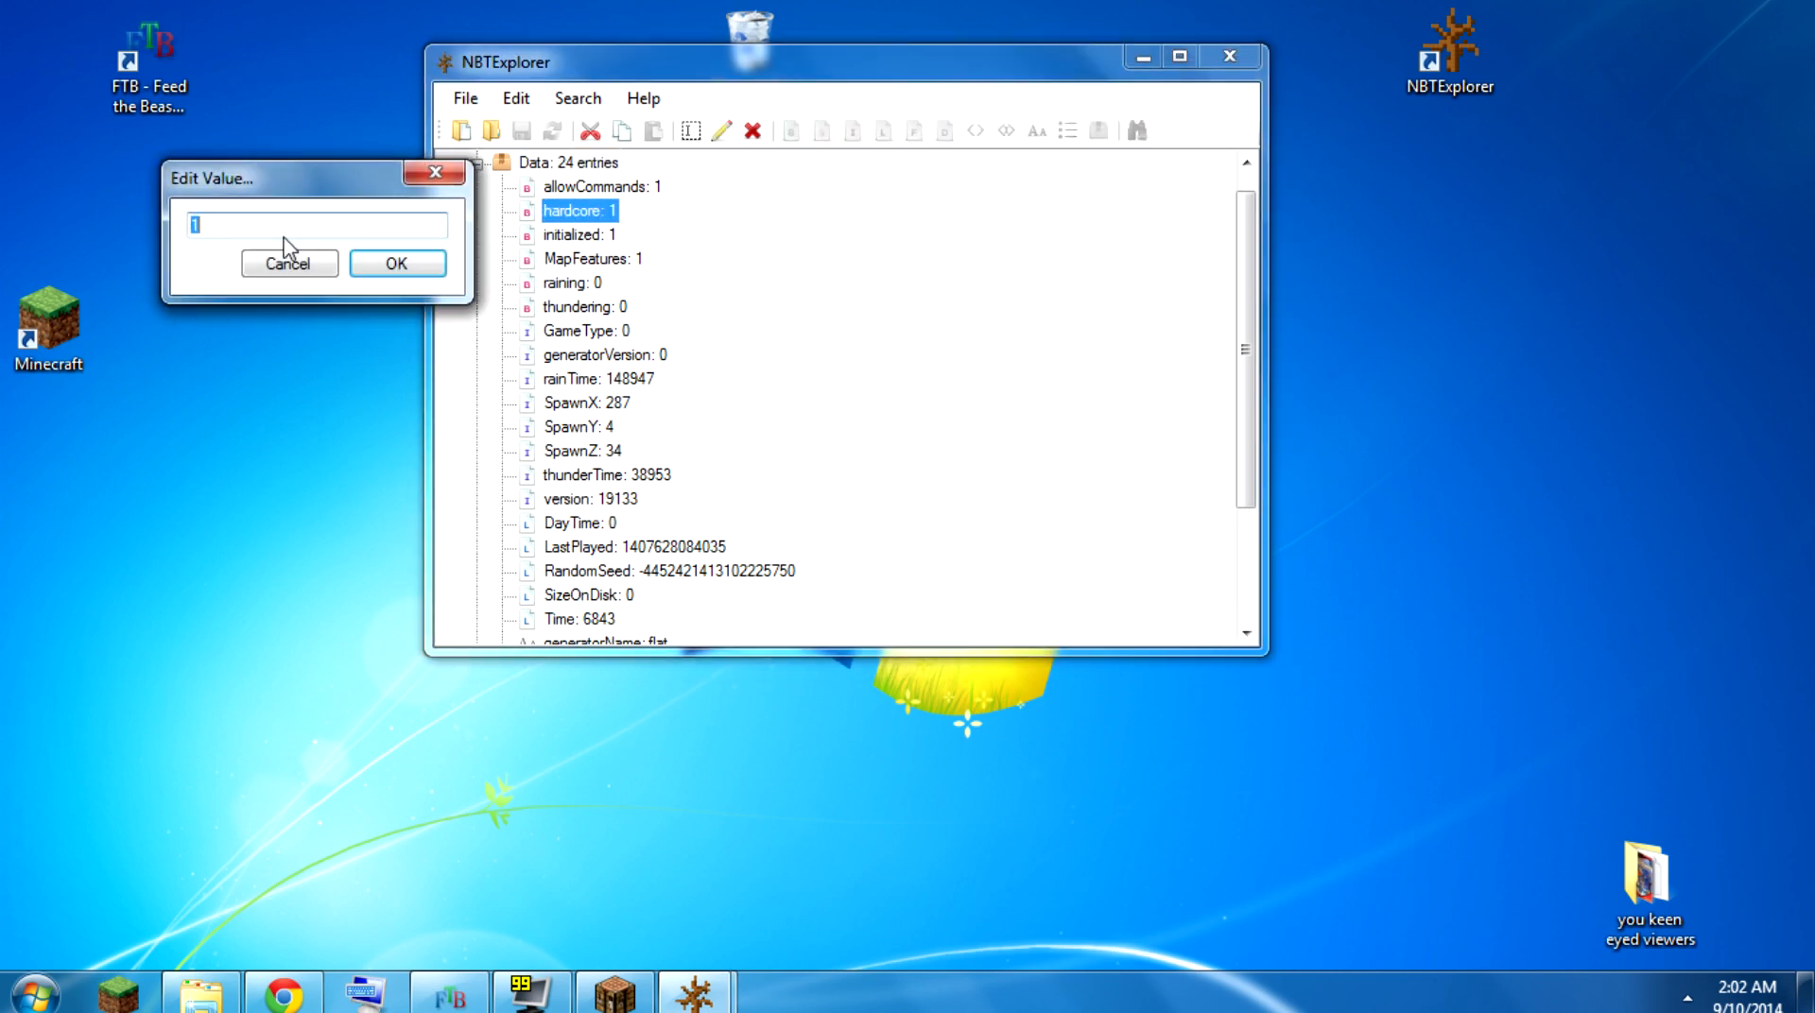
pyautogui.write('0')
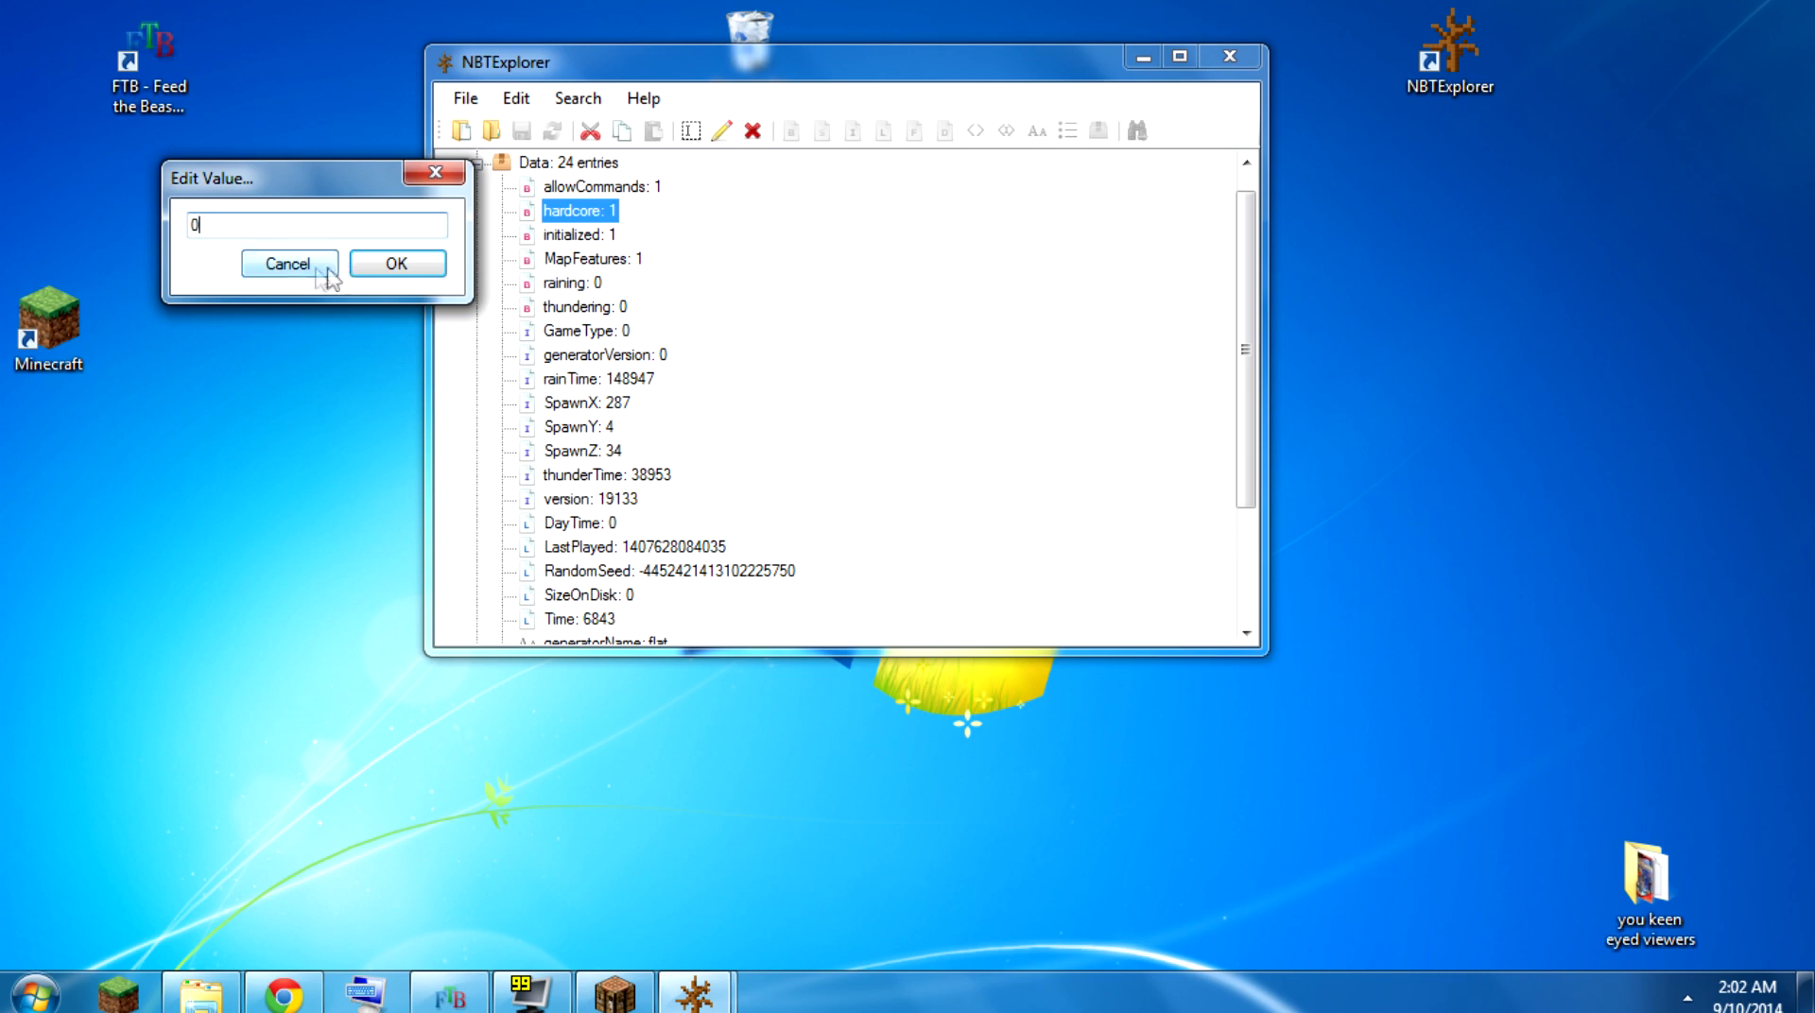
pyautogui.click(396, 263)
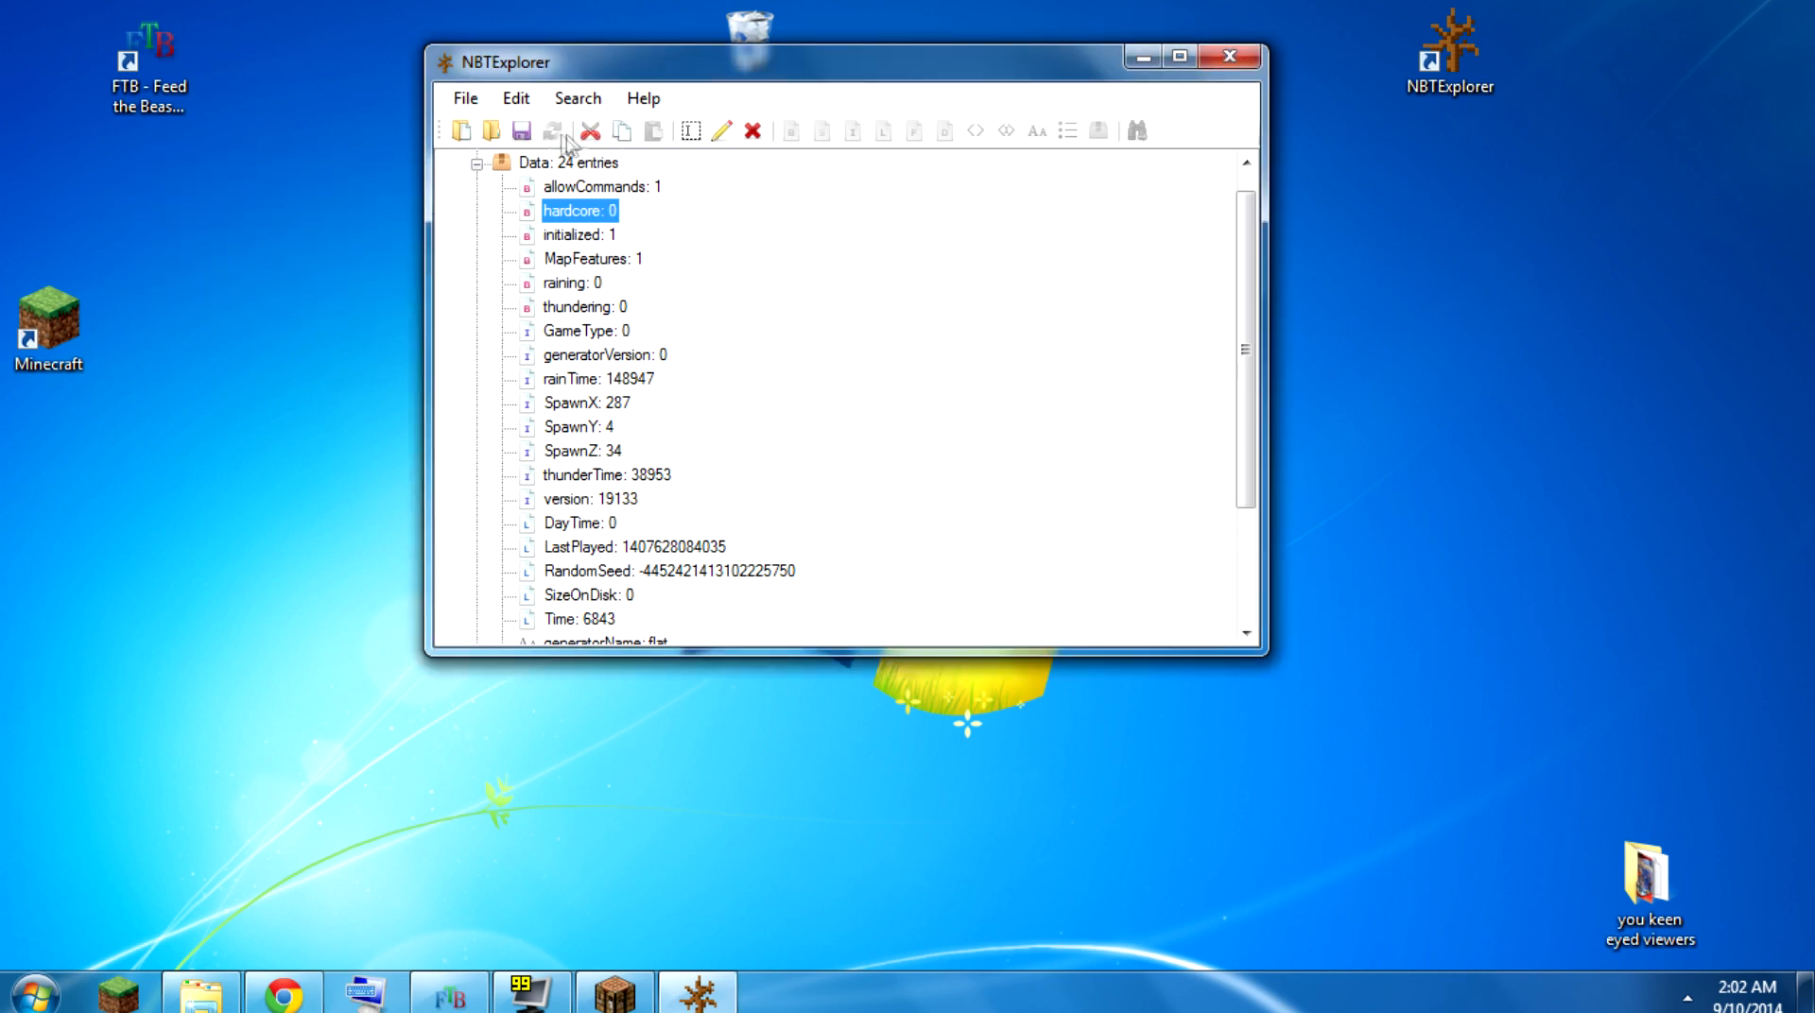
pyautogui.moveTo(523, 130)
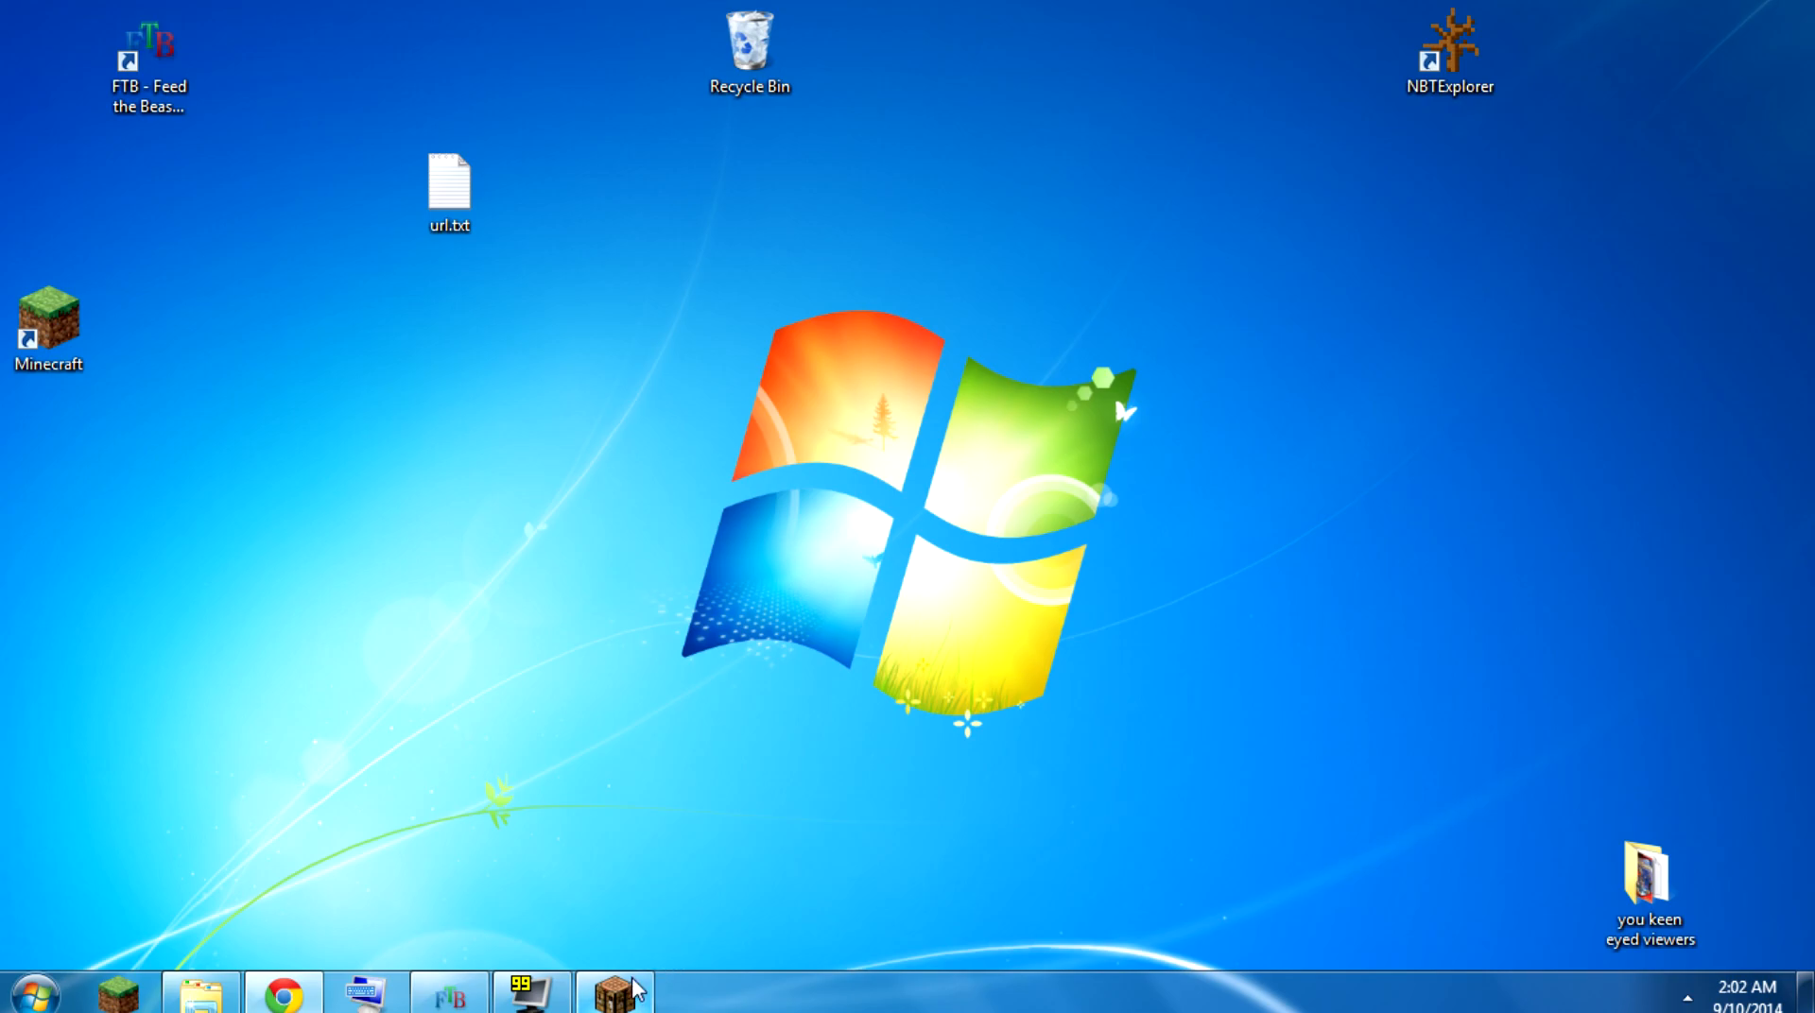
# - Return to Minecraft and load the CrashLanding112b world, now listed as Survival Mode
pyautogui.click(615, 993)
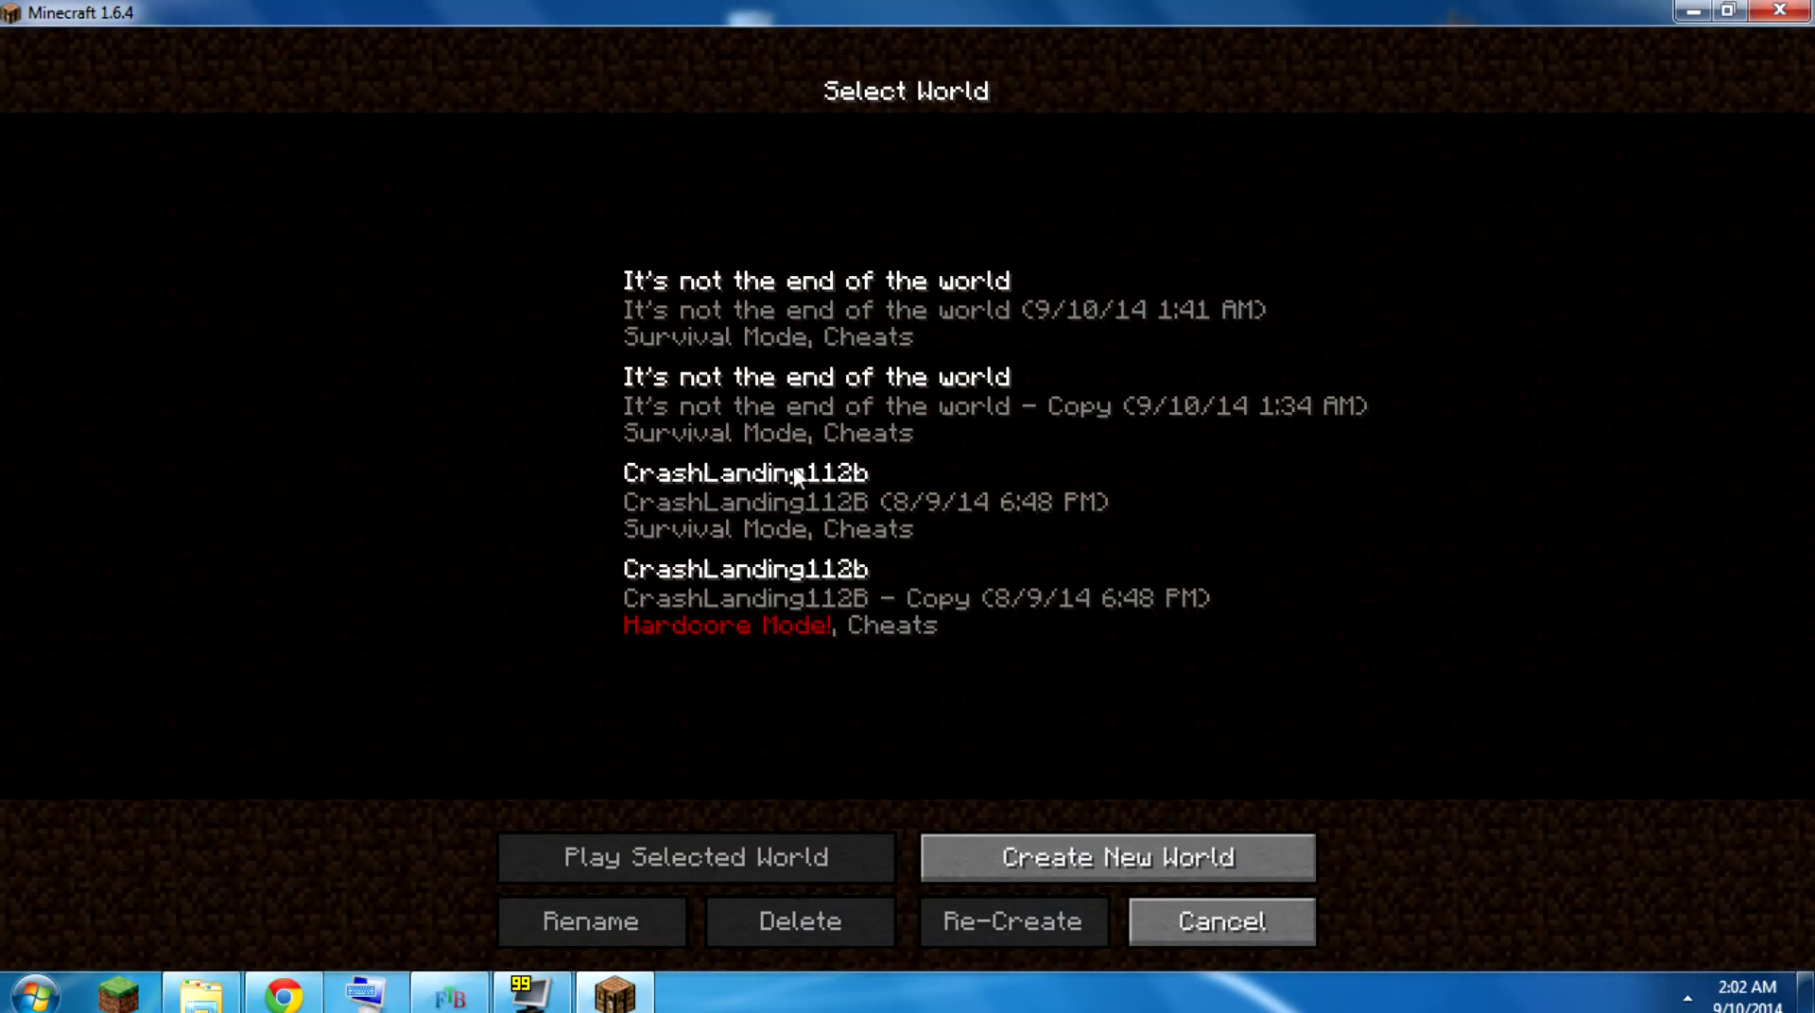
pyautogui.moveTo(753, 554)
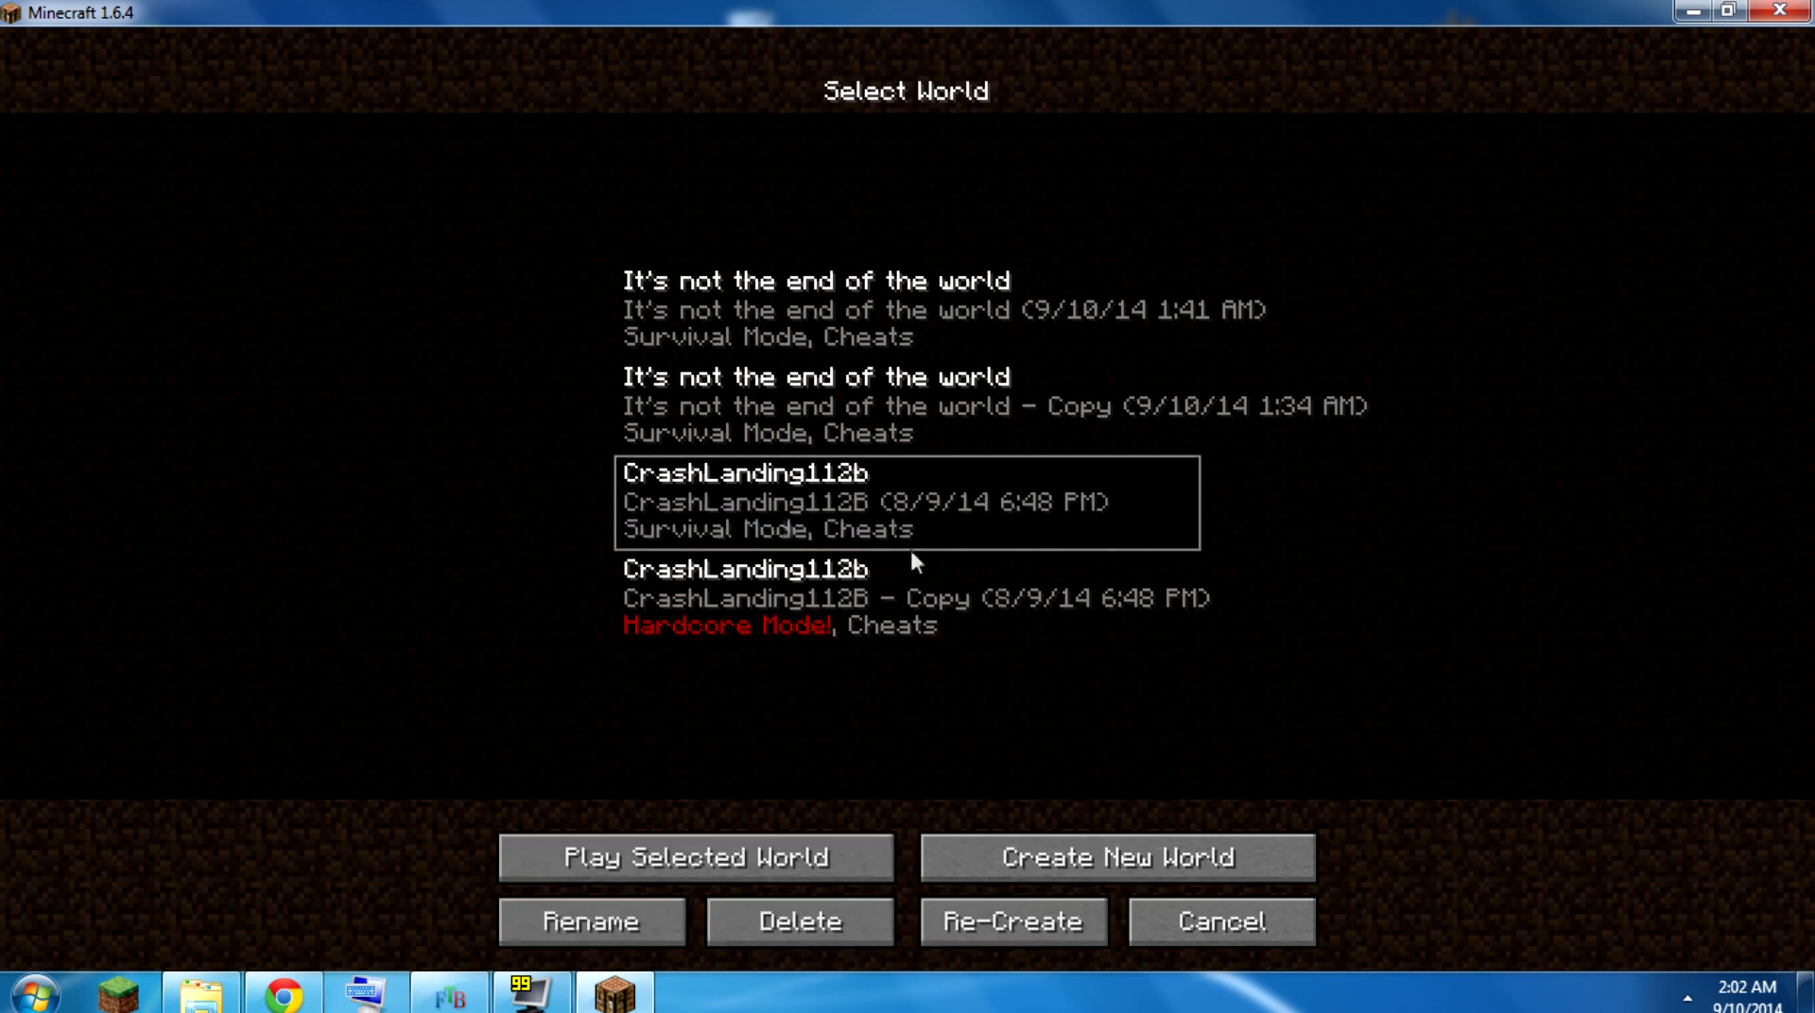
pyautogui.click(692, 858)
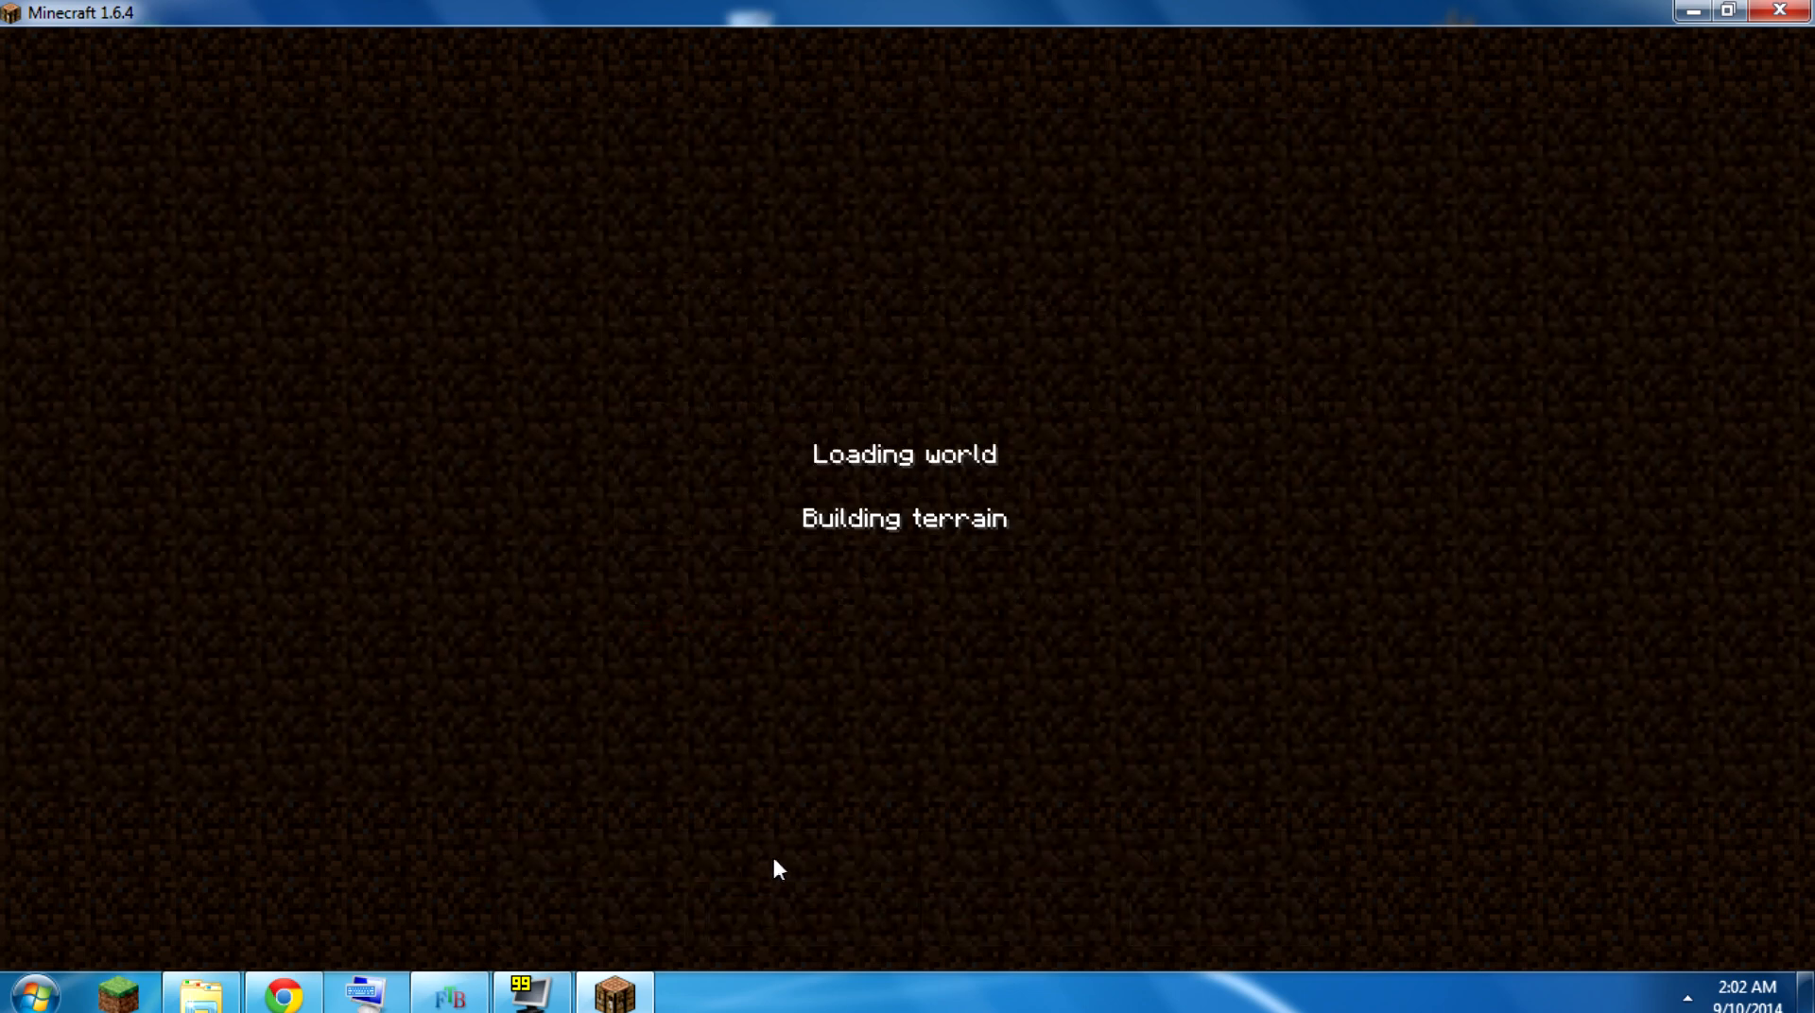
pyautogui.moveTo(805, 851)
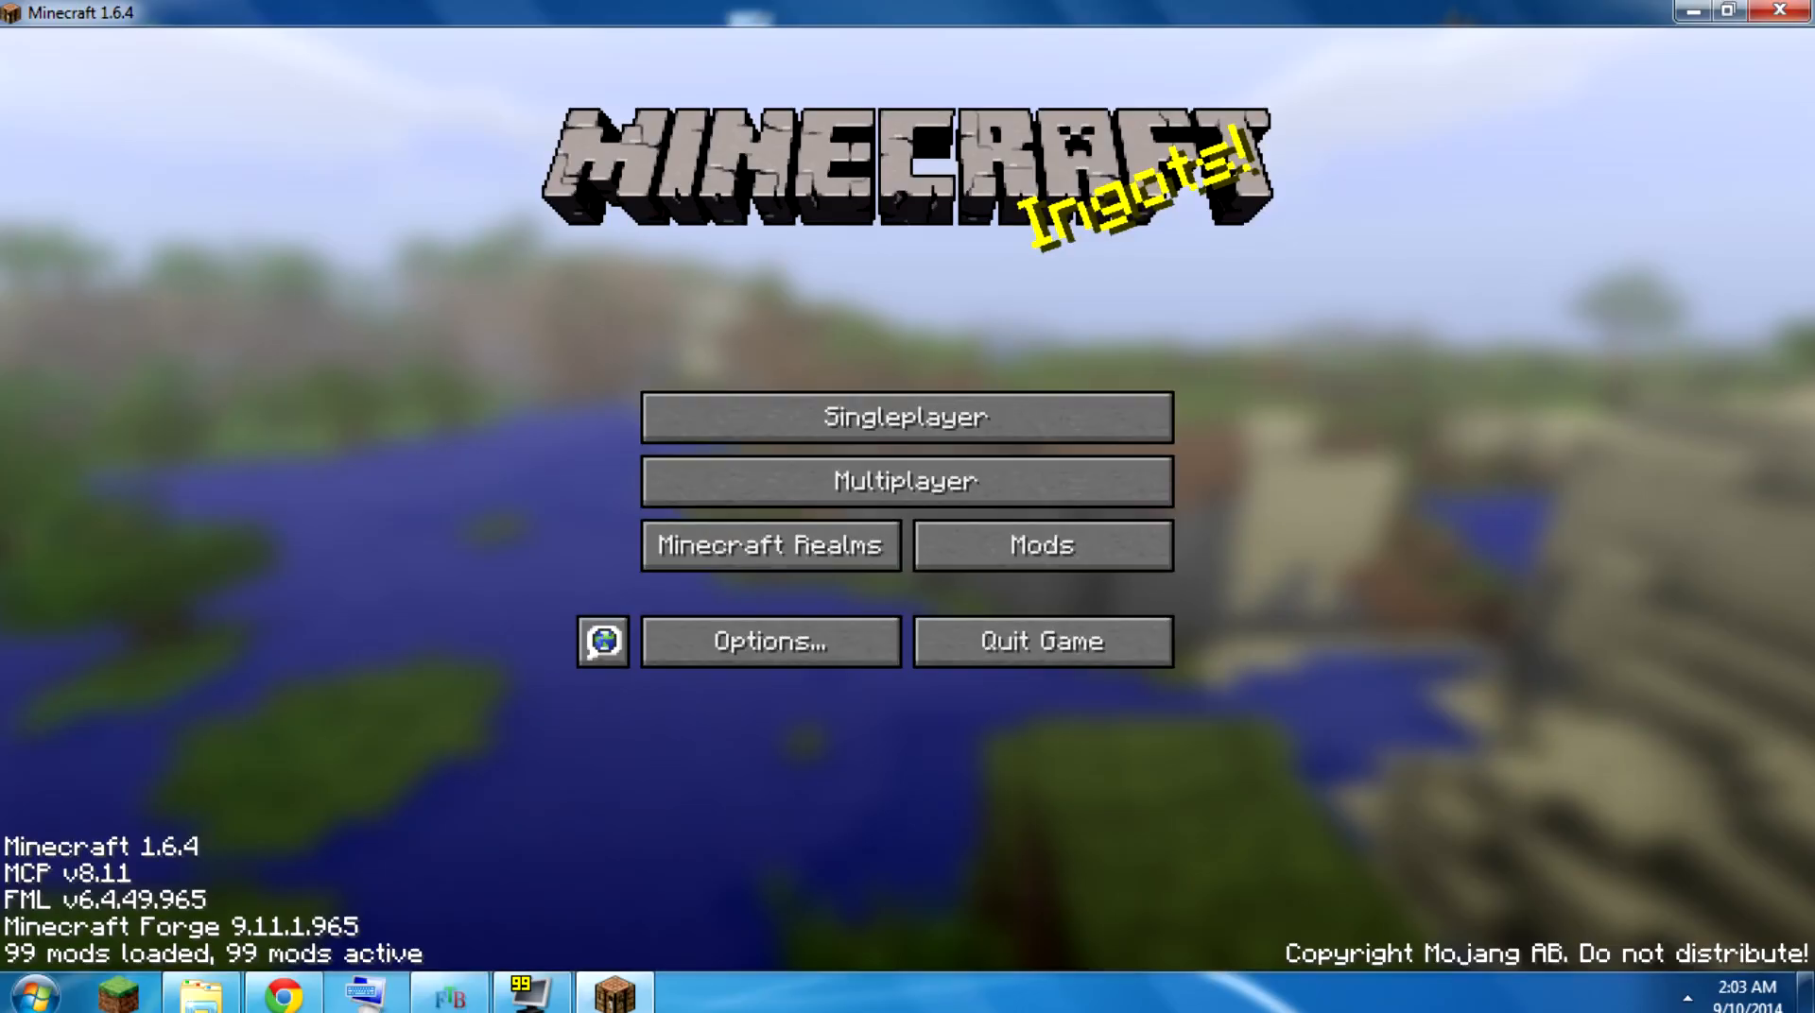
pyautogui.click(907, 417)
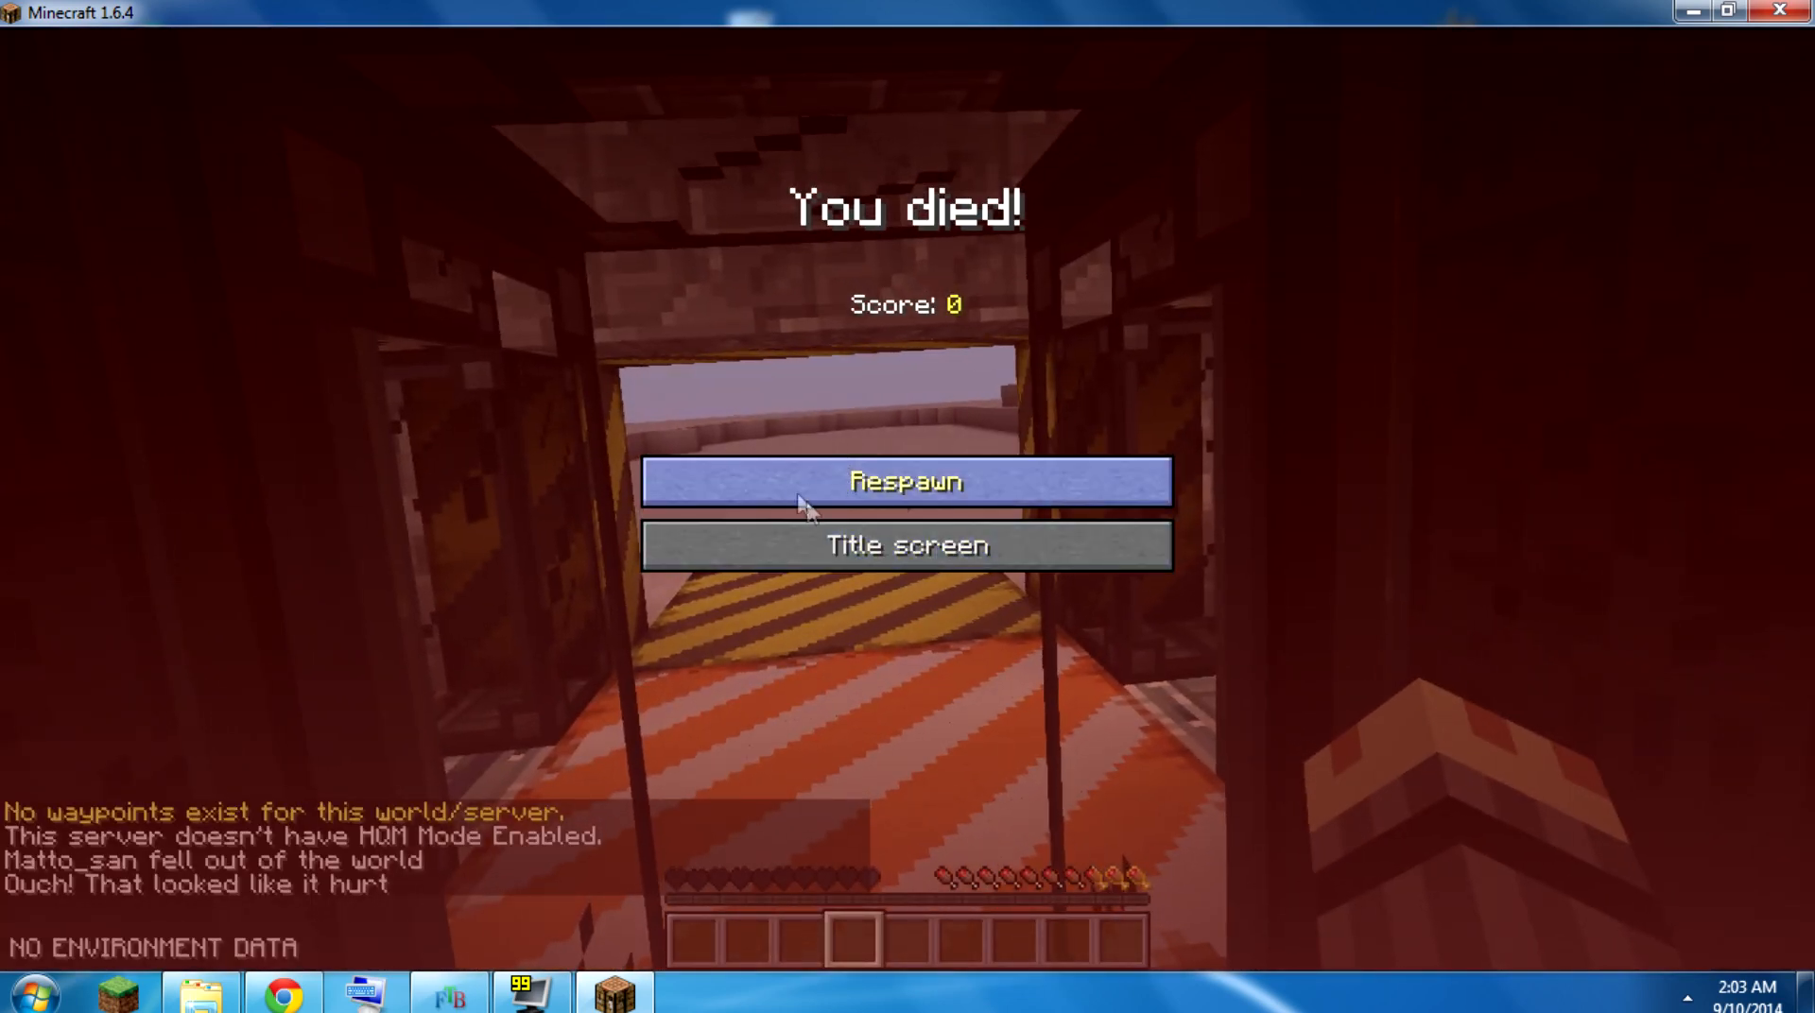
pyautogui.moveTo(877, 458)
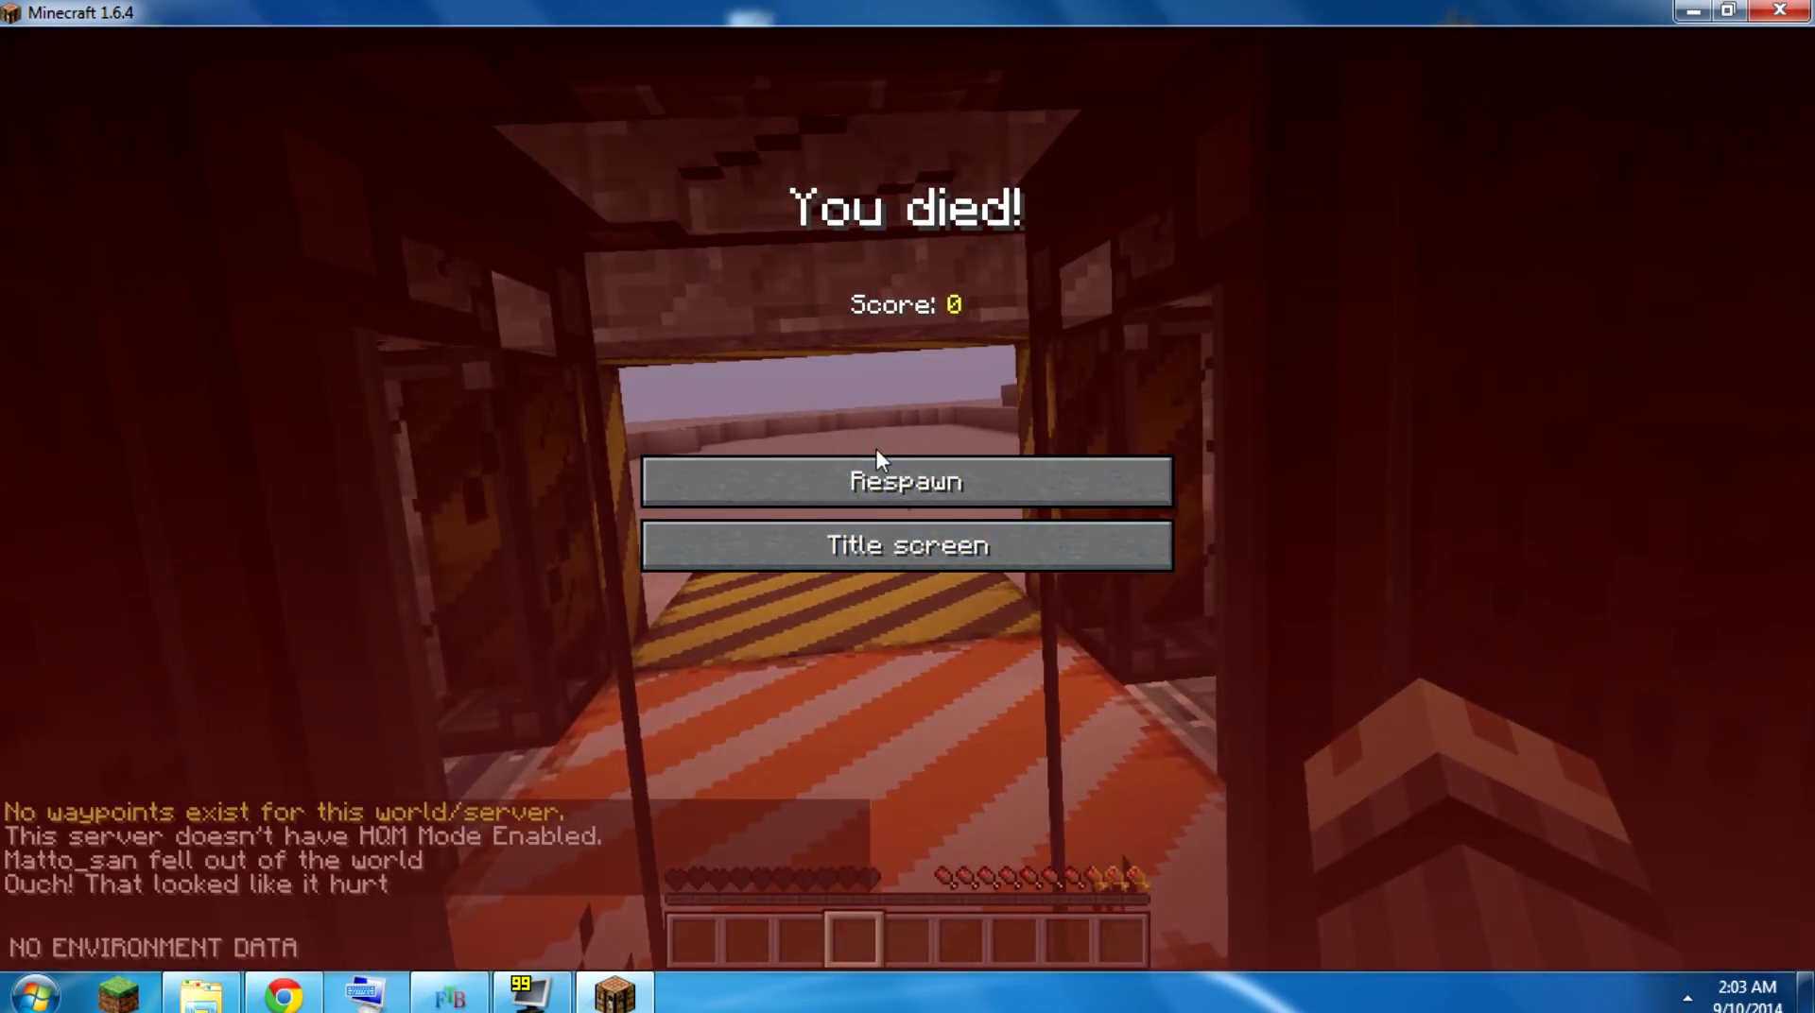
pyautogui.click(906, 480)
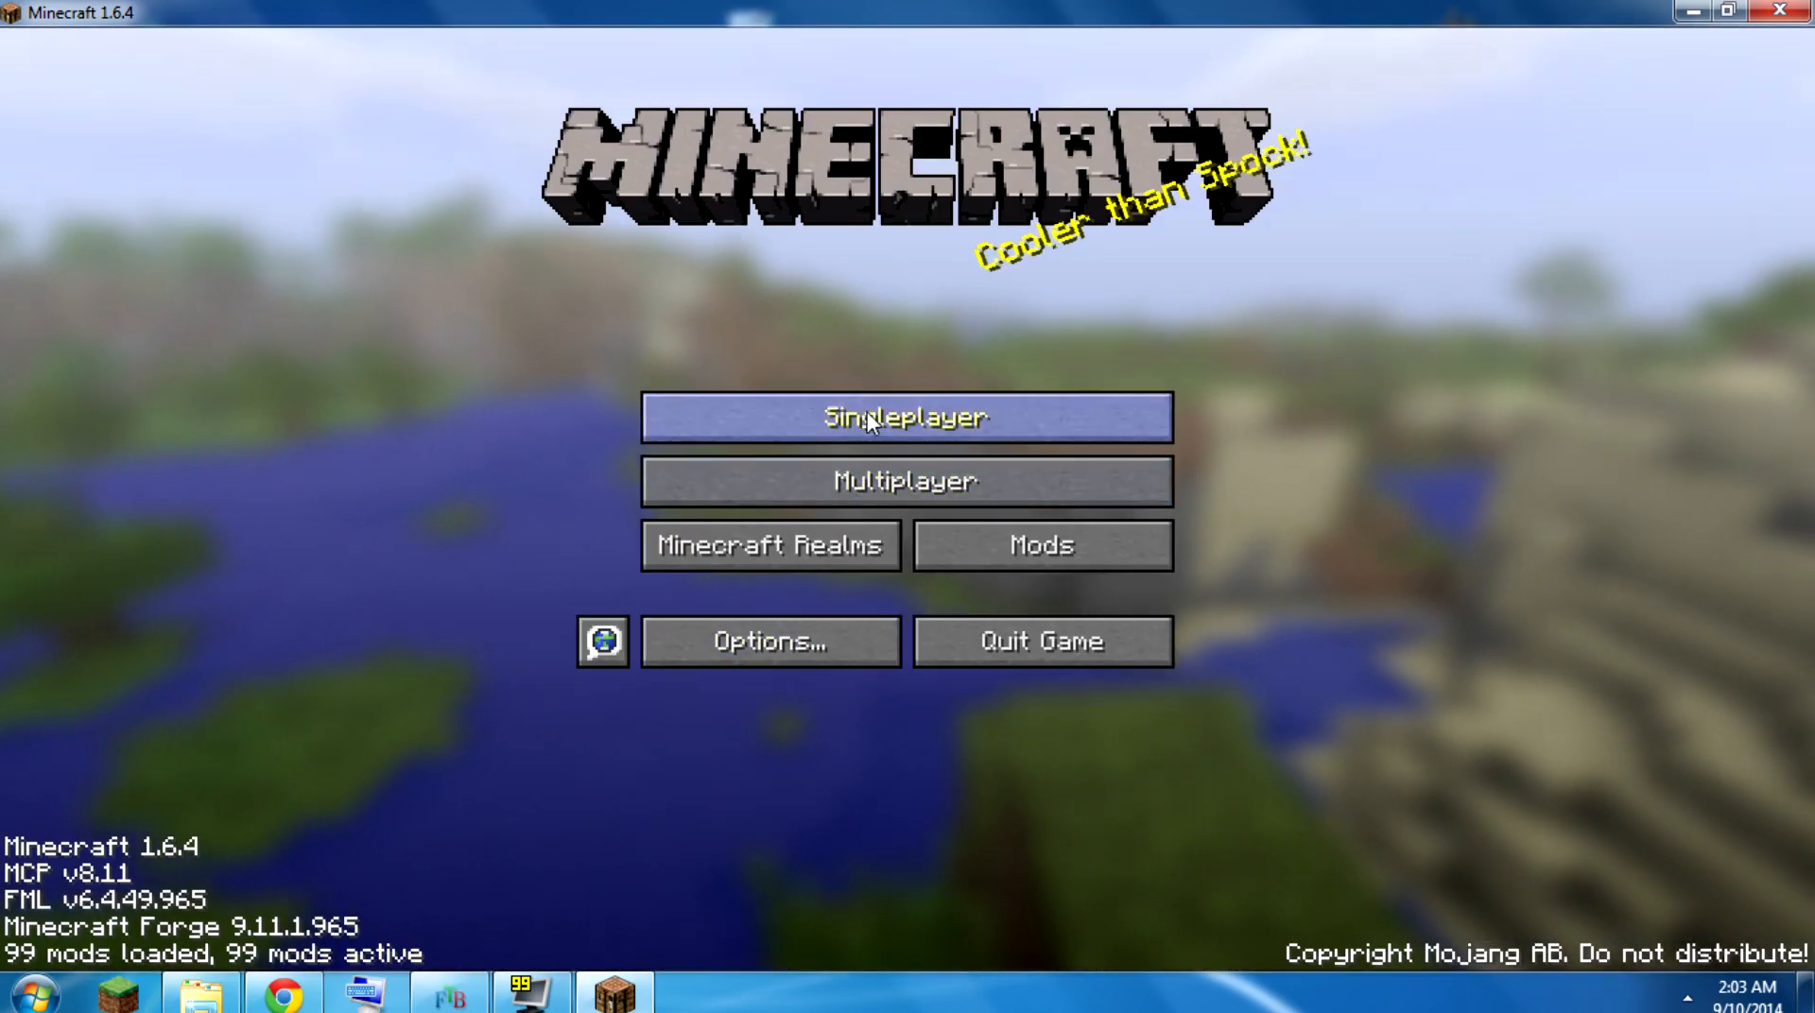
# - Load the Hardcore copy of CrashLanding112b, die via /kill, and leave the game-over screen
pyautogui.click(906, 418)
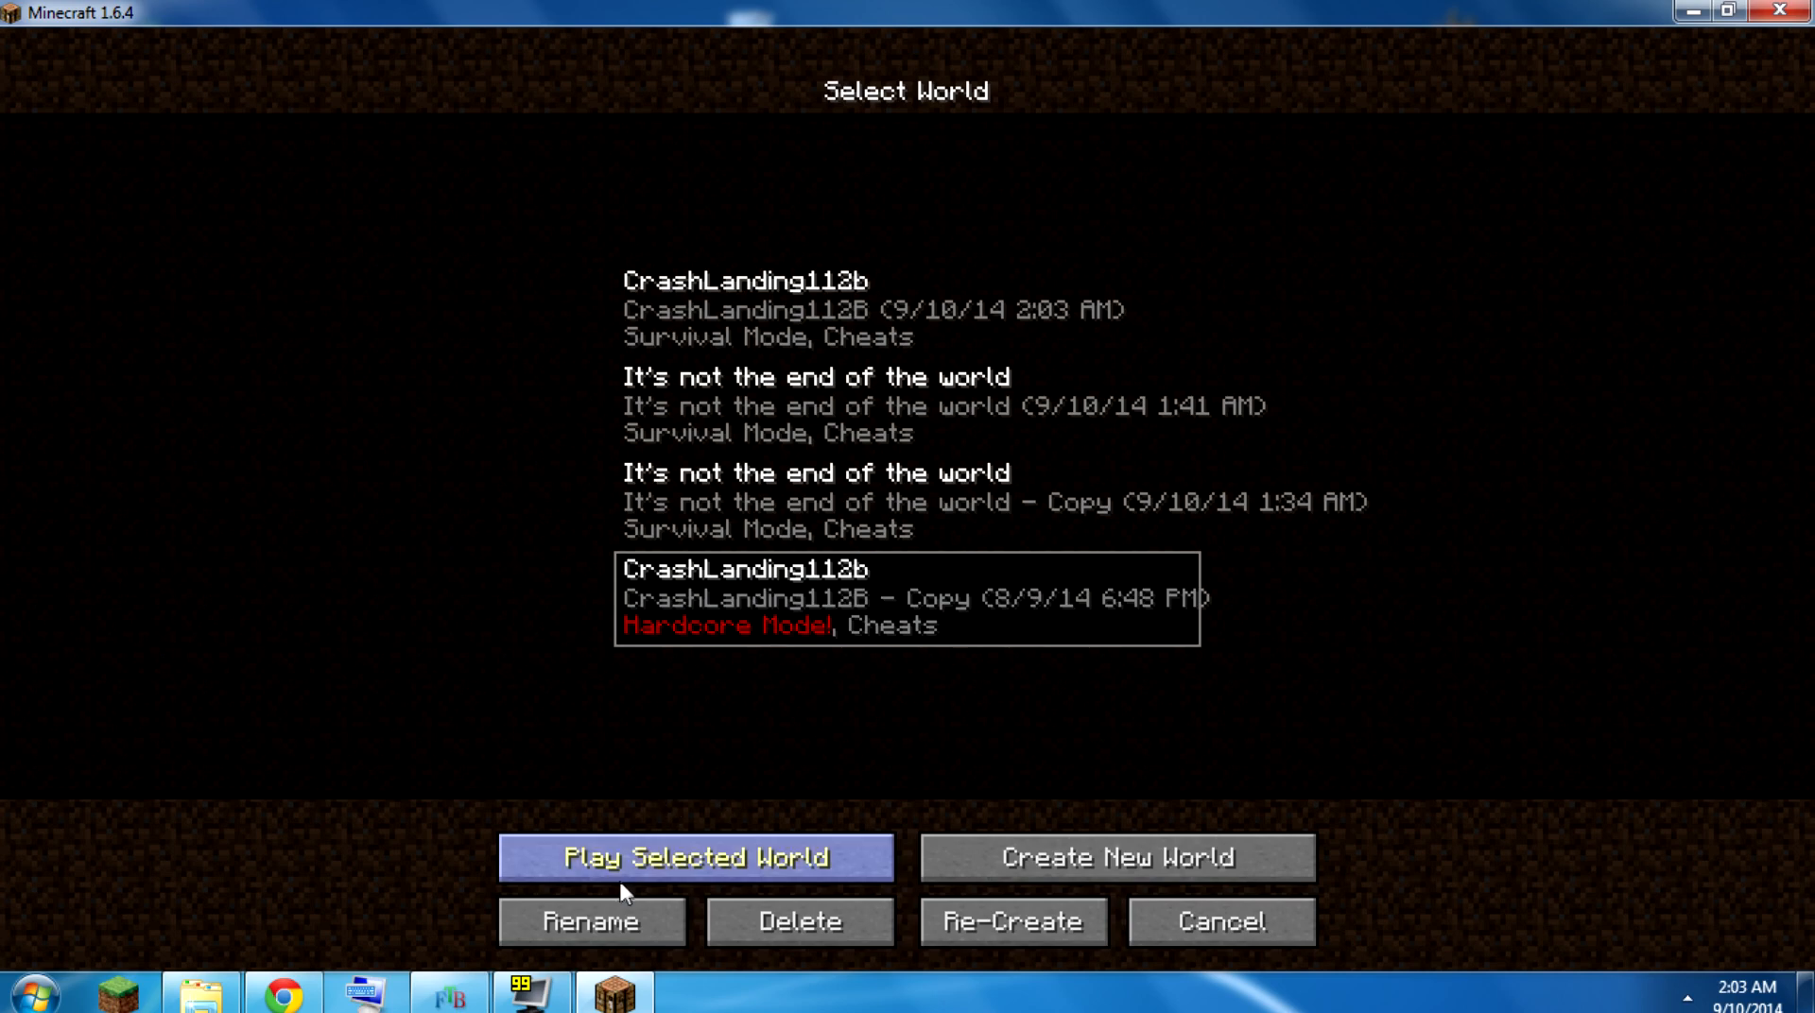
pyautogui.click(693, 859)
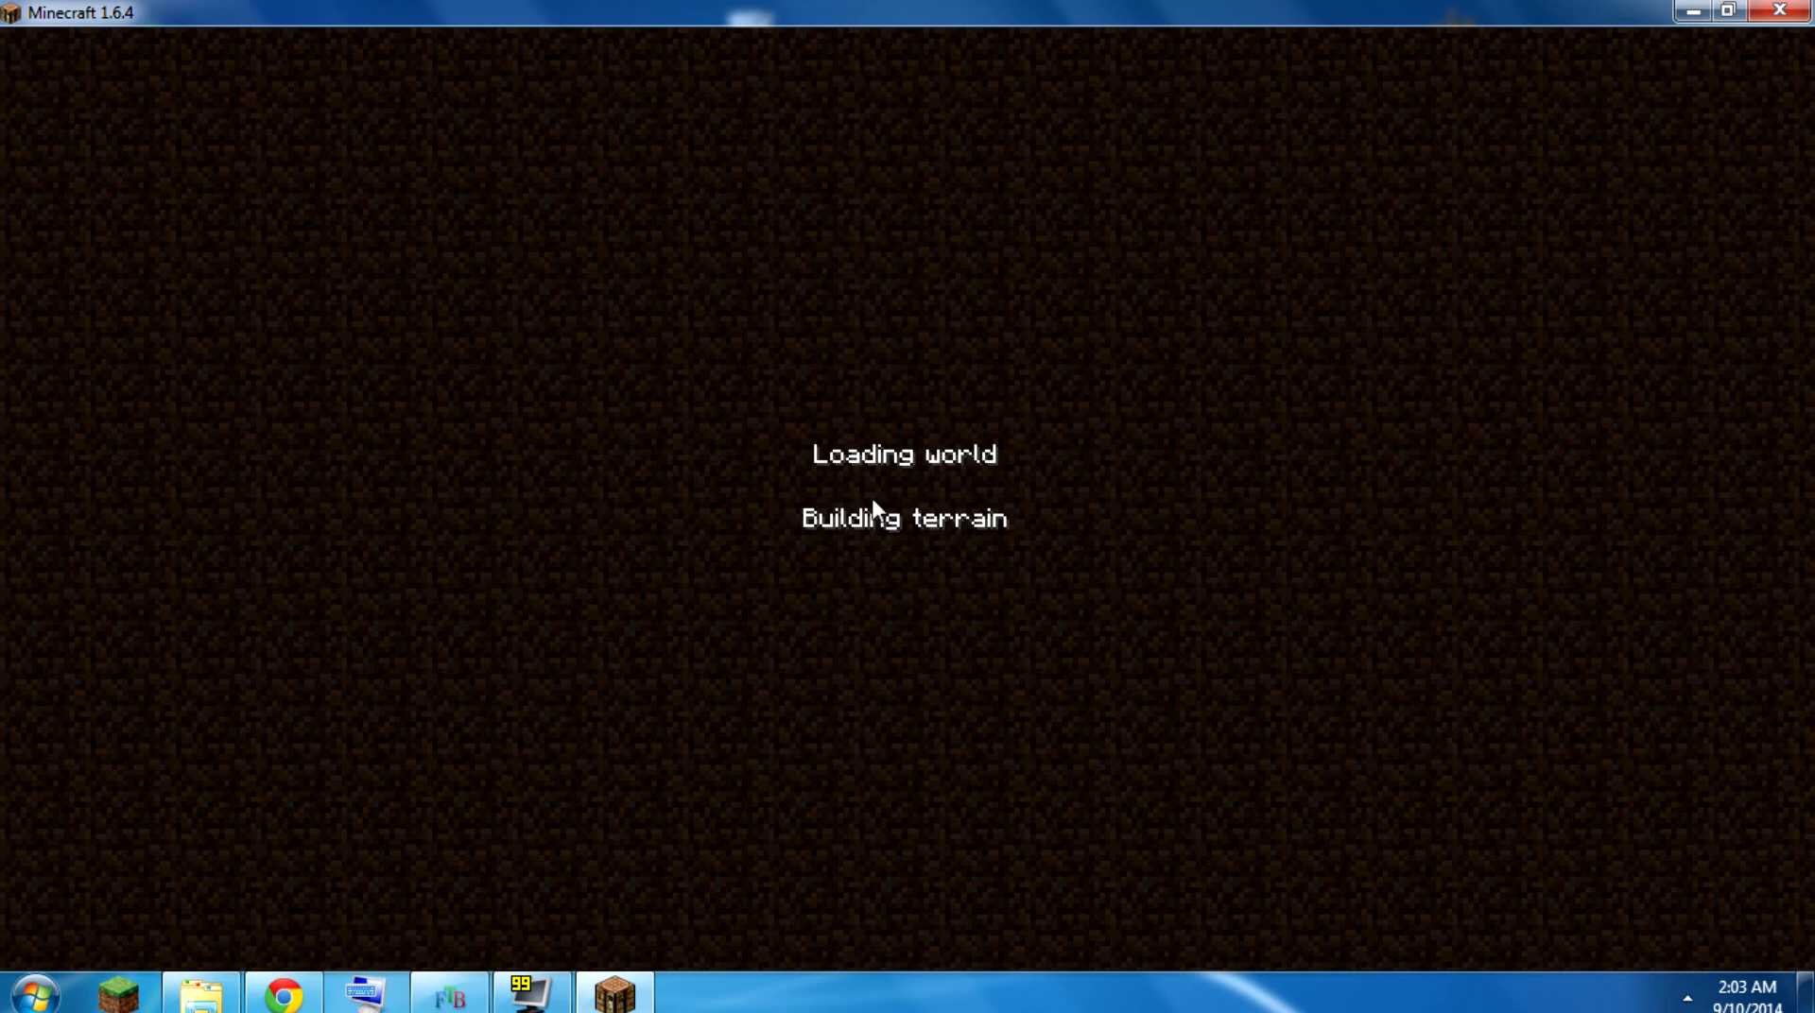
pyautogui.moveTo(877, 503)
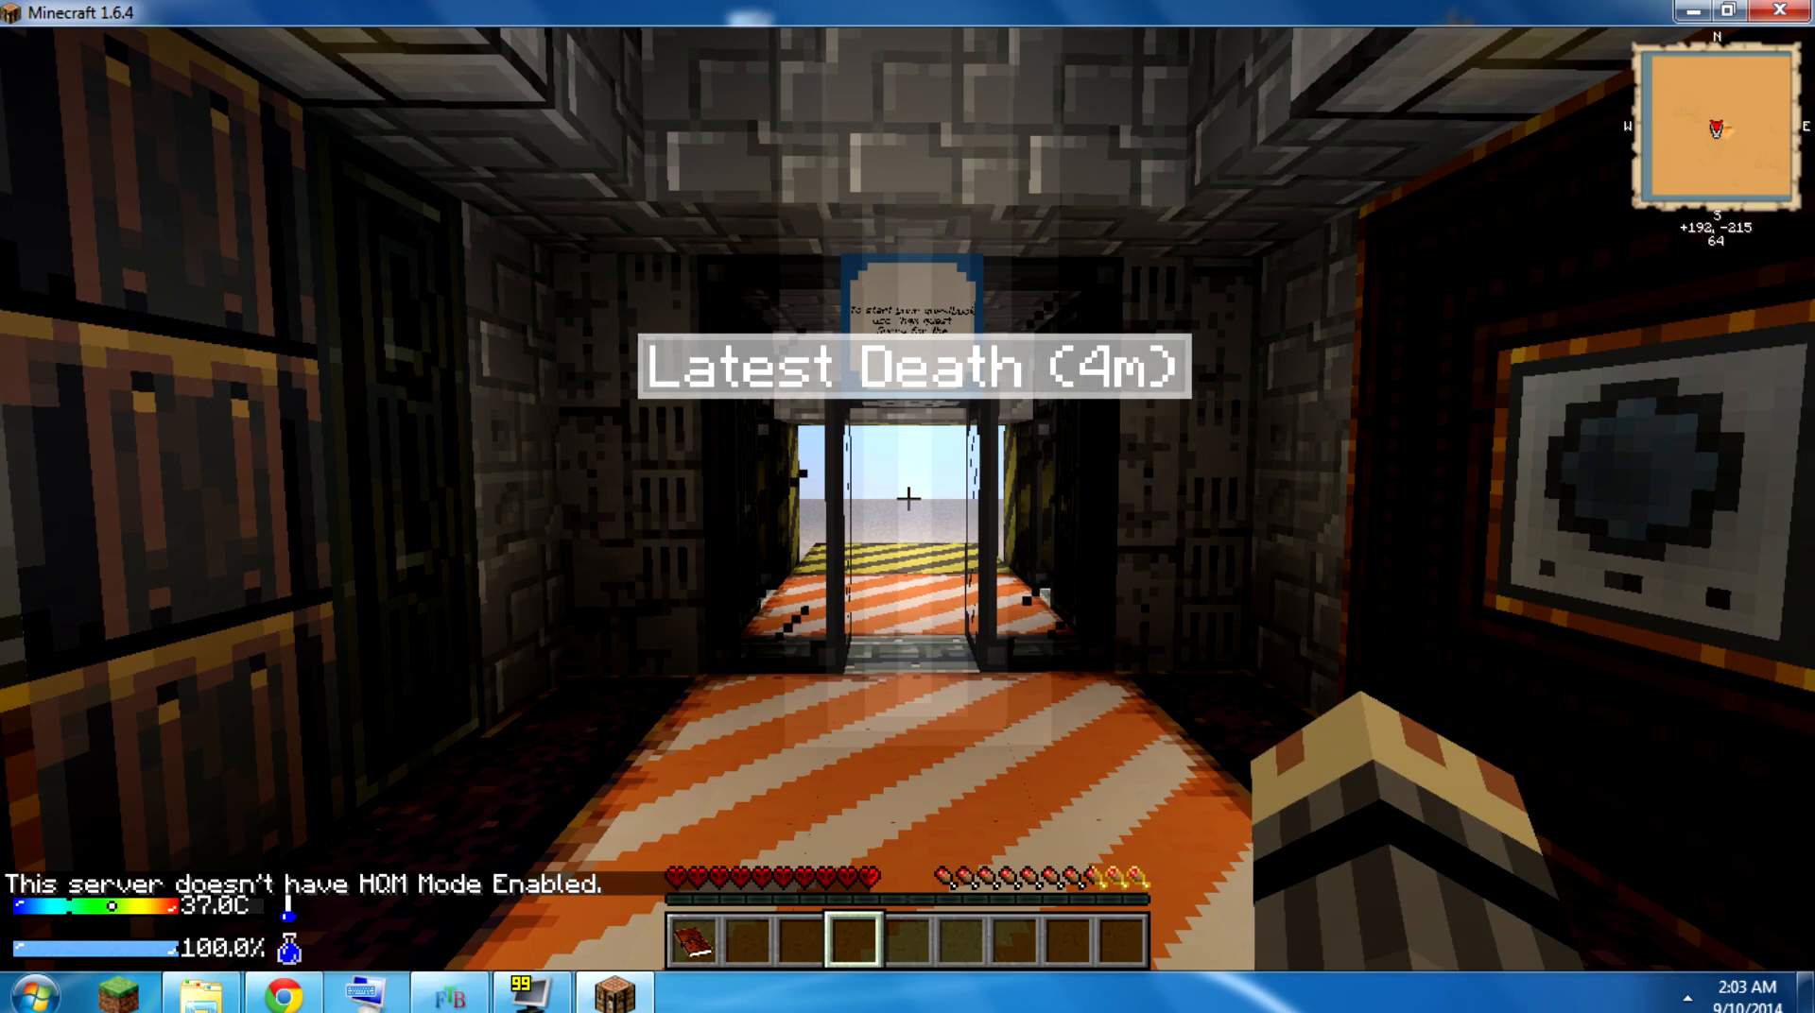
pyautogui.write('/kill')
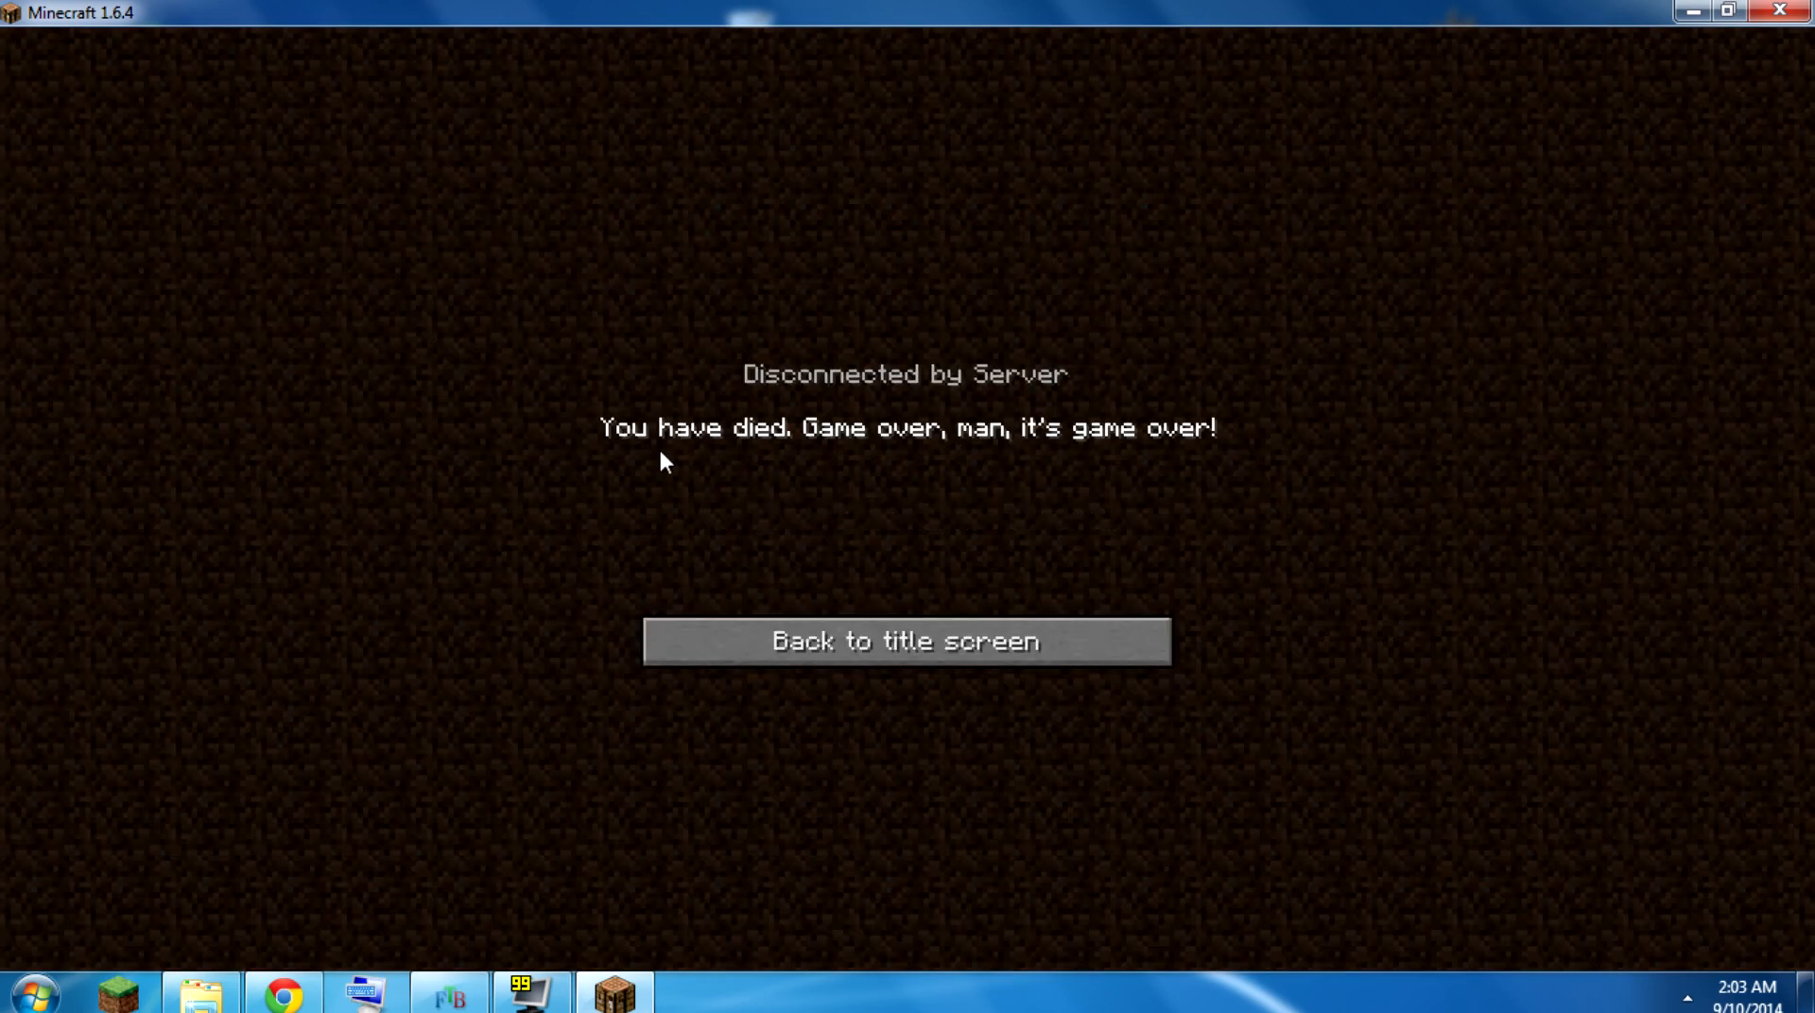
pyautogui.moveTo(1059, 458)
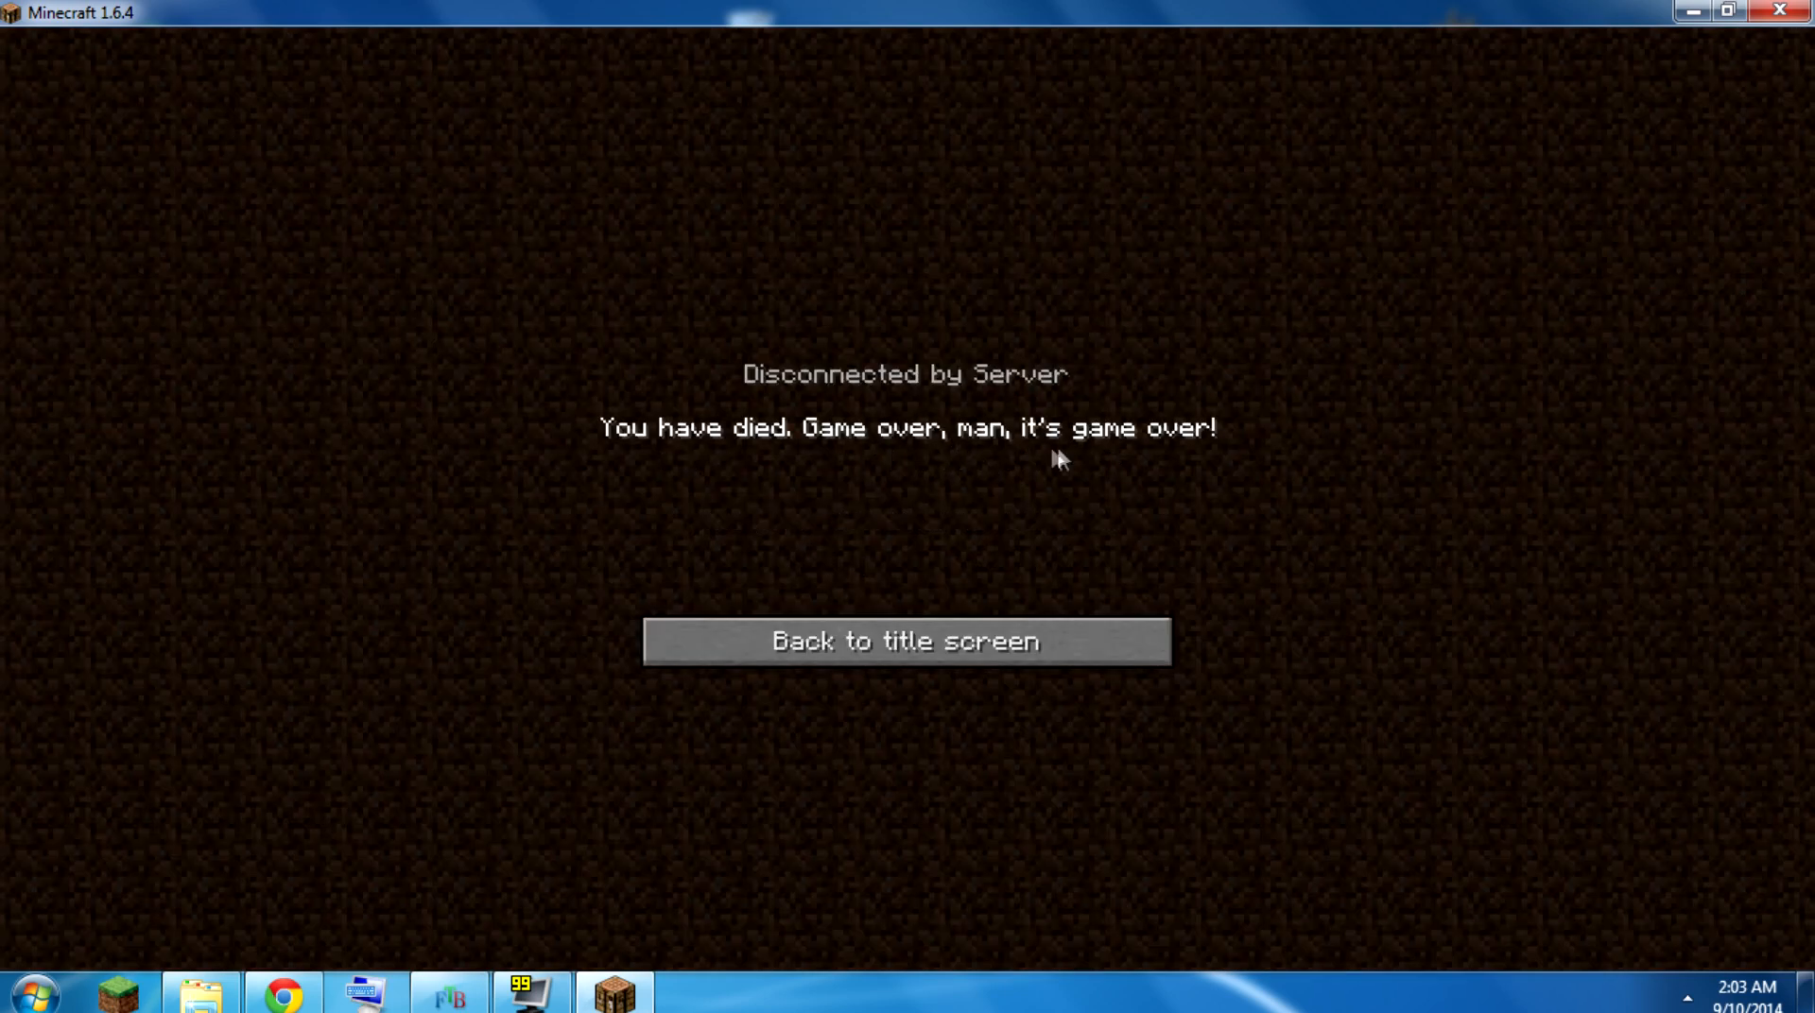
pyautogui.click(907, 641)
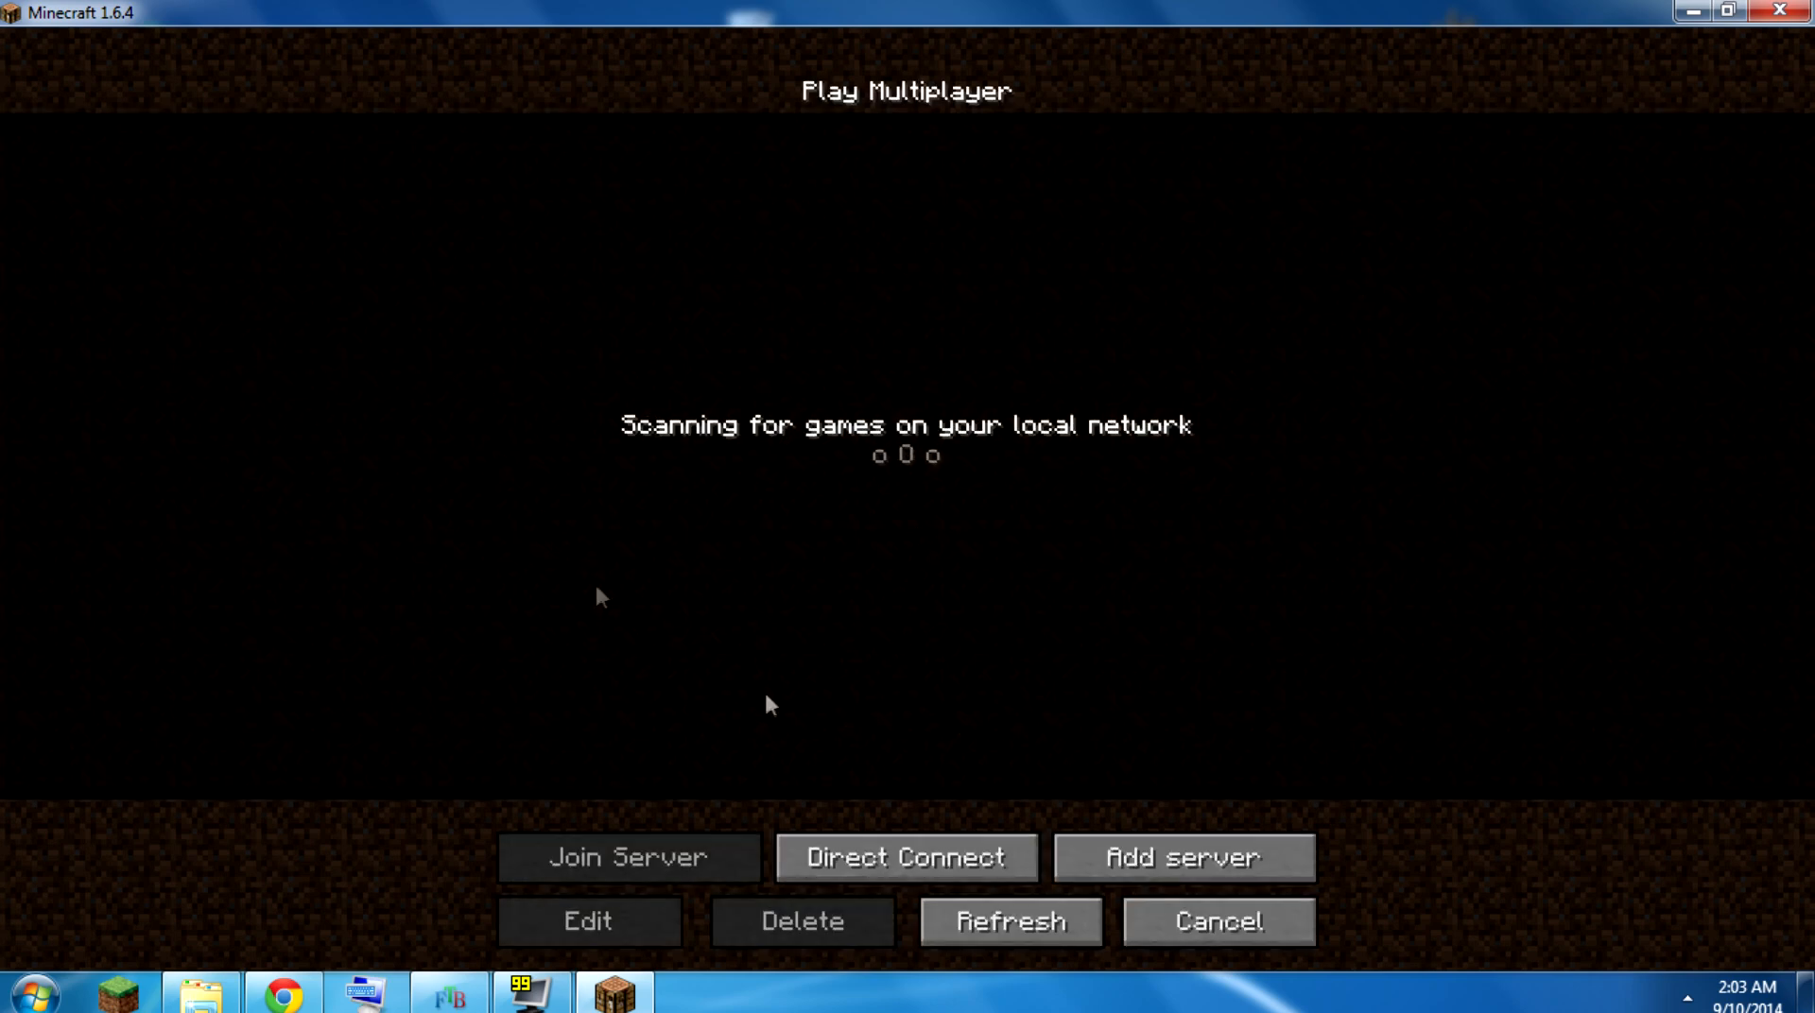
# - Check the world list no longer shows the Hardcore copy, then quit Minecraft to the desktop
pyautogui.click(1216, 922)
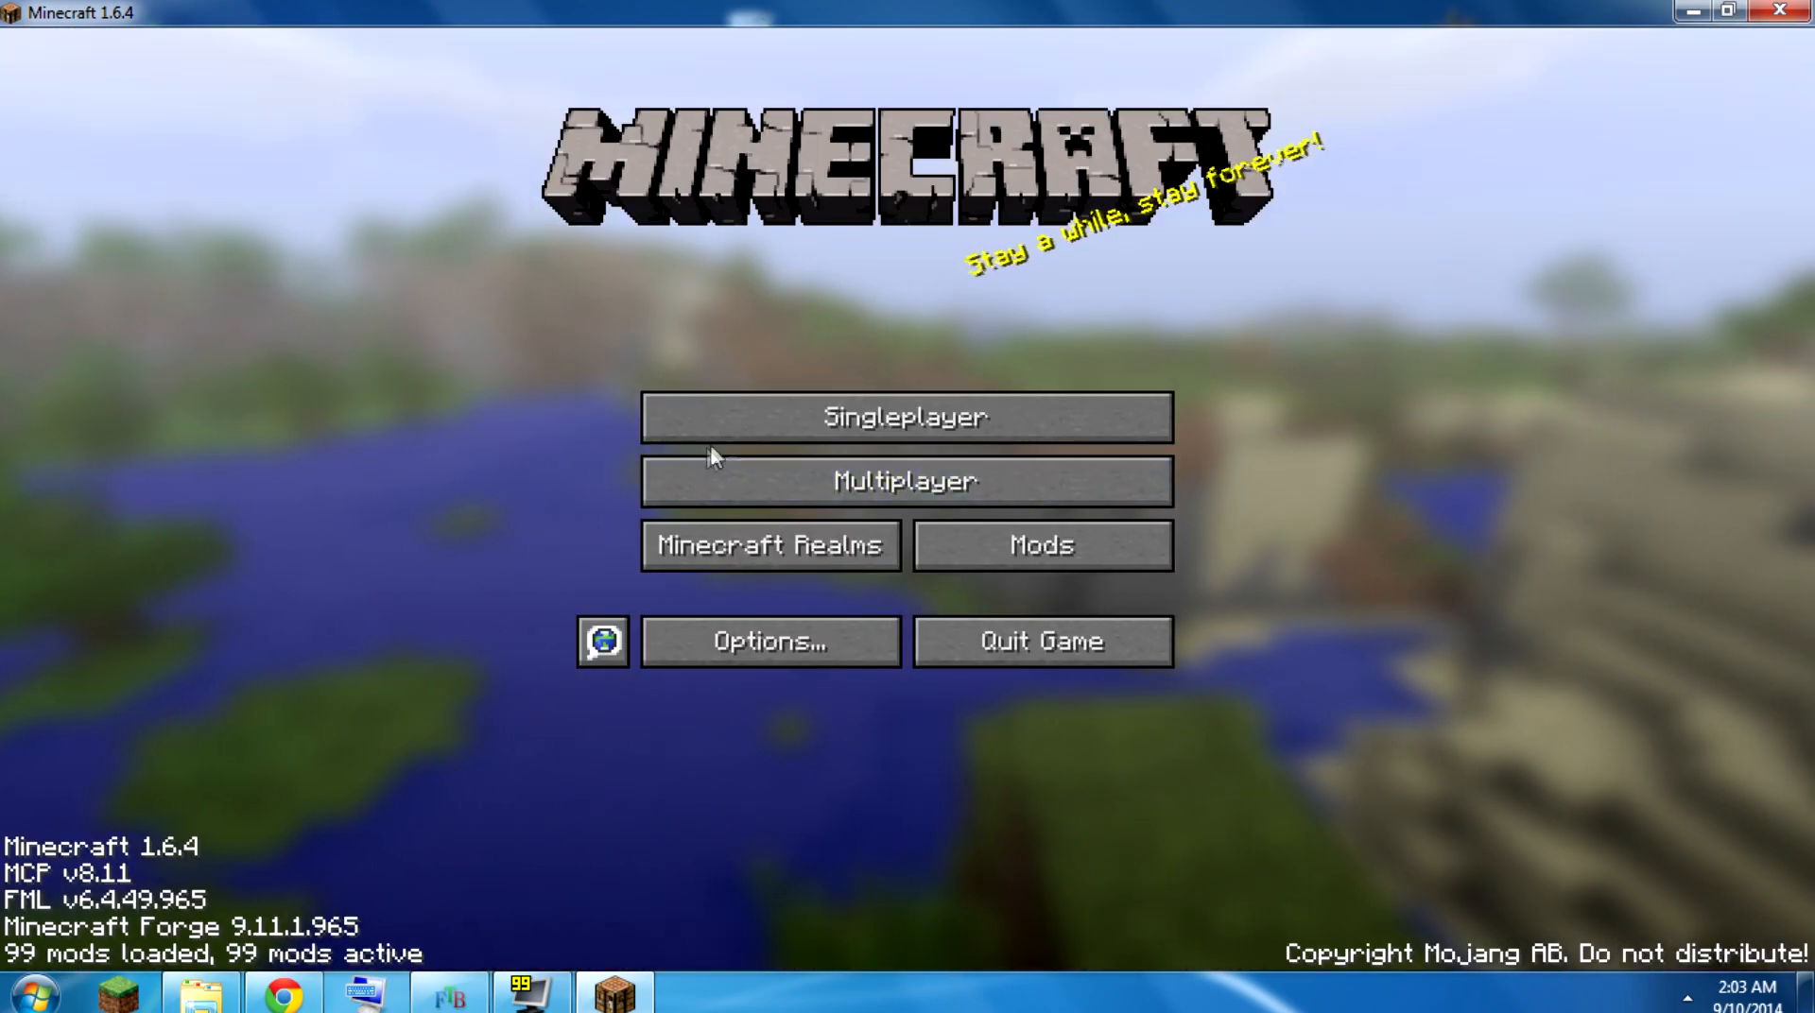
pyautogui.click(906, 417)
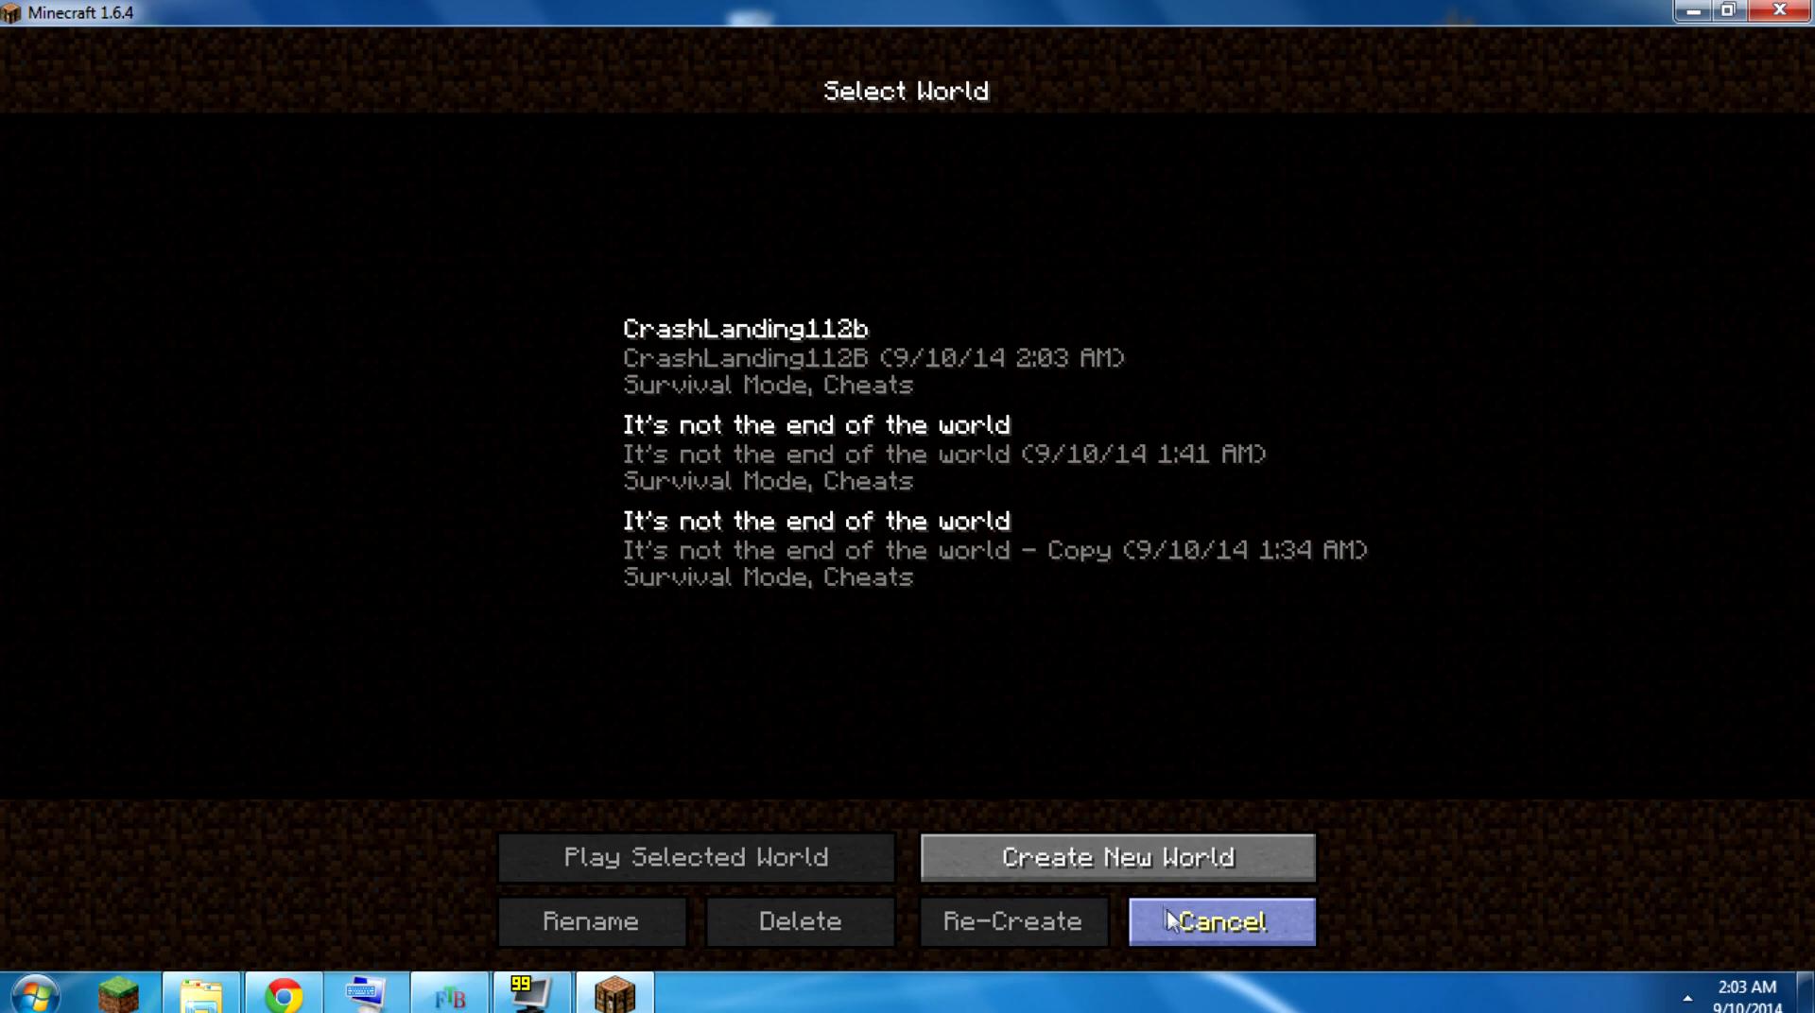
pyautogui.click(1219, 922)
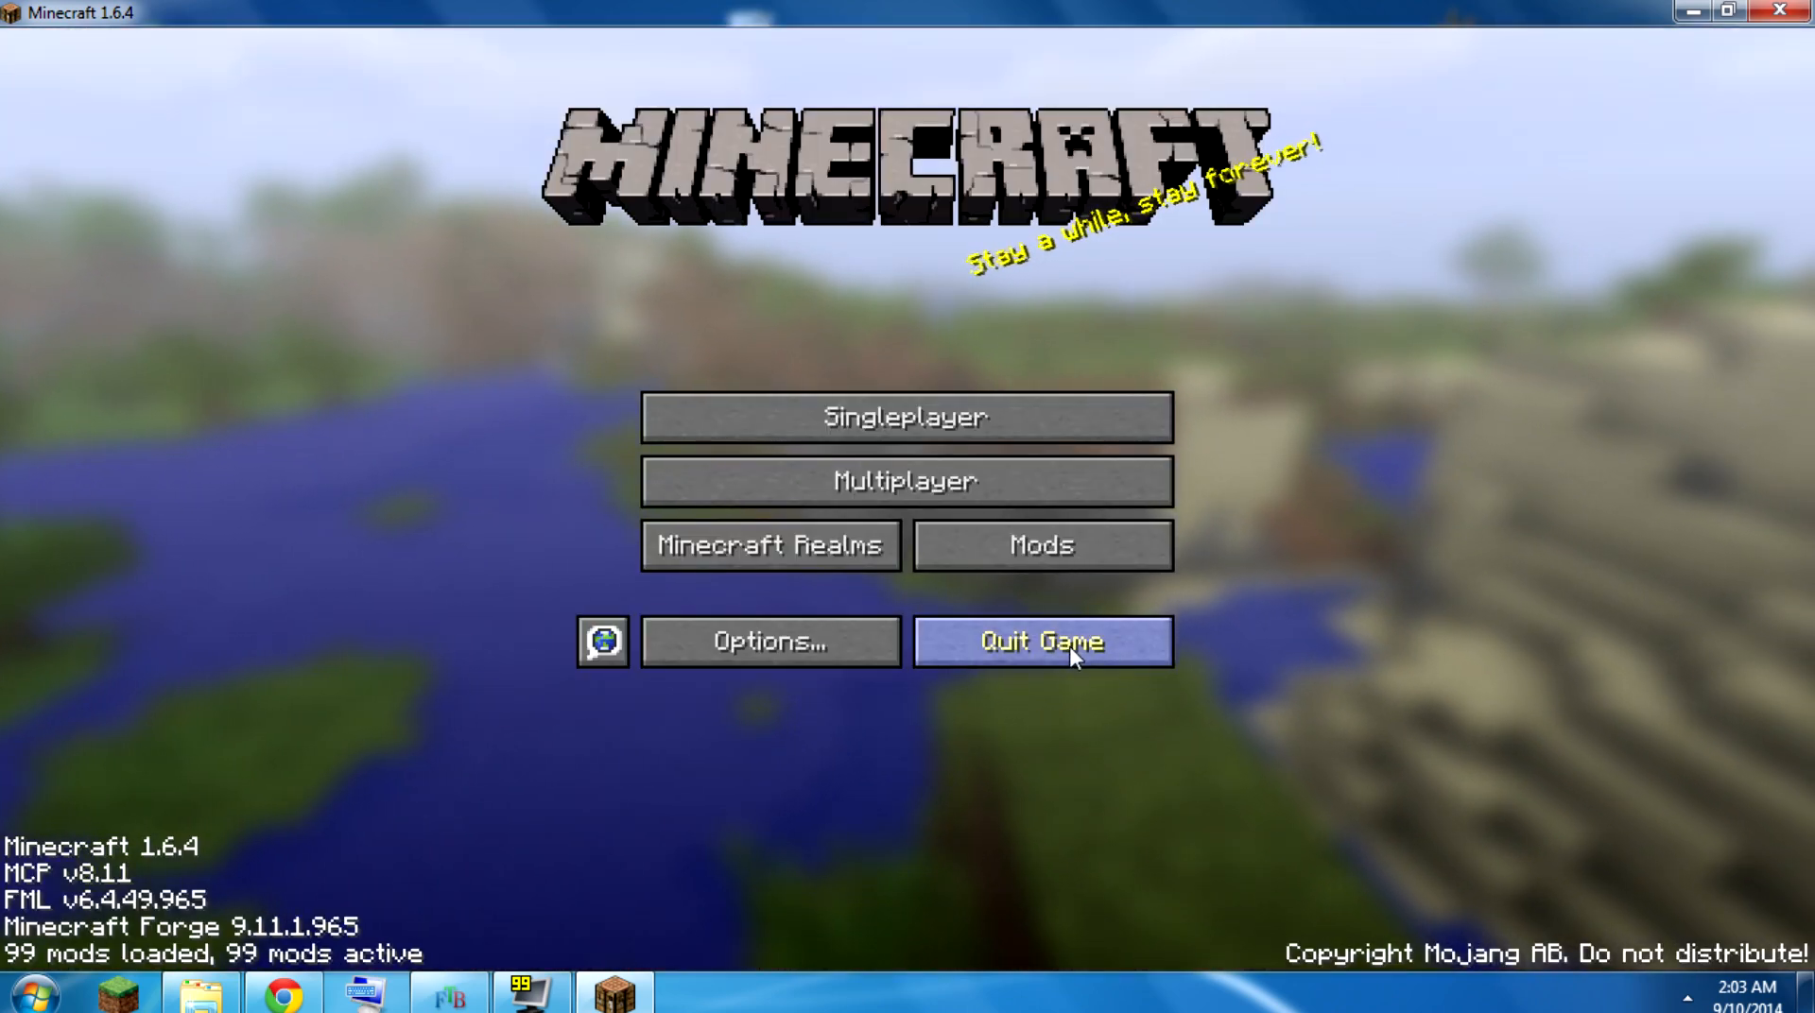
pyautogui.click(1040, 641)
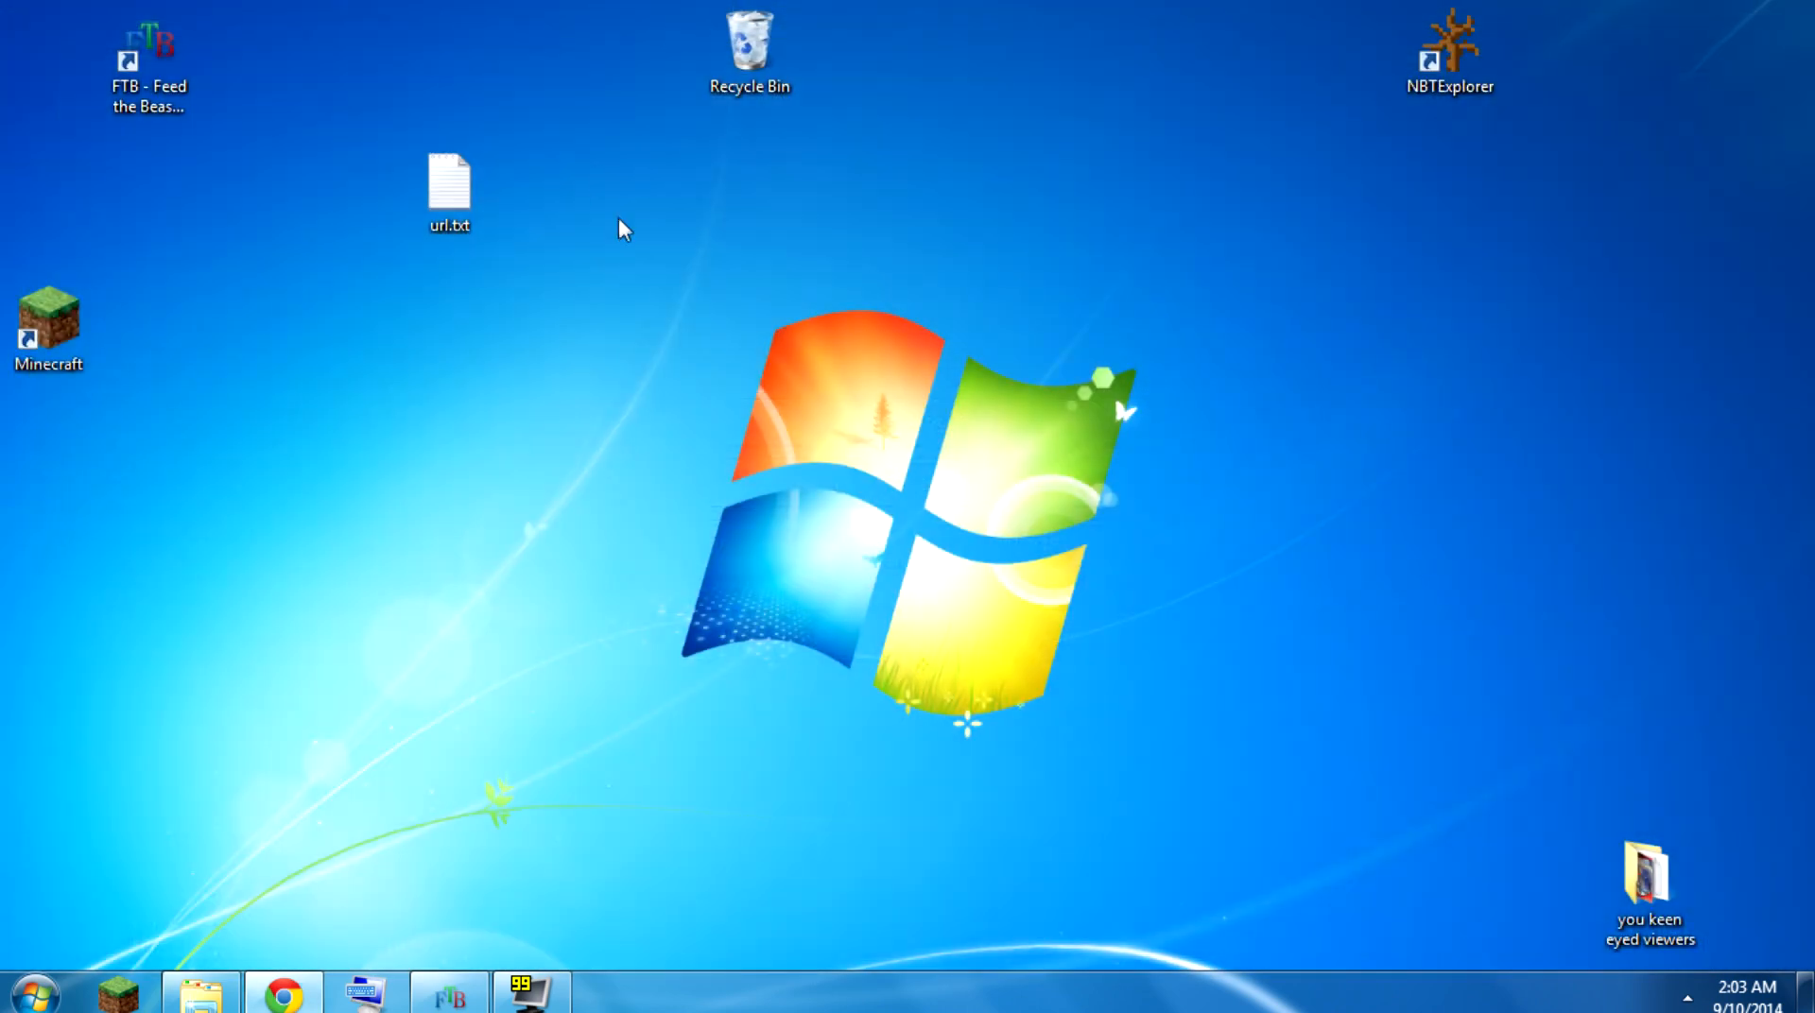